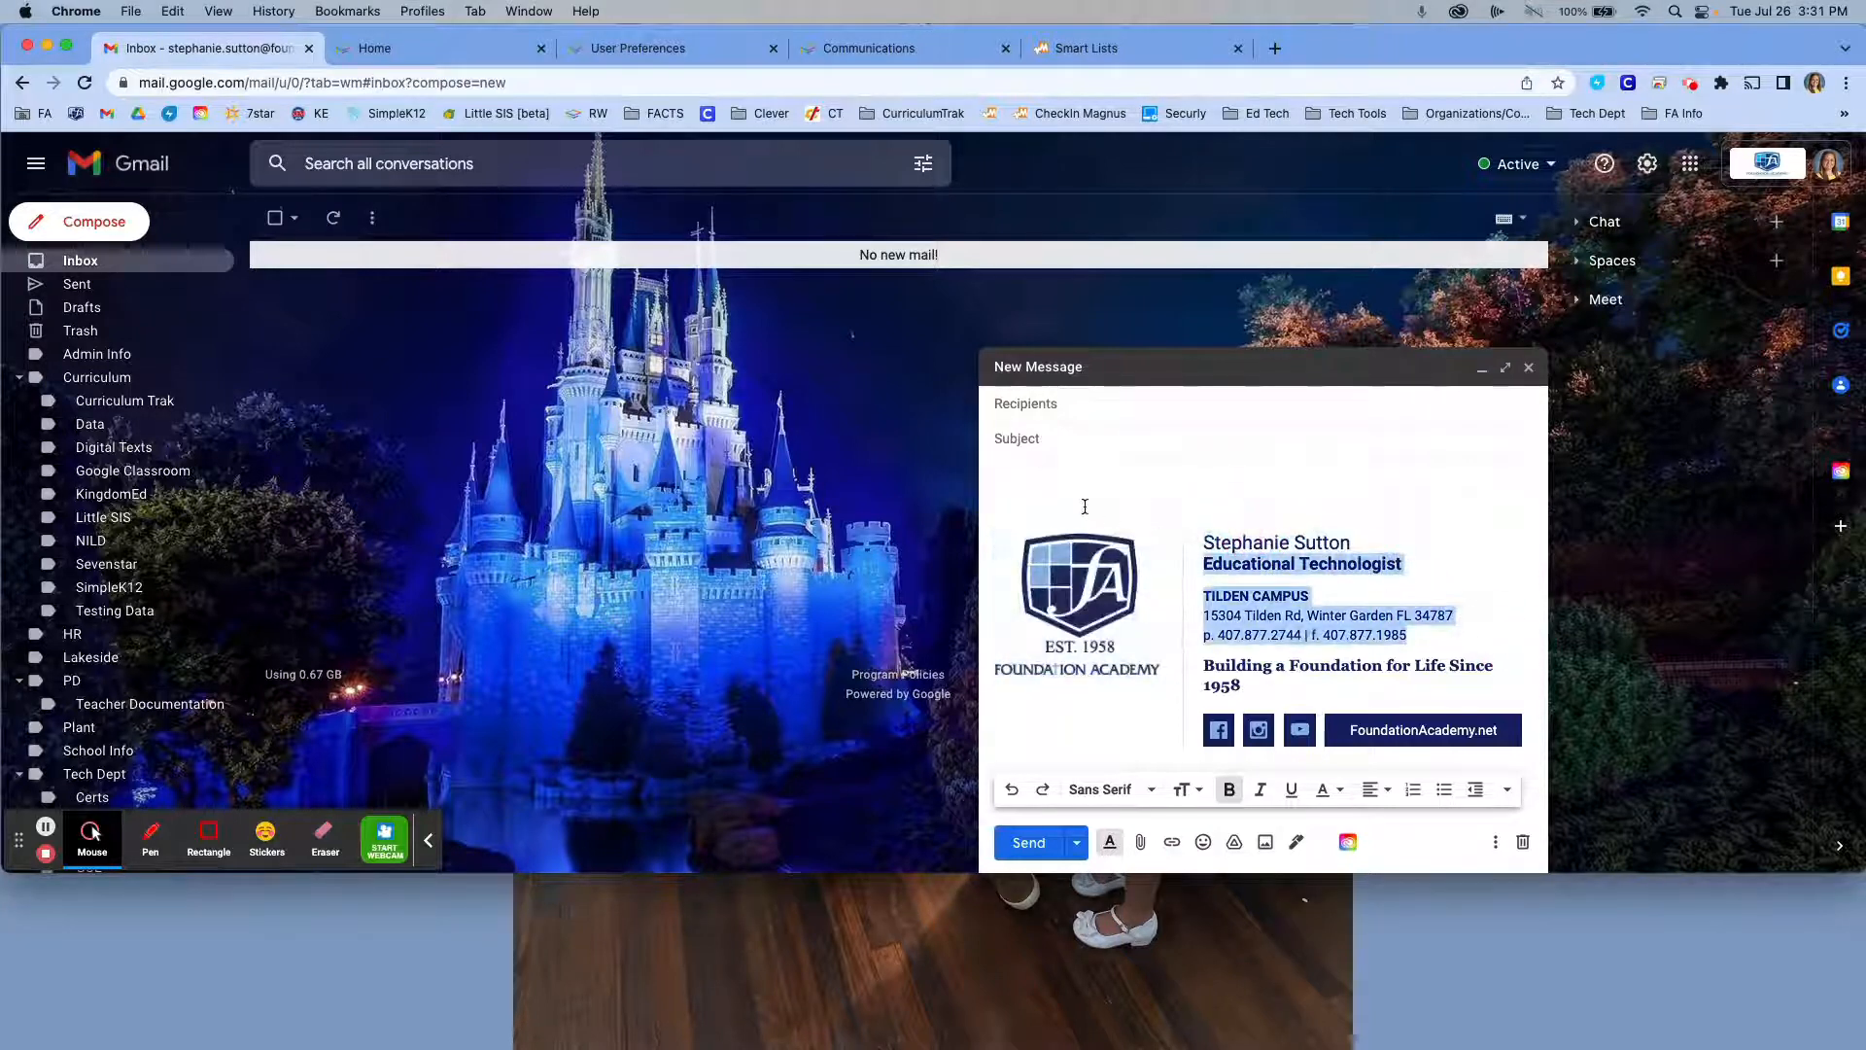
Refresh the Home page with Refresh Now and open Communications from the hamburger menu.
left_click(1073, 489)
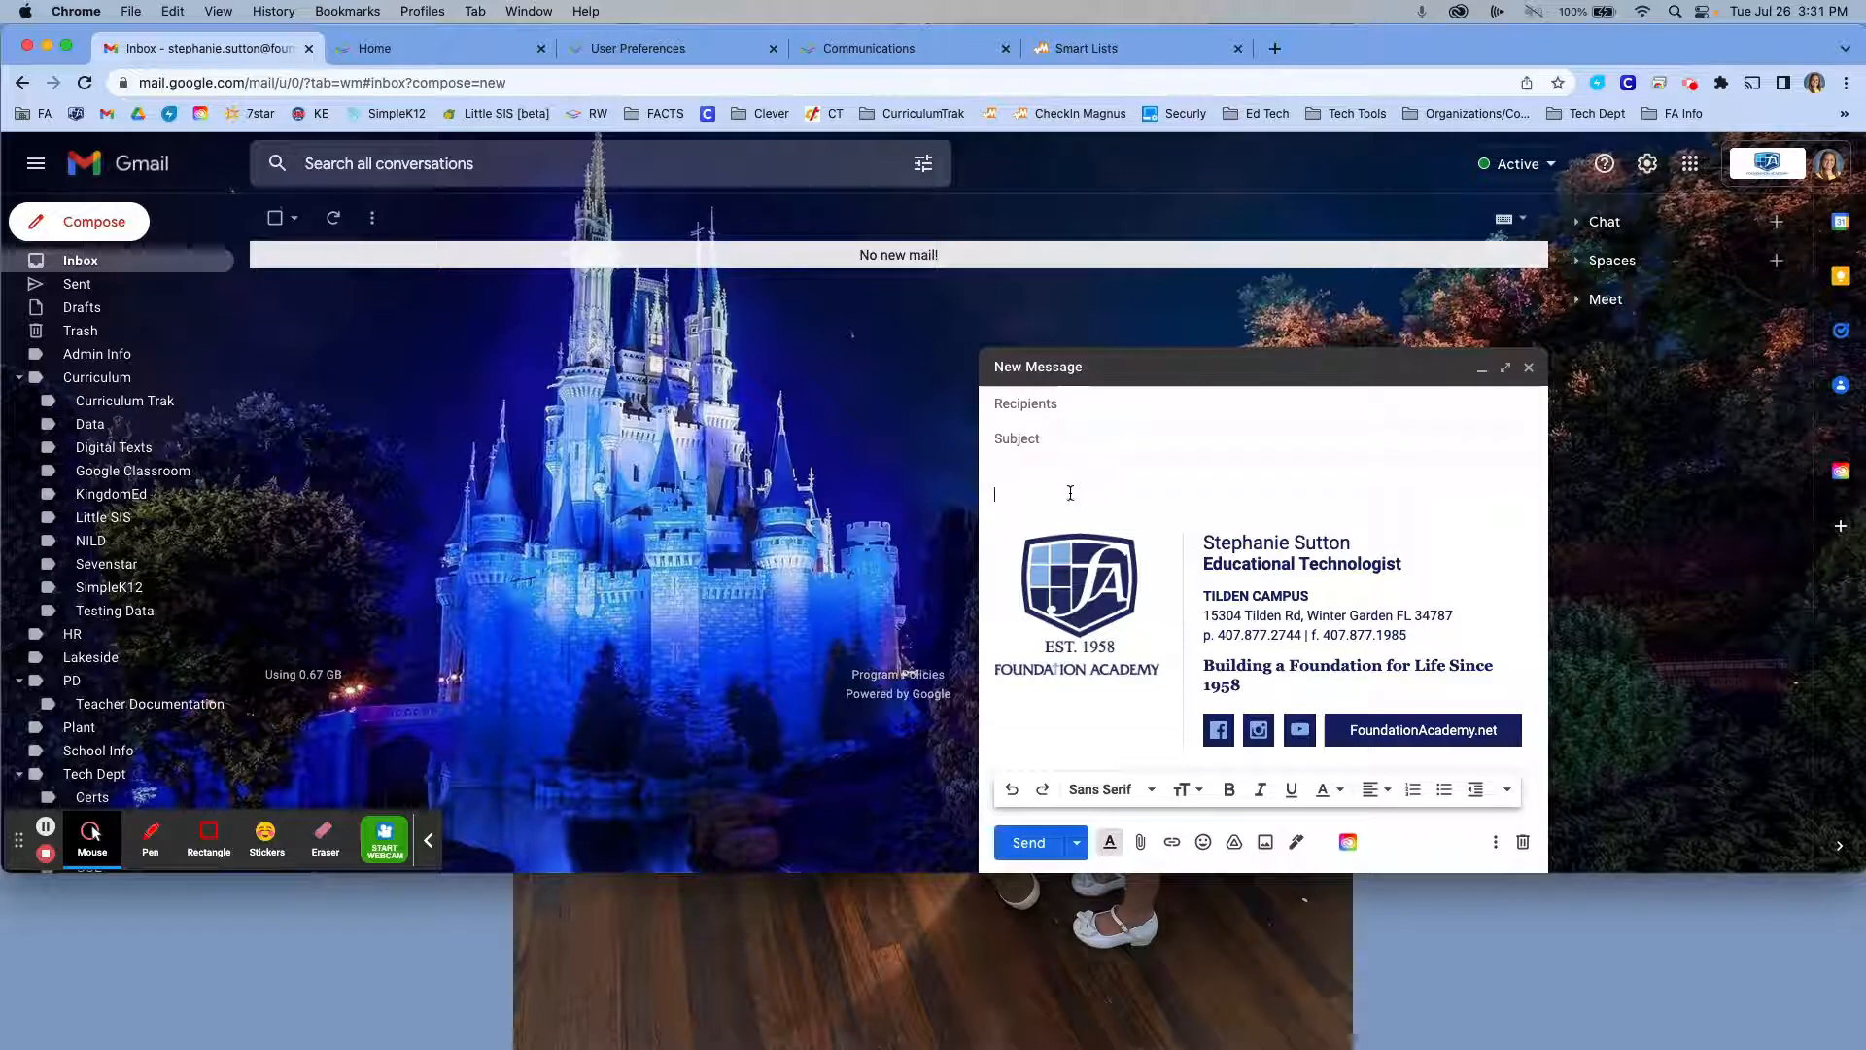
left_click(43, 113)
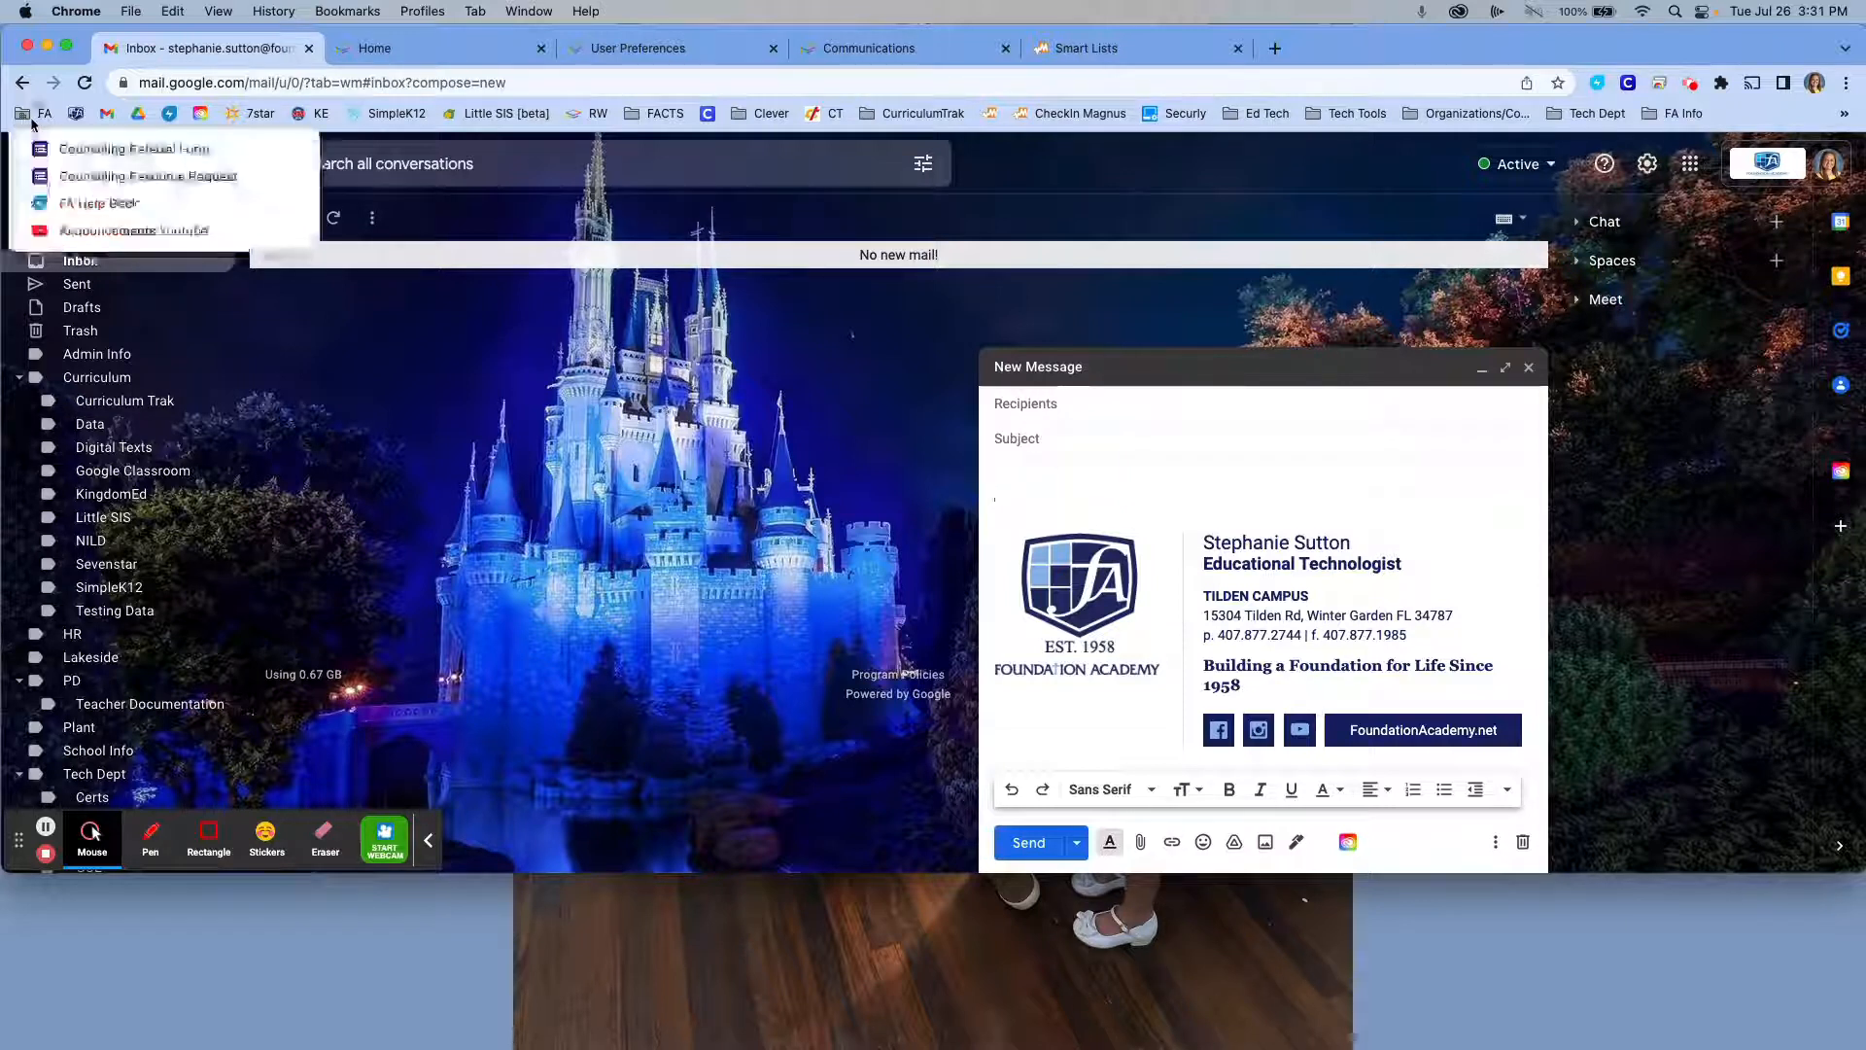
mouse_move(99, 202)
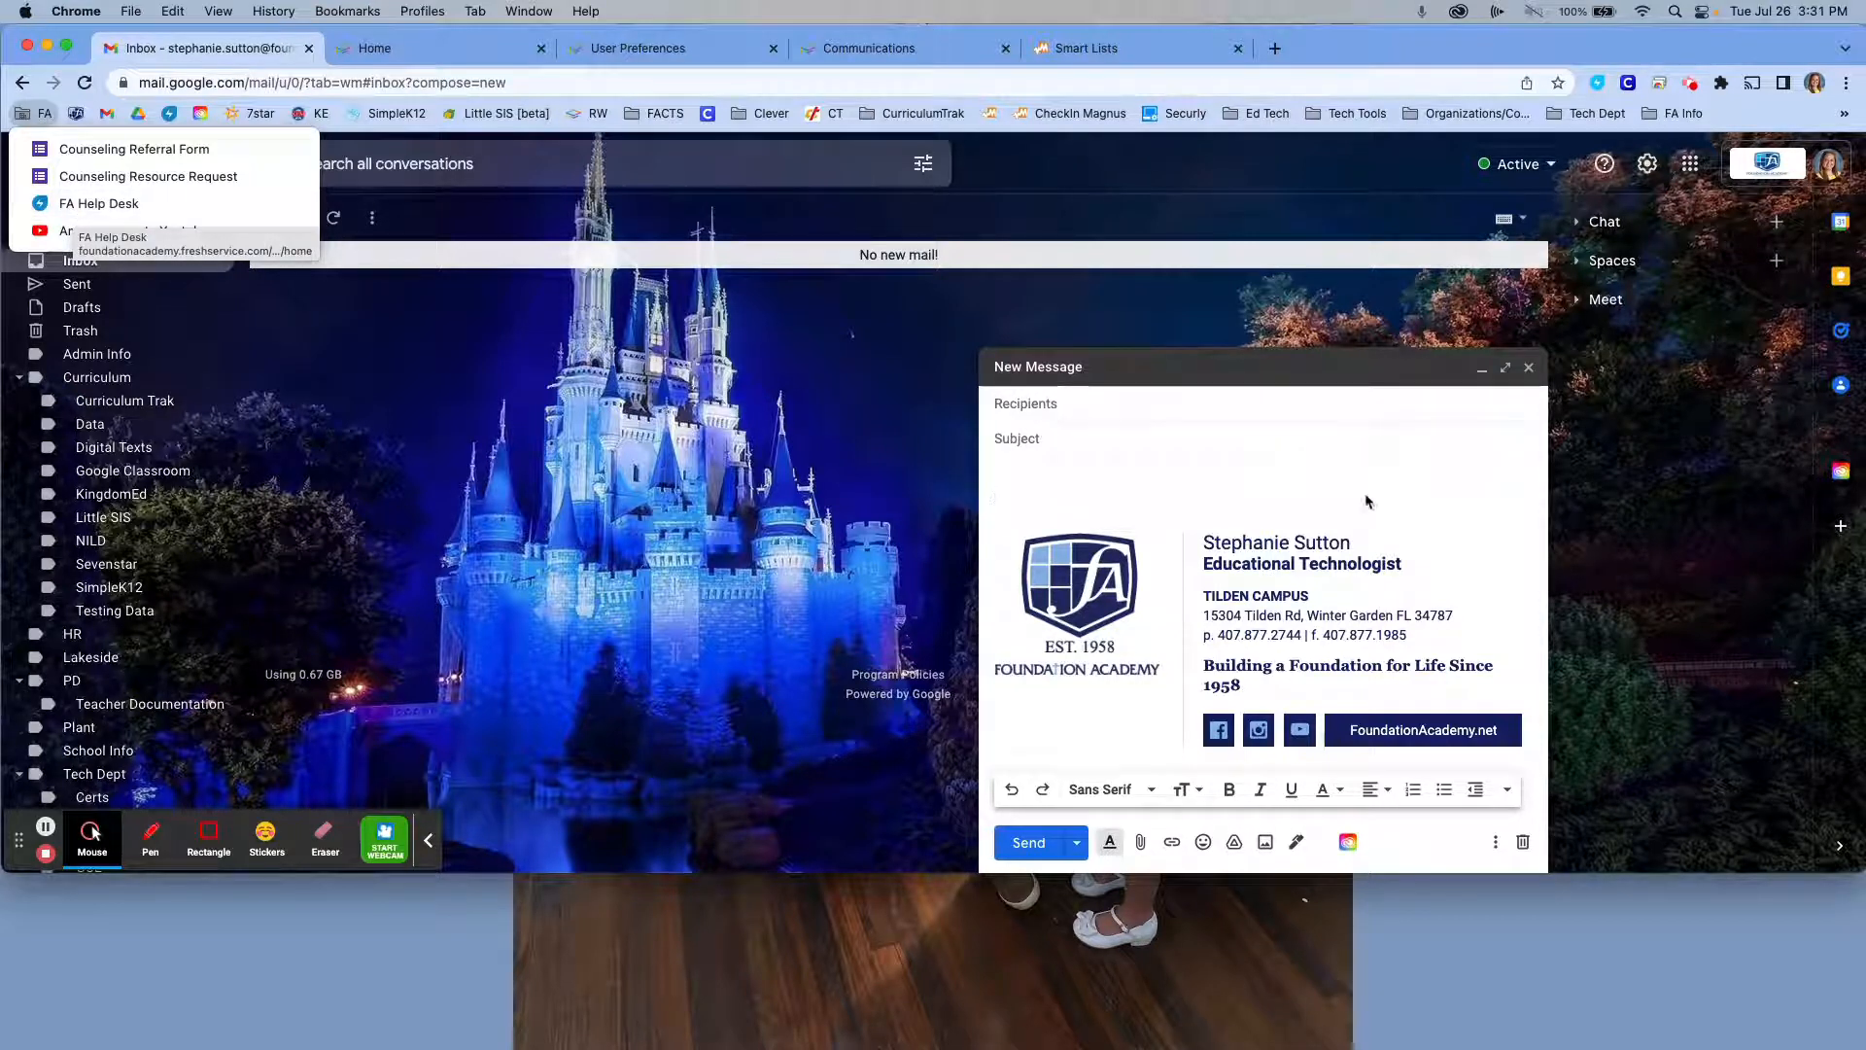
mouse_move(1113, 495)
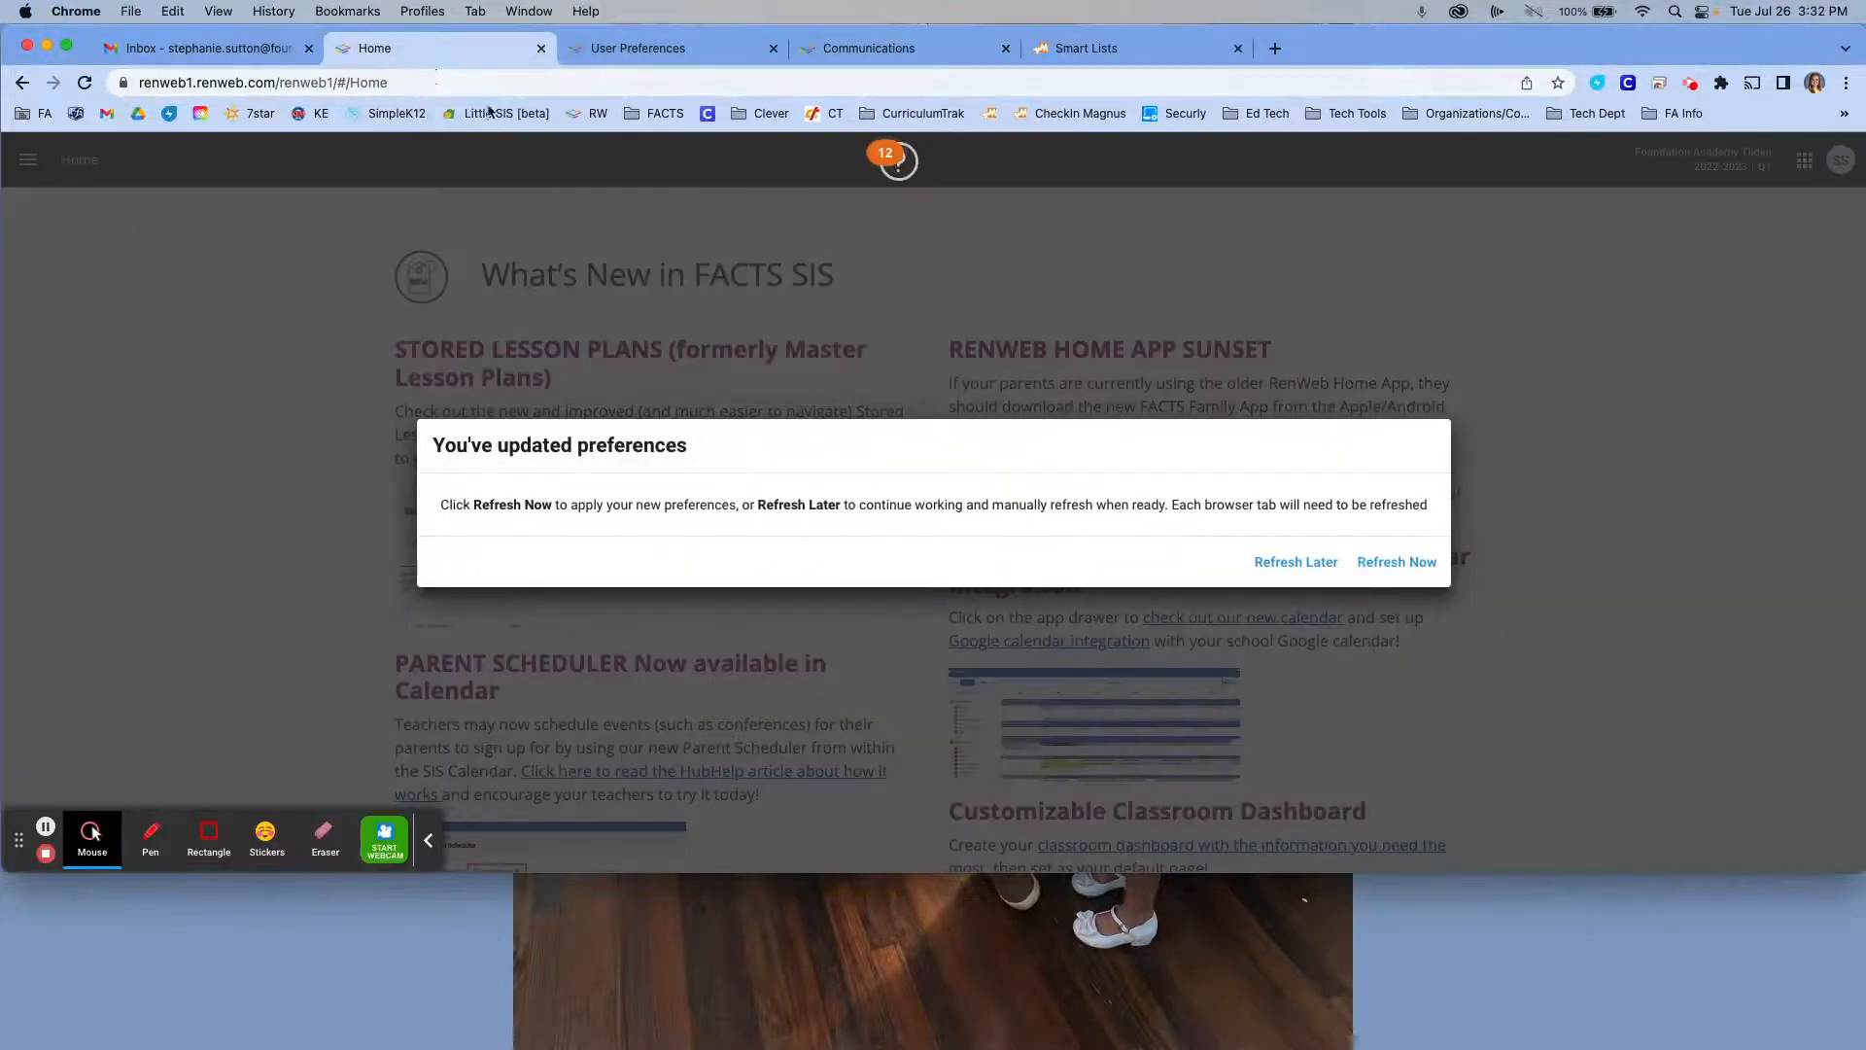
left_click(1396, 561)
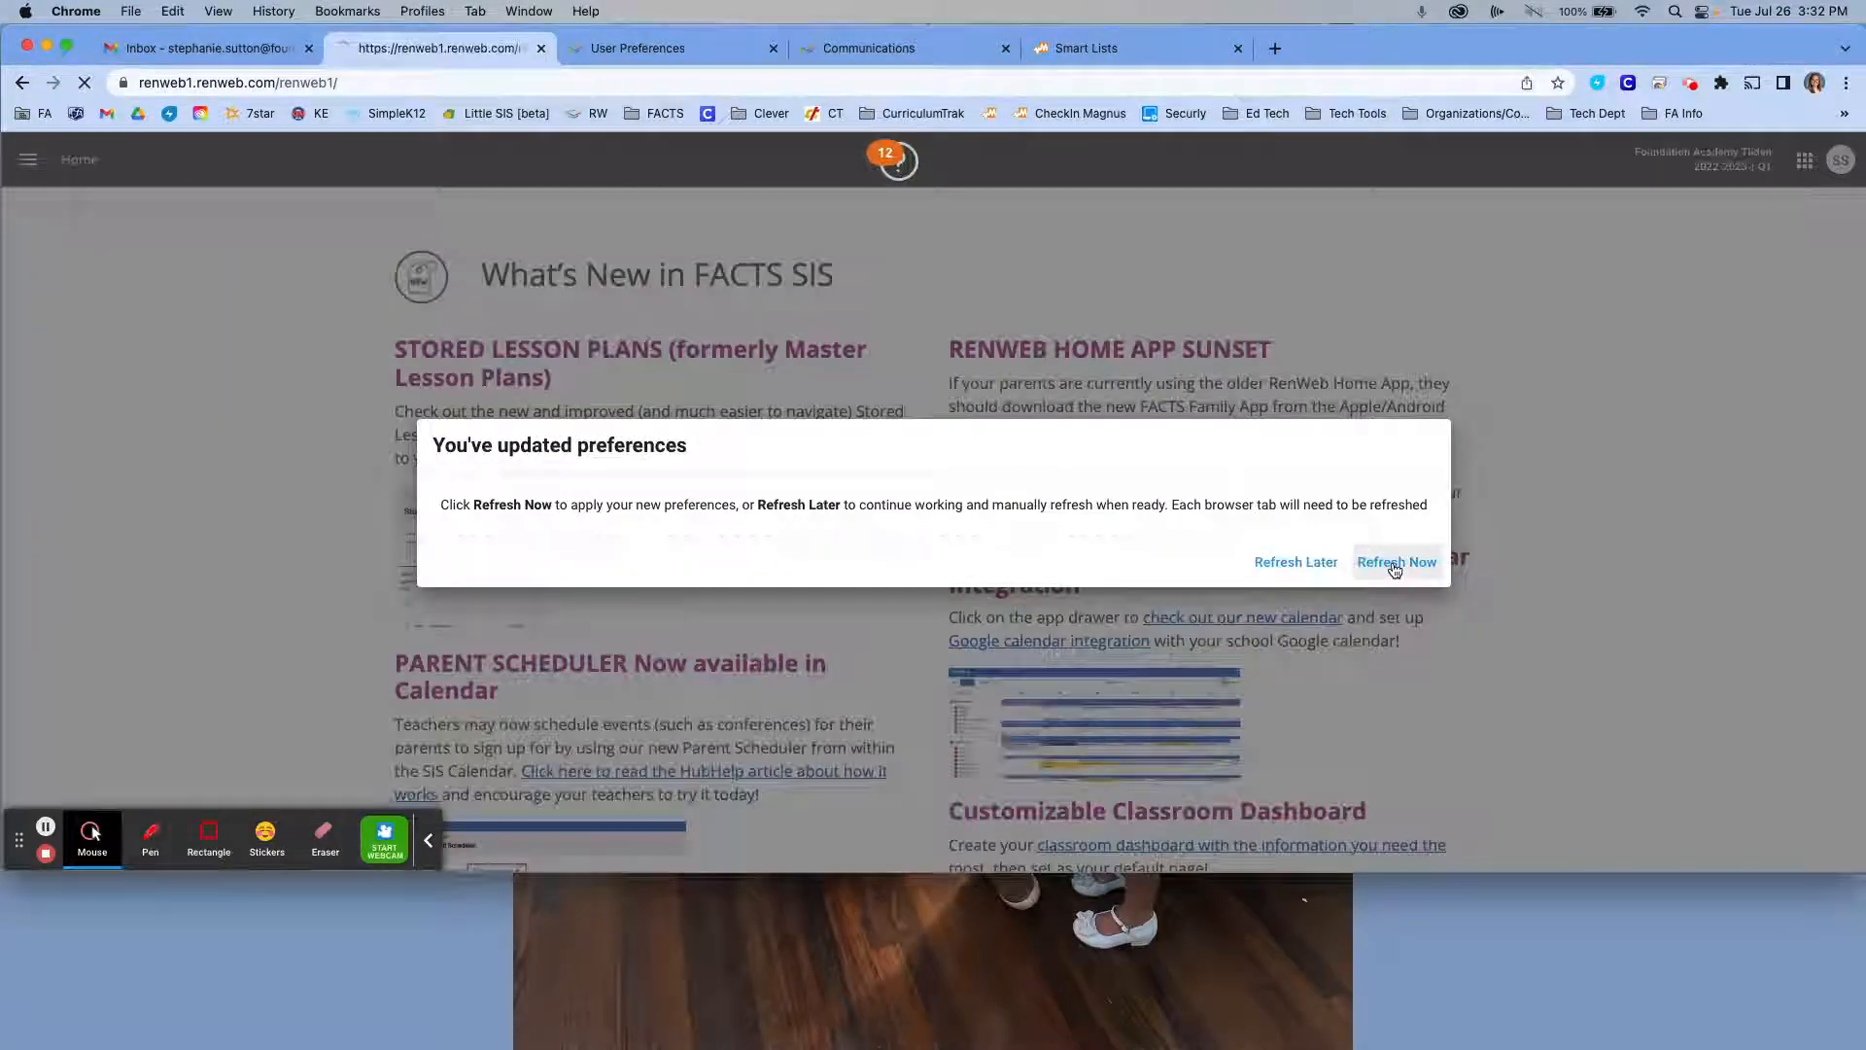
left_click(1396, 562)
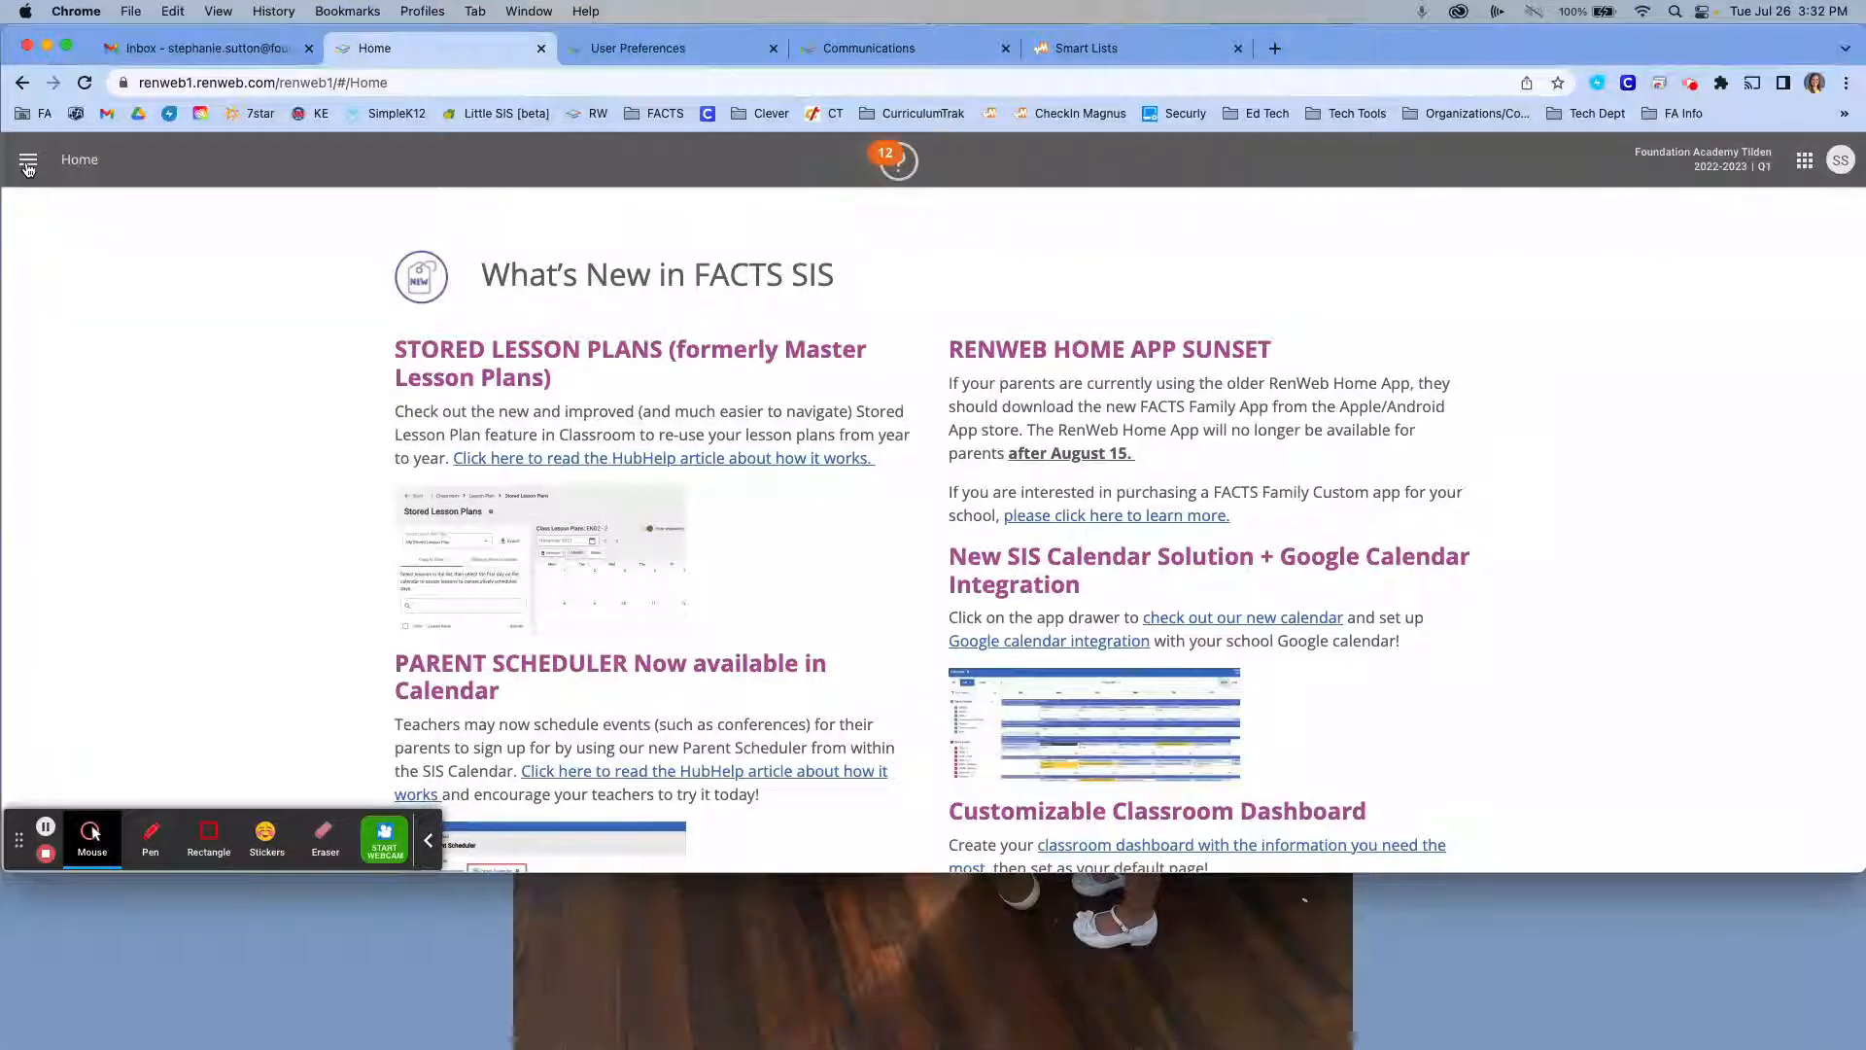
left_click(27, 161)
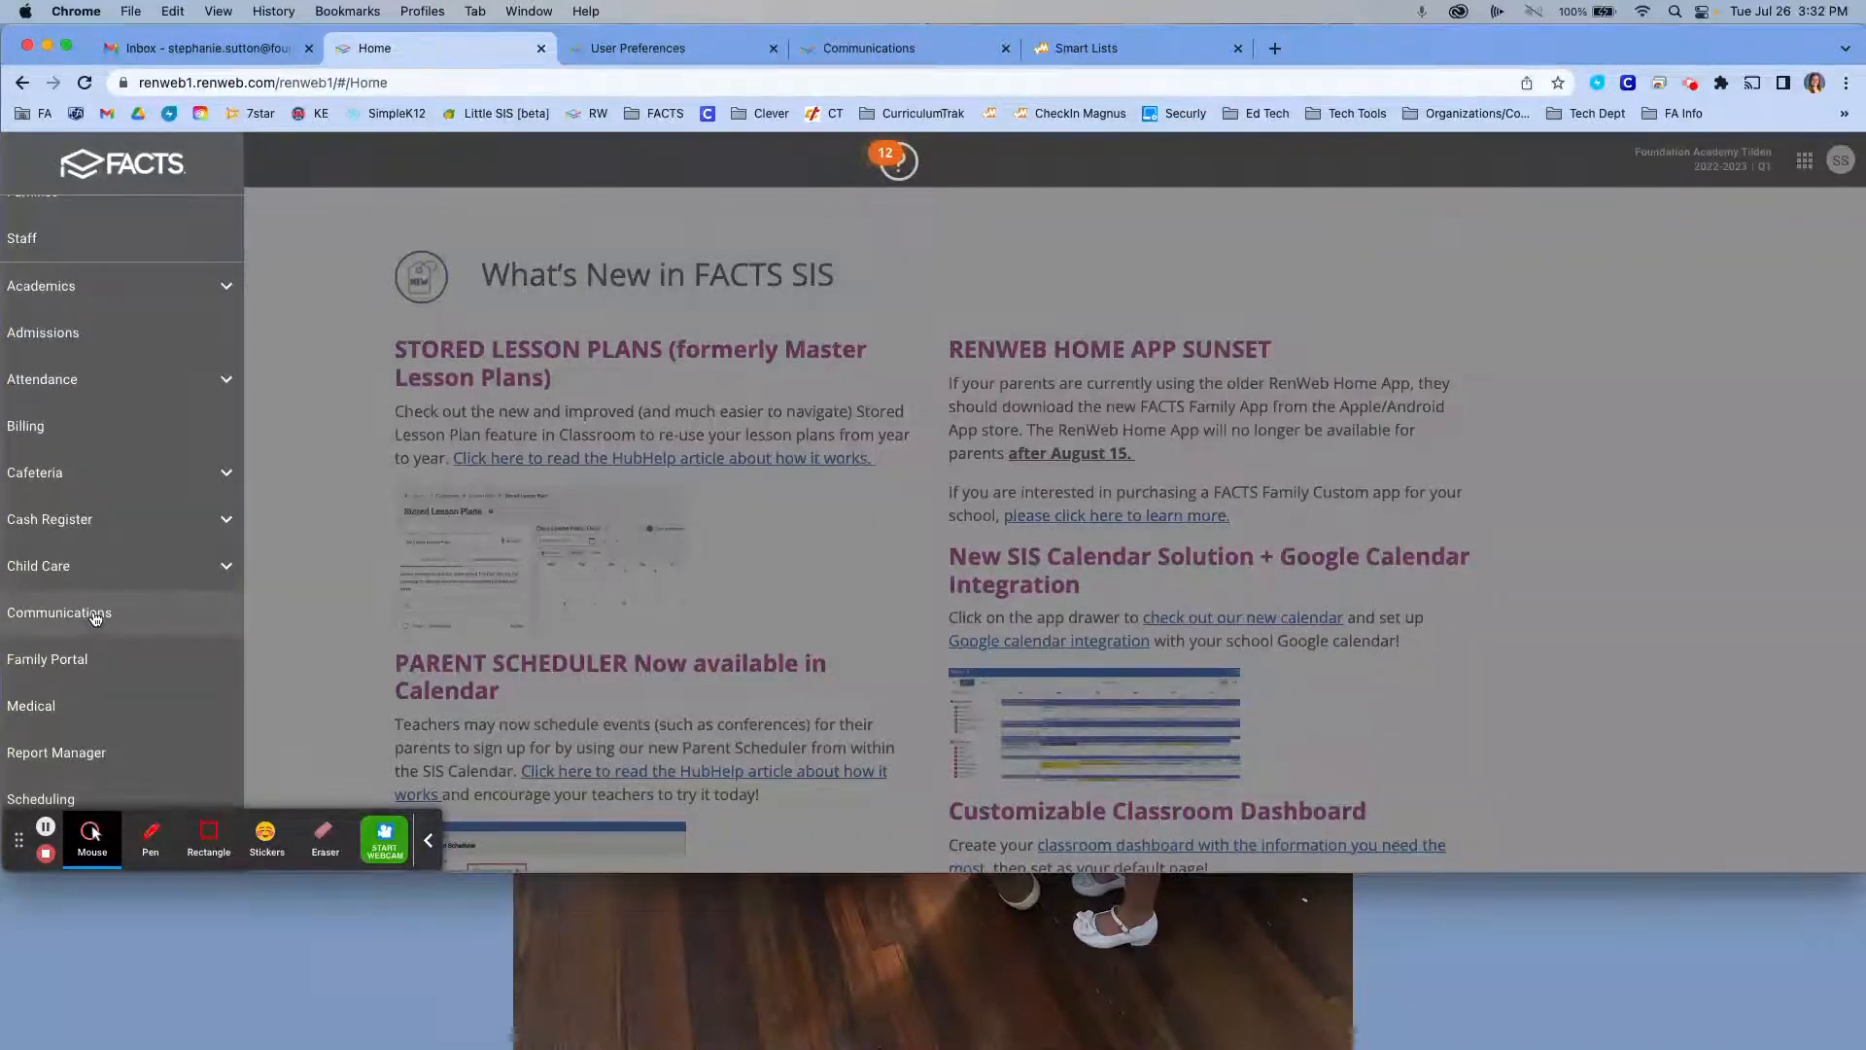
left_click(59, 611)
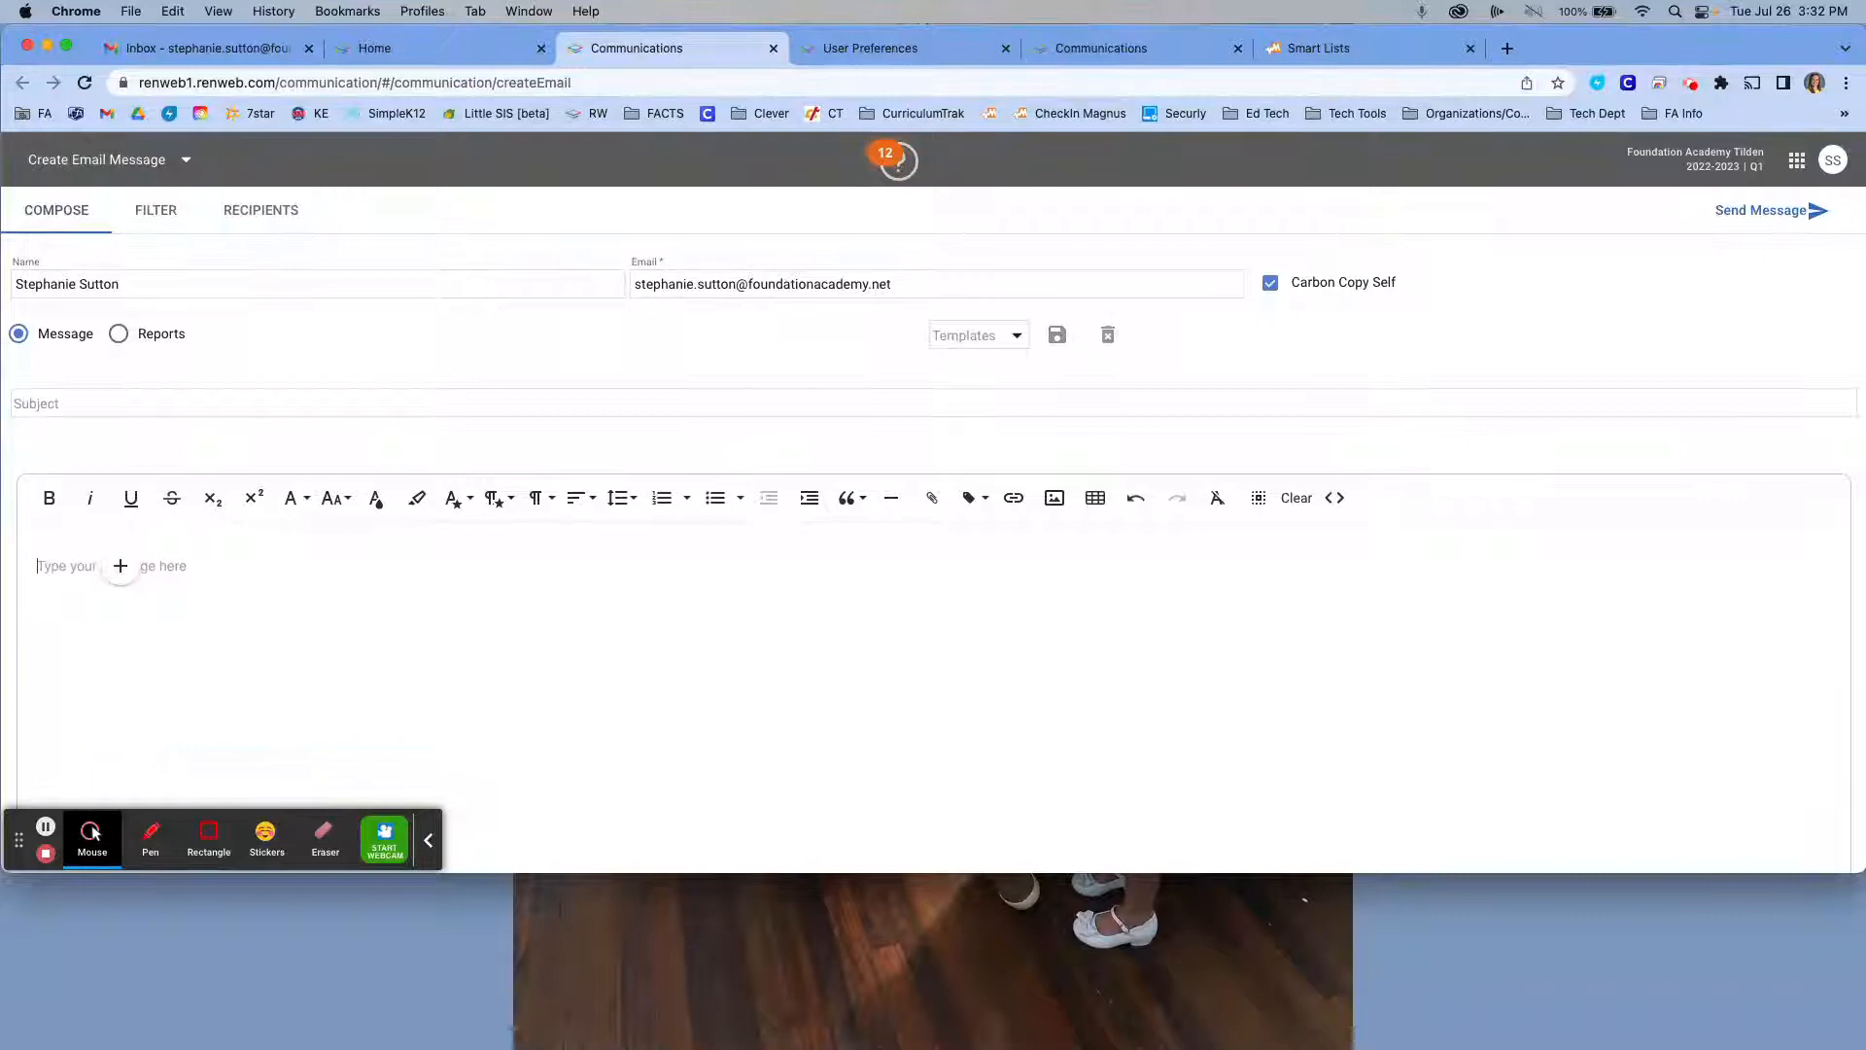
mouse_move(583, 438)
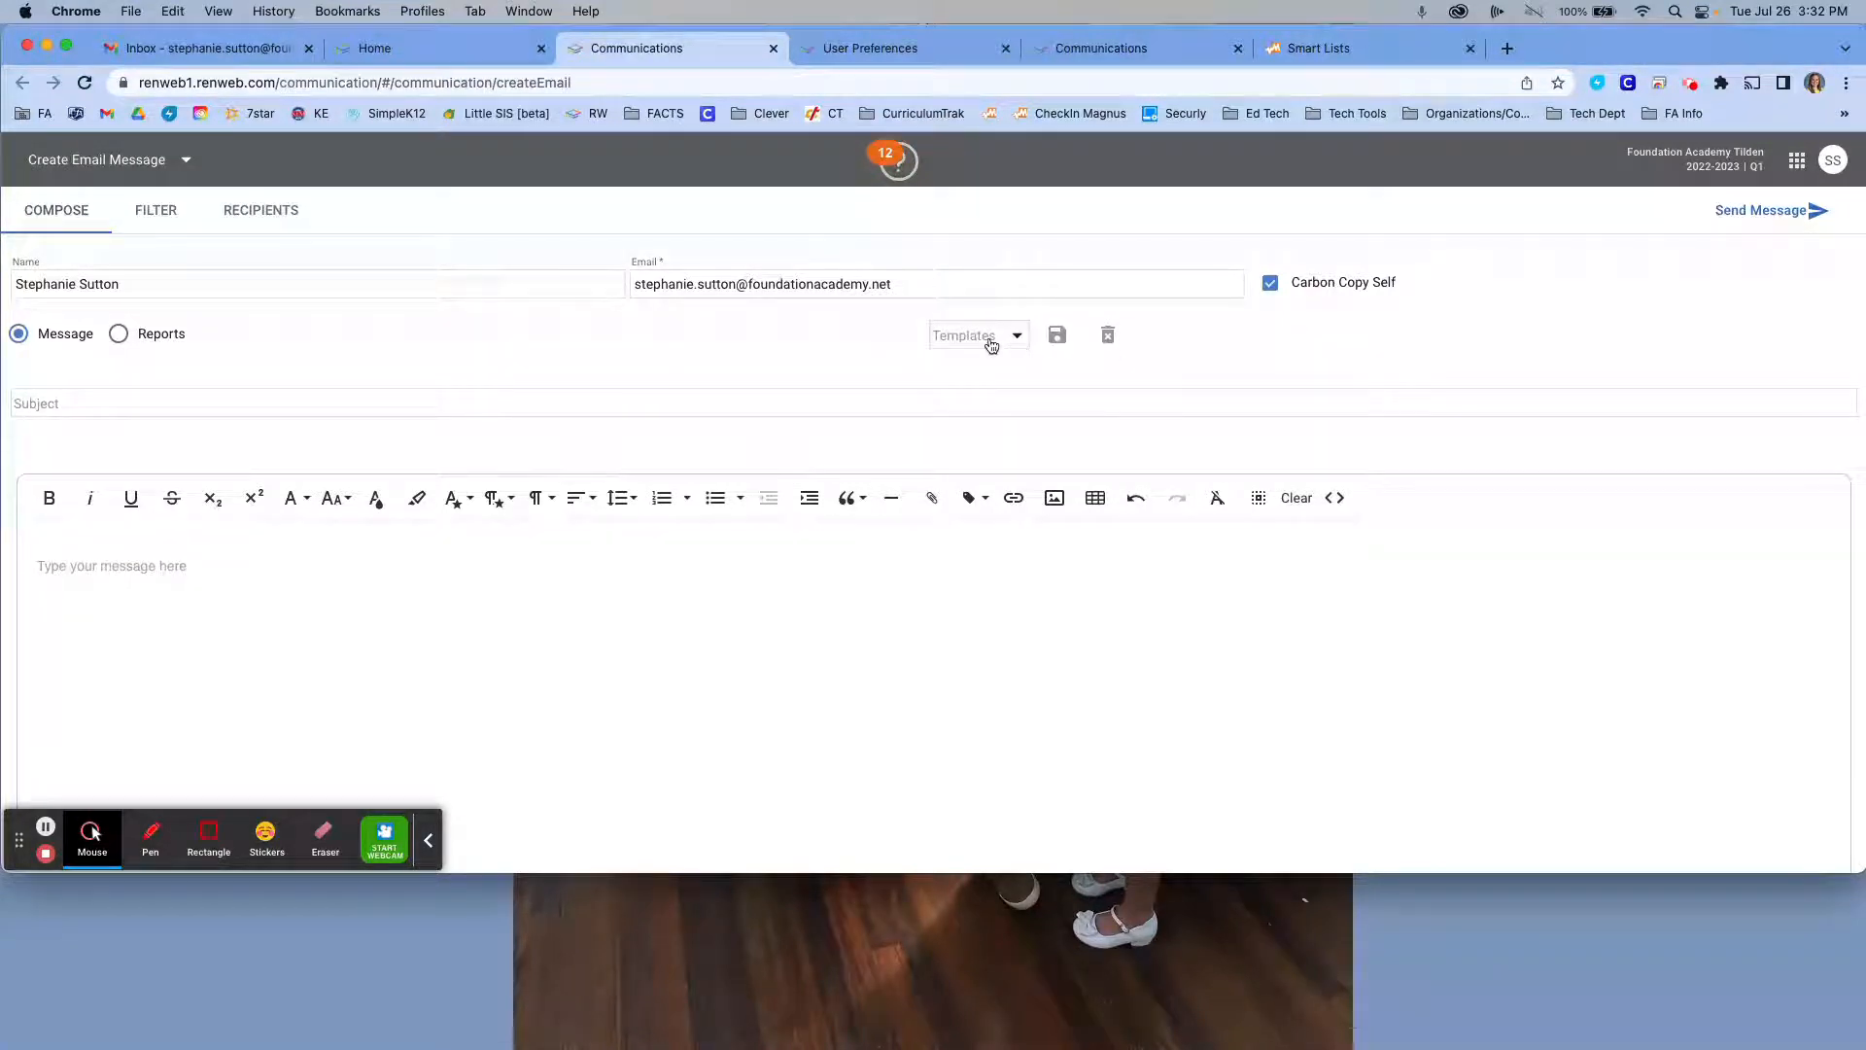
Load 'Signature Template - Tilden' from the Templates dropdown into the email body.
left_click(976, 335)
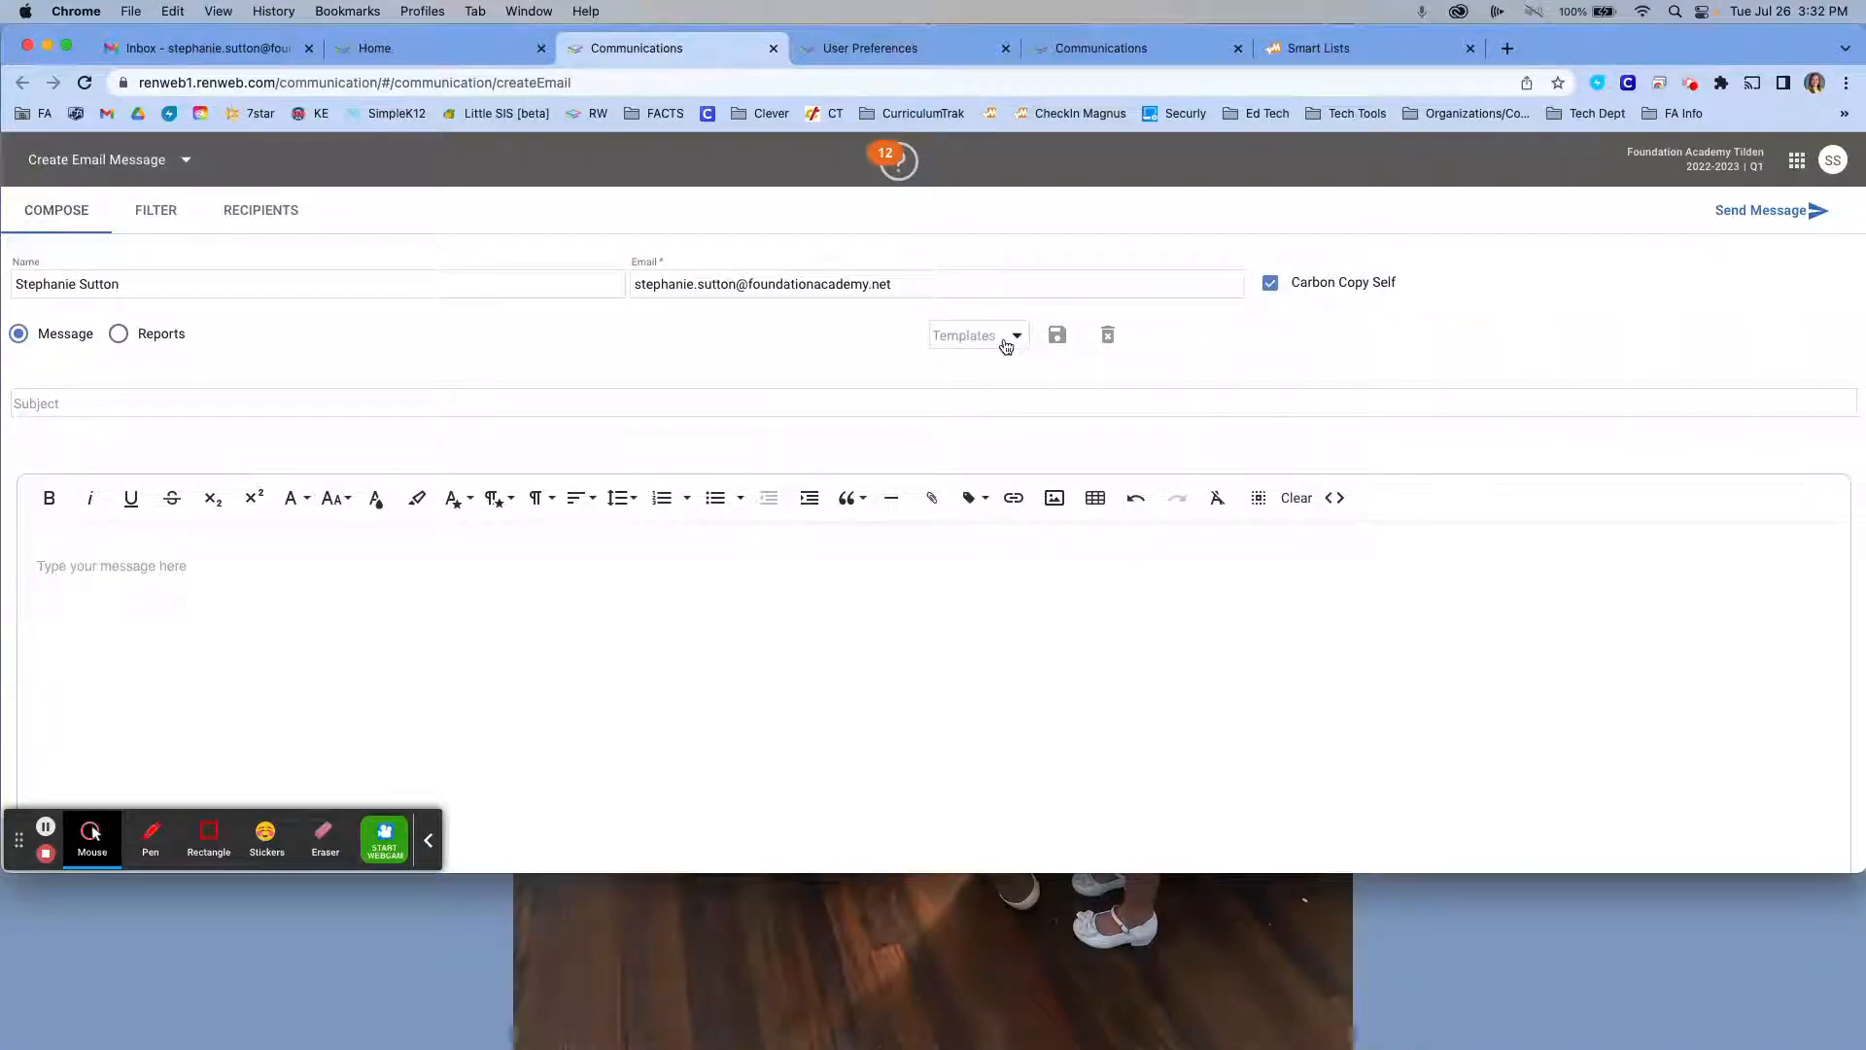
left_click(974, 334)
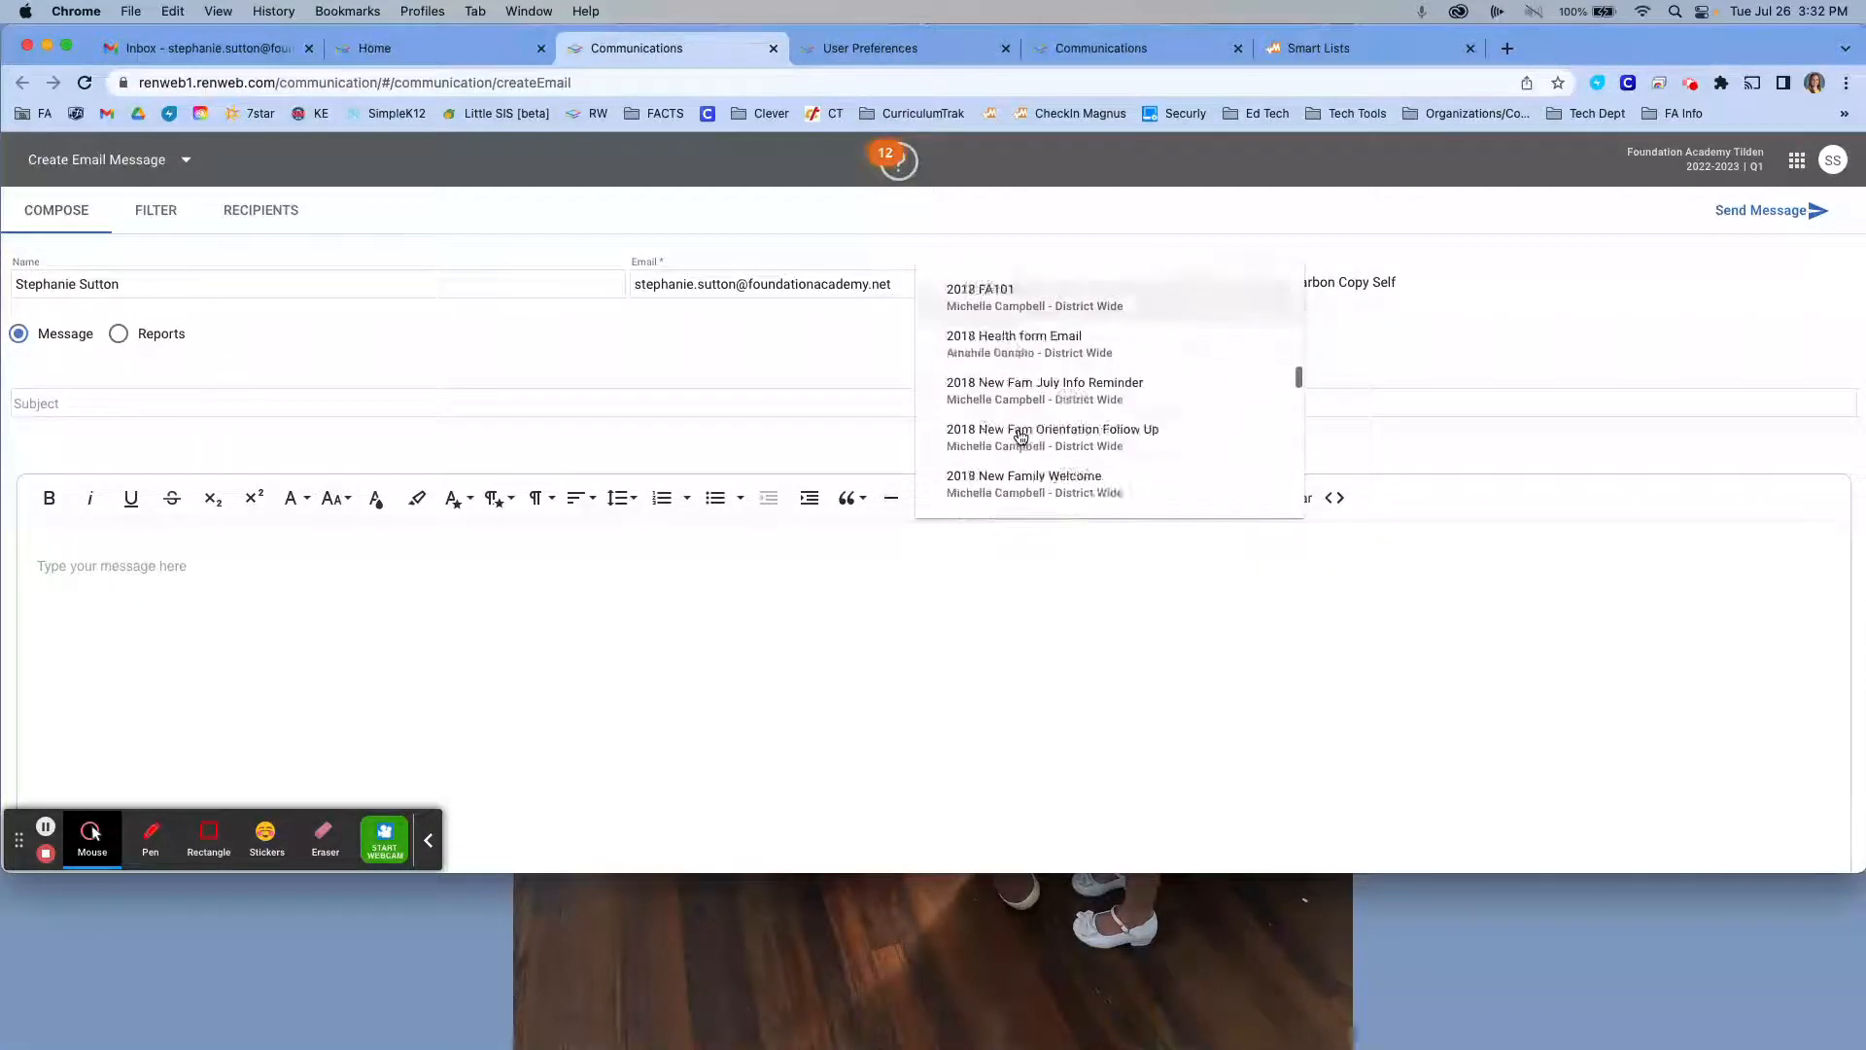
scroll("down", 3)
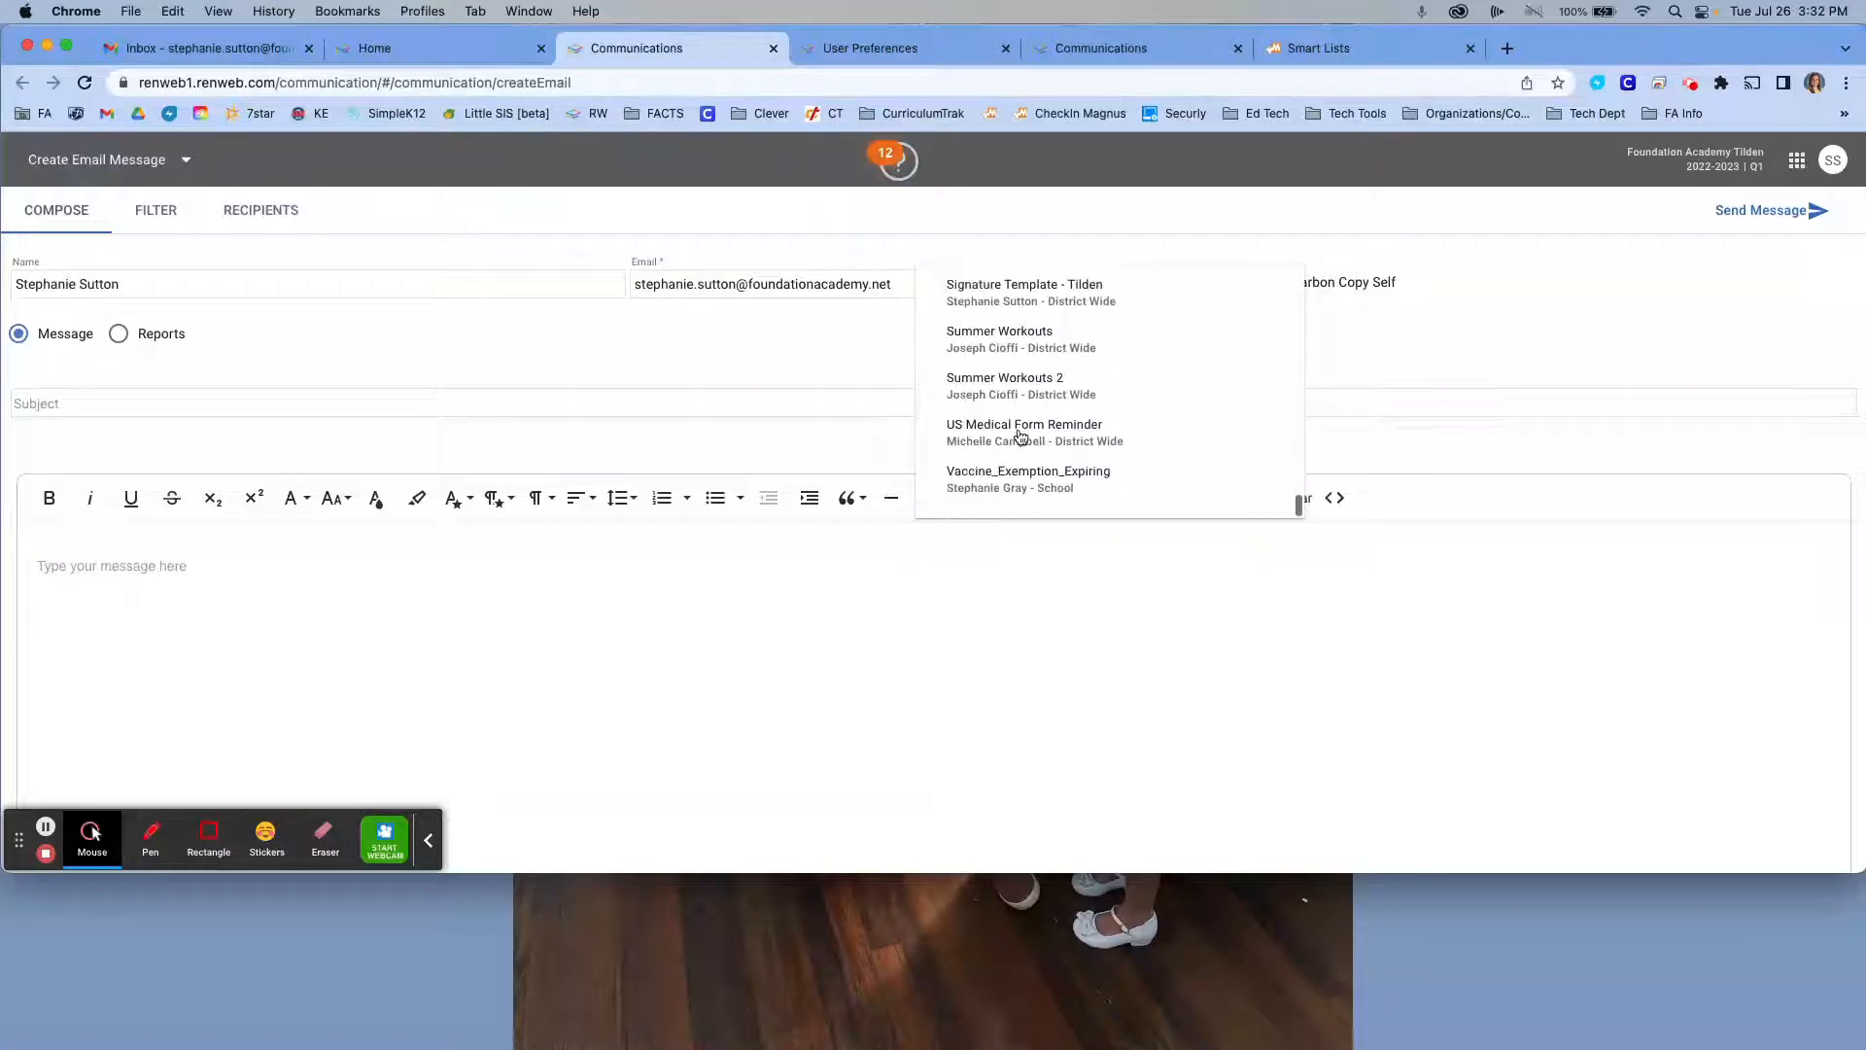
mouse_move(1023, 432)
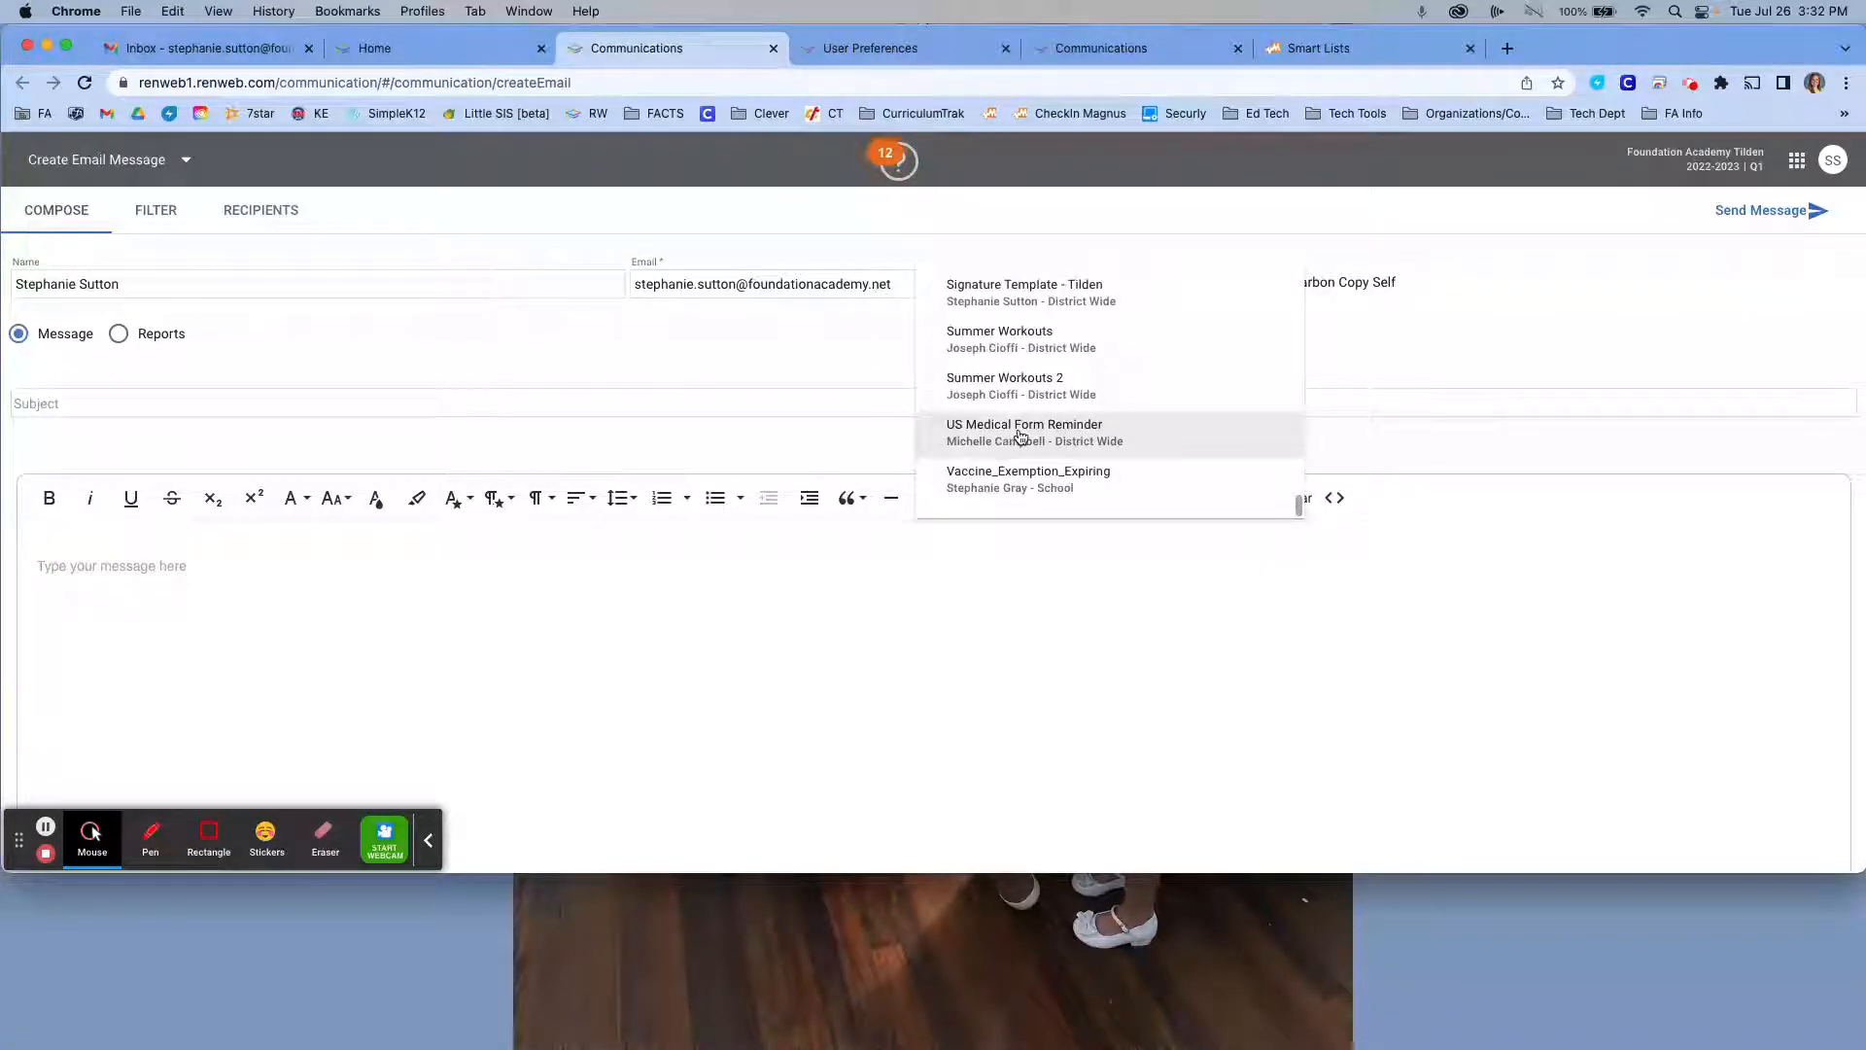
scroll("up", 3)
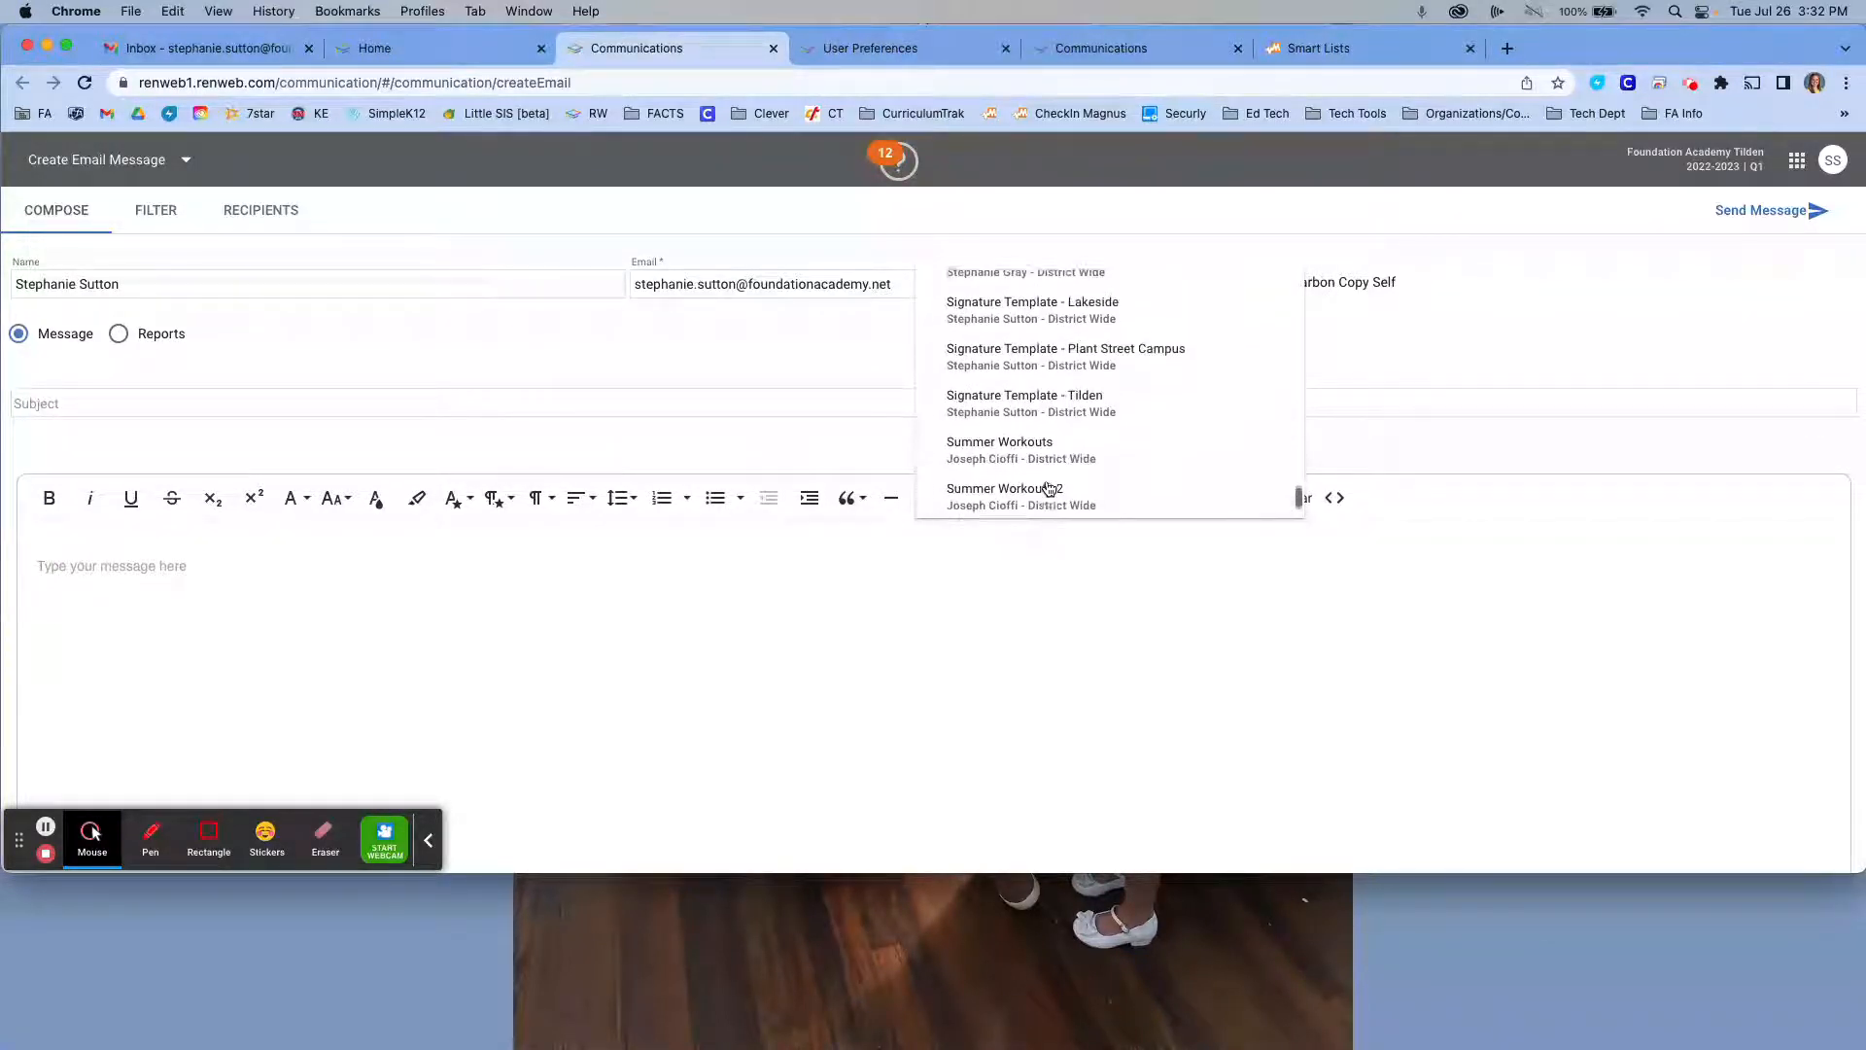
scroll("up", 3)
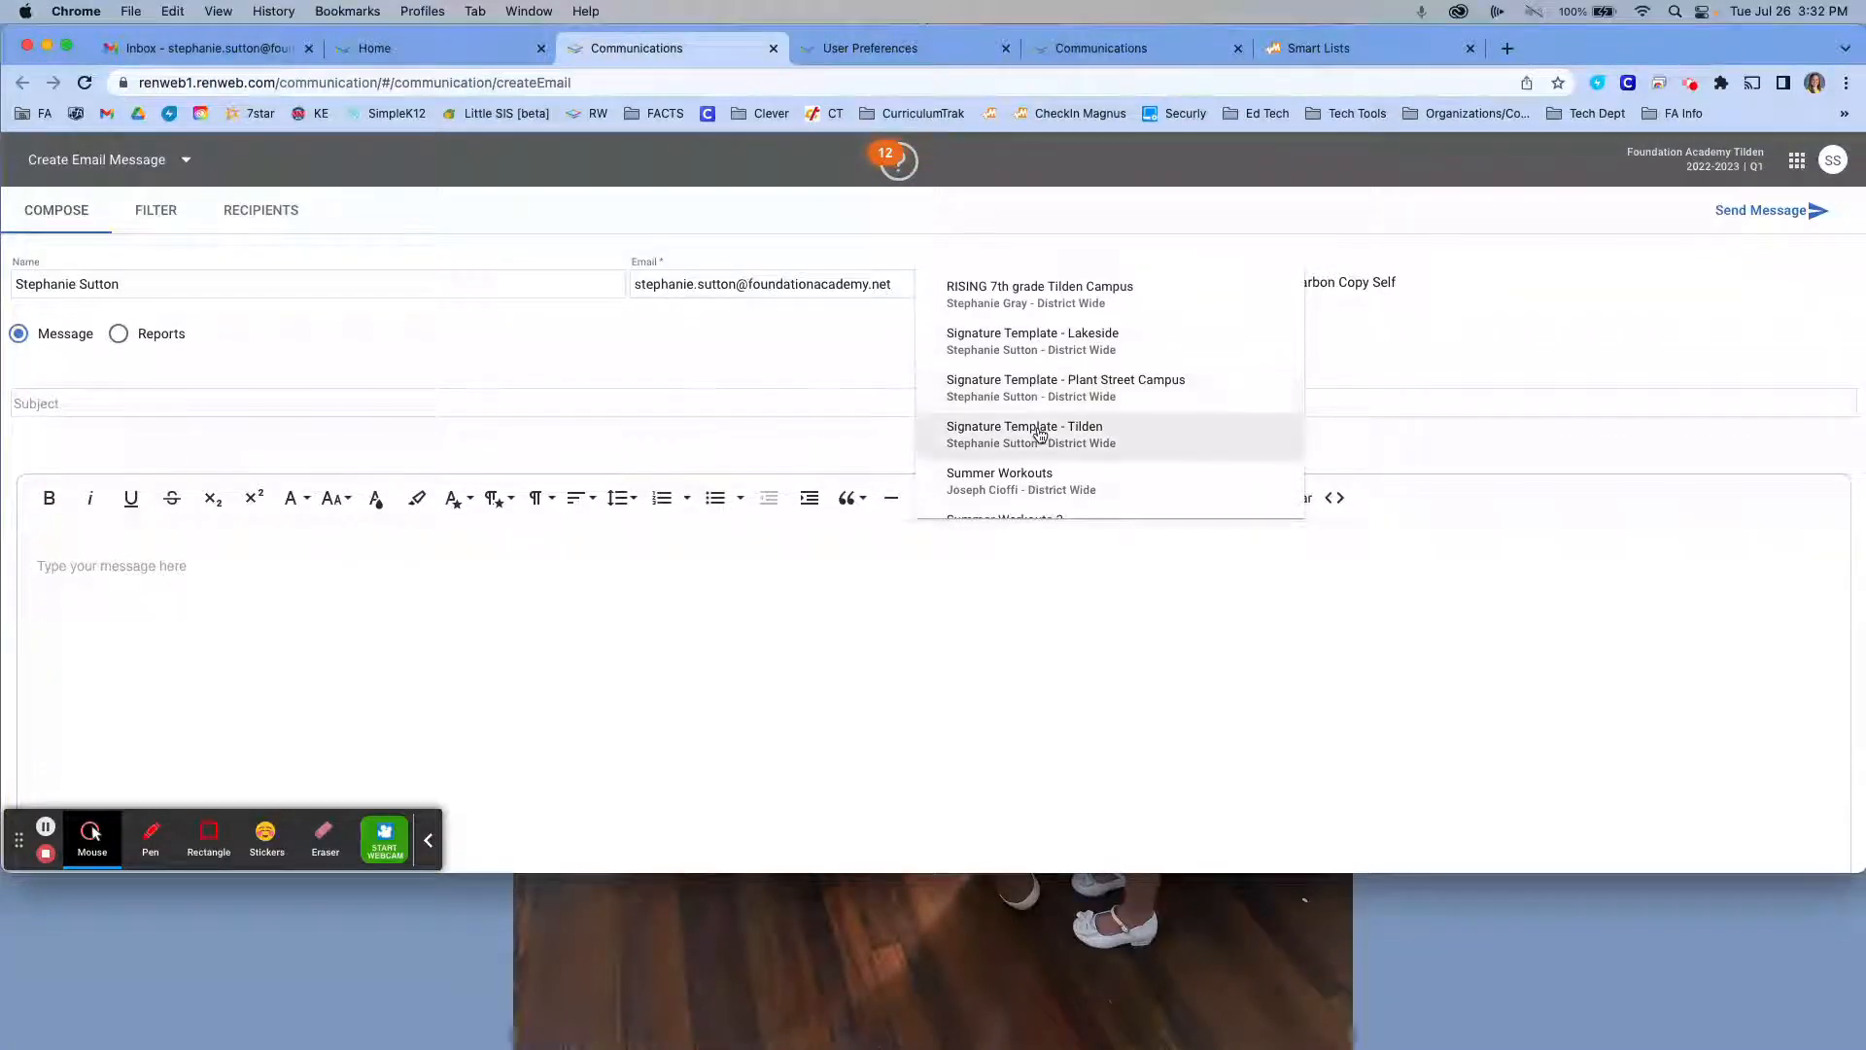
mouse_move(1076, 349)
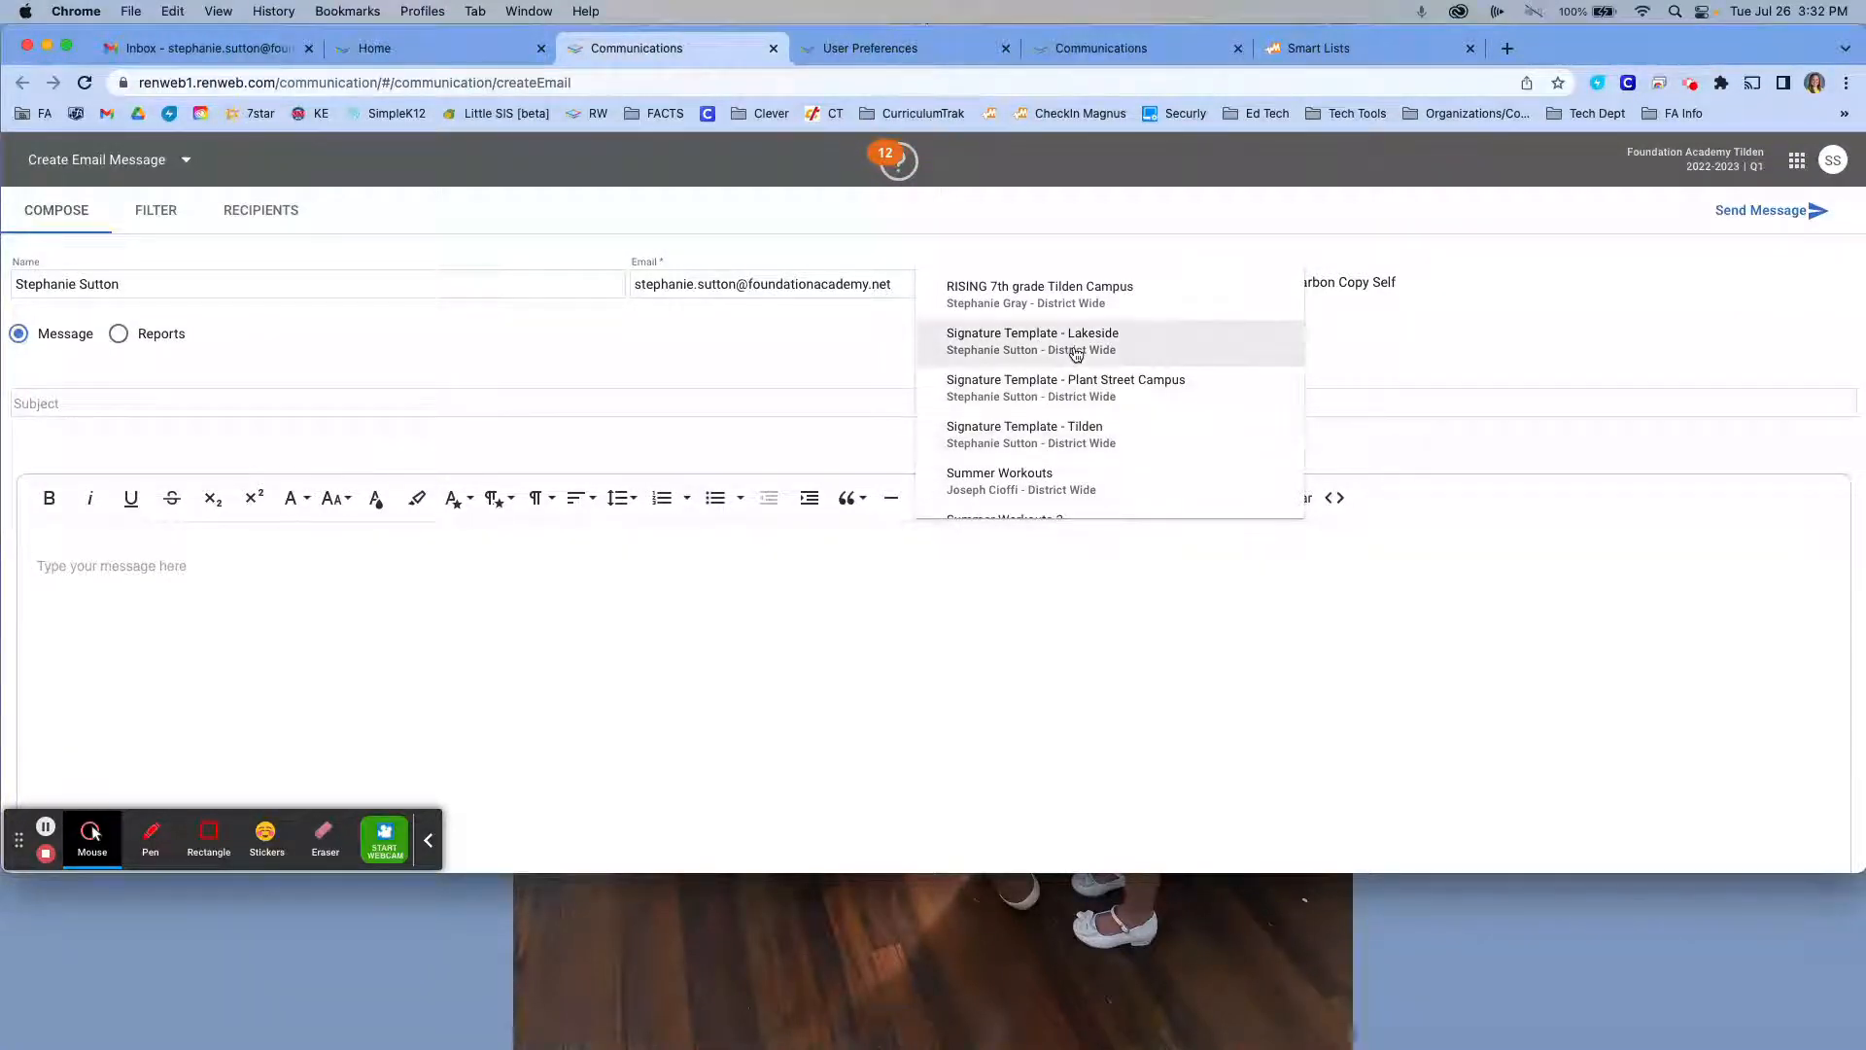
mouse_move(1080, 428)
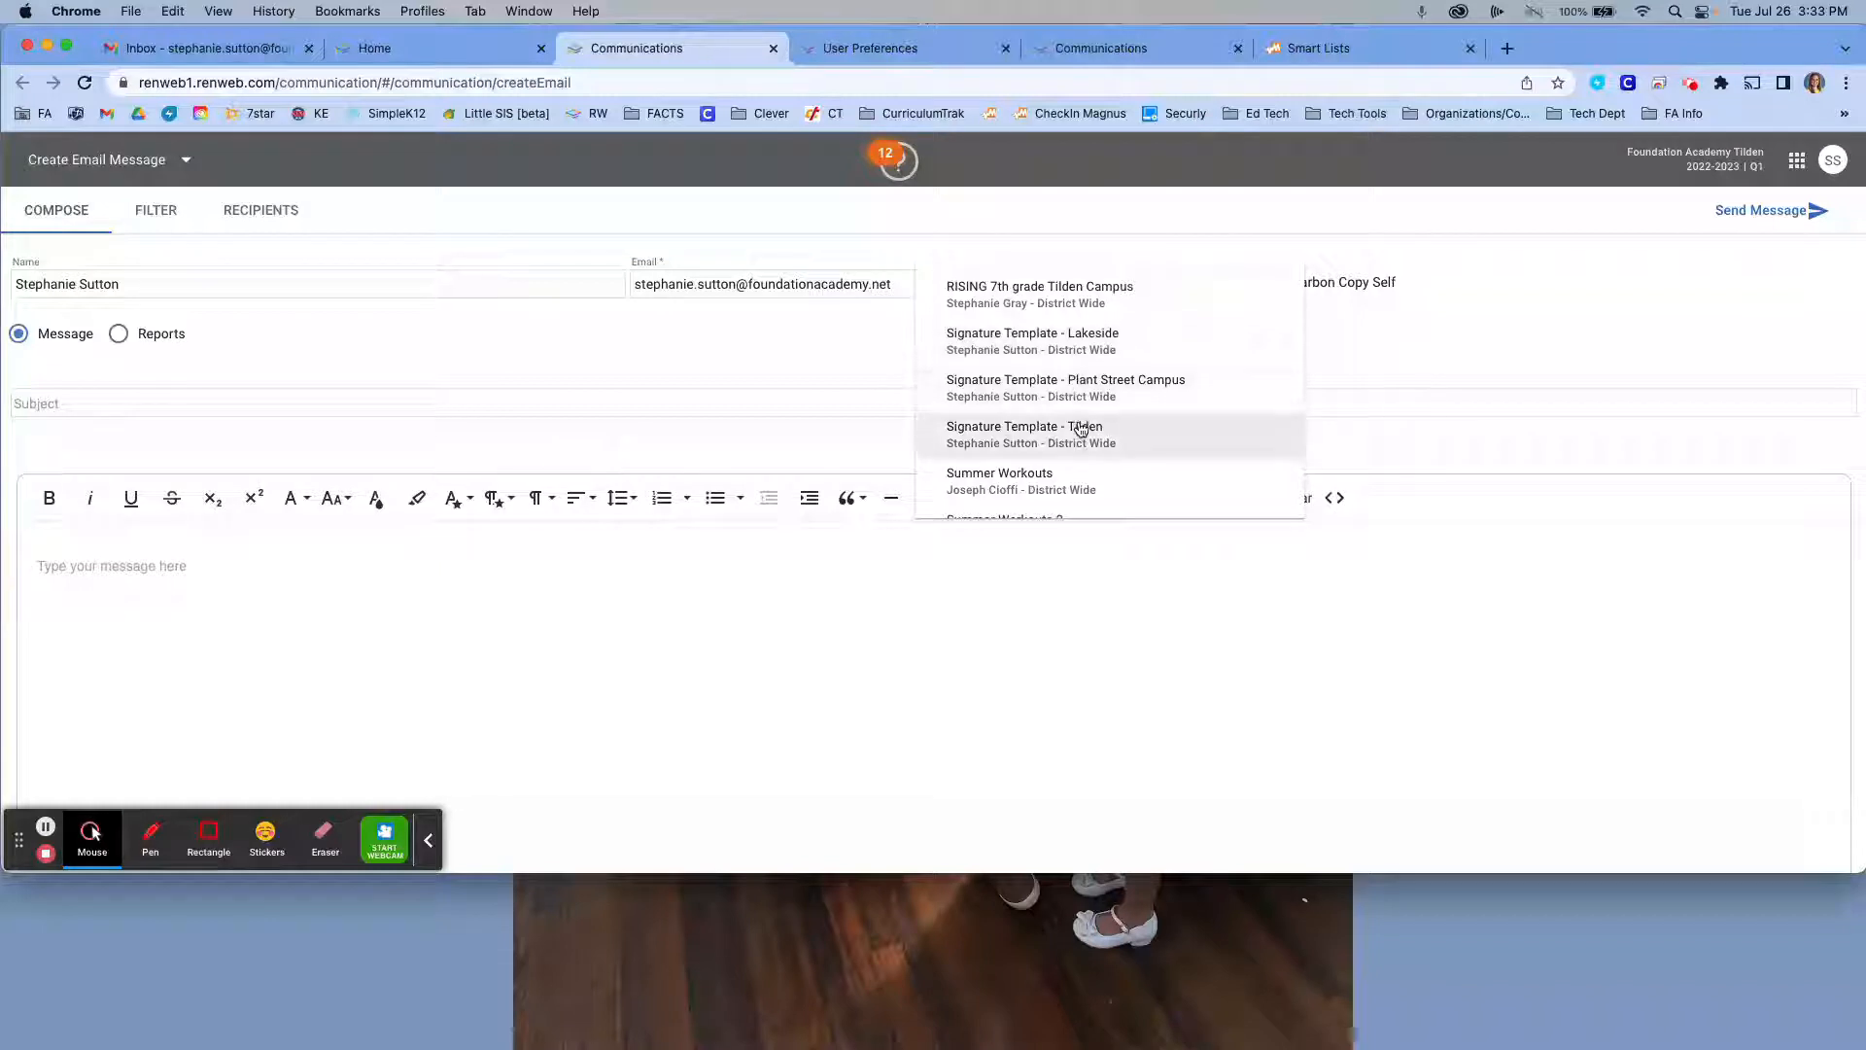
mouse_move(1077, 341)
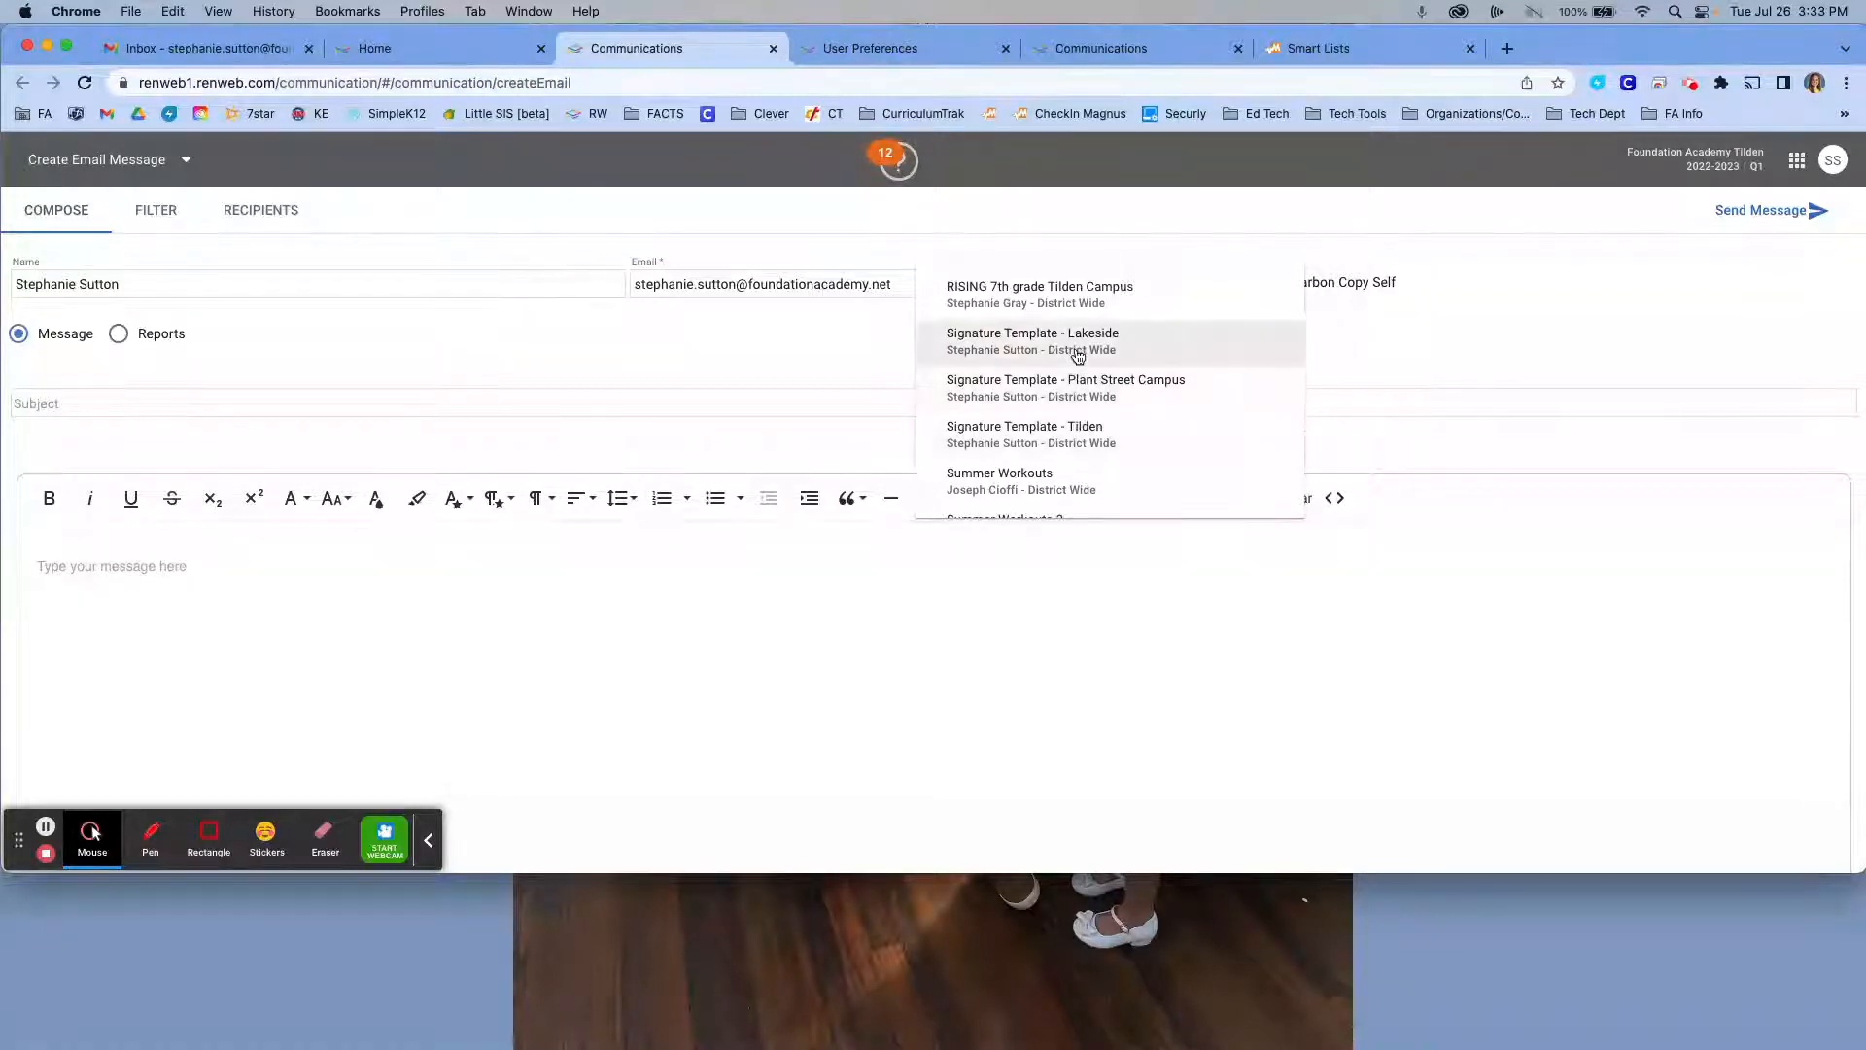
mouse_move(1075, 387)
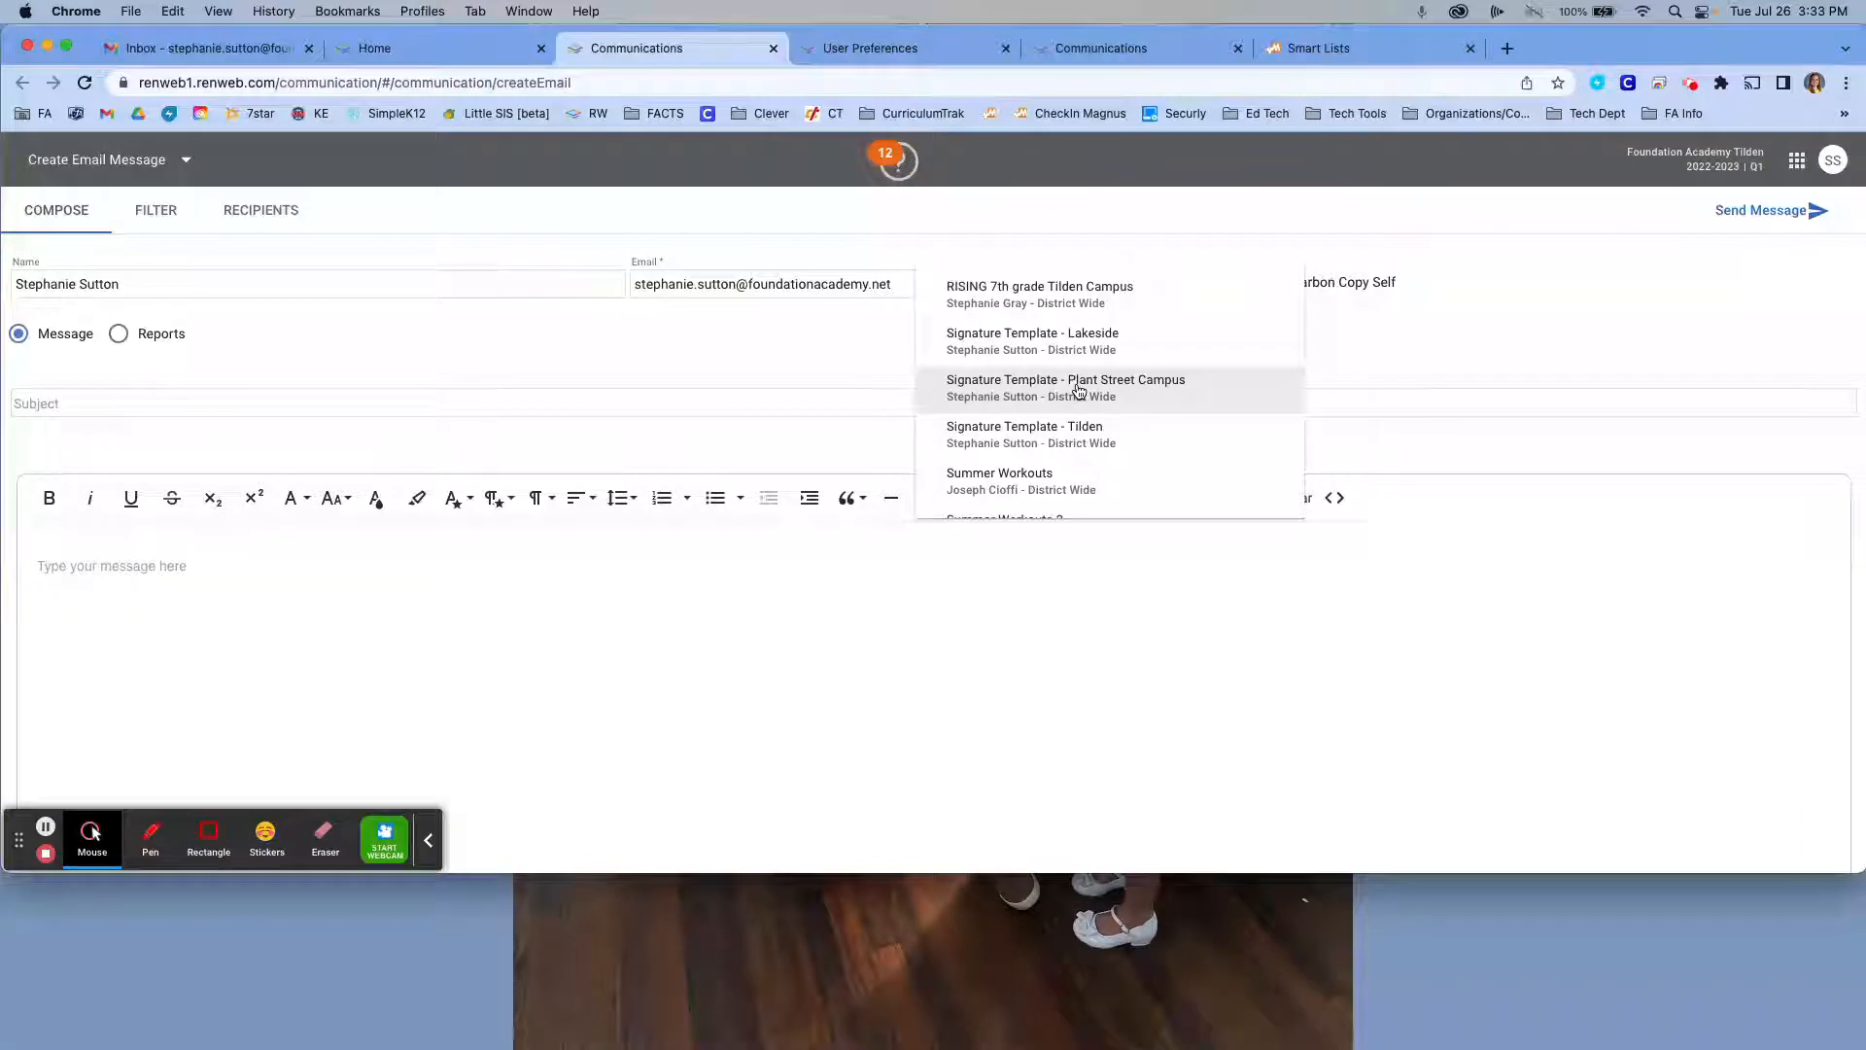
mouse_move(1087, 435)
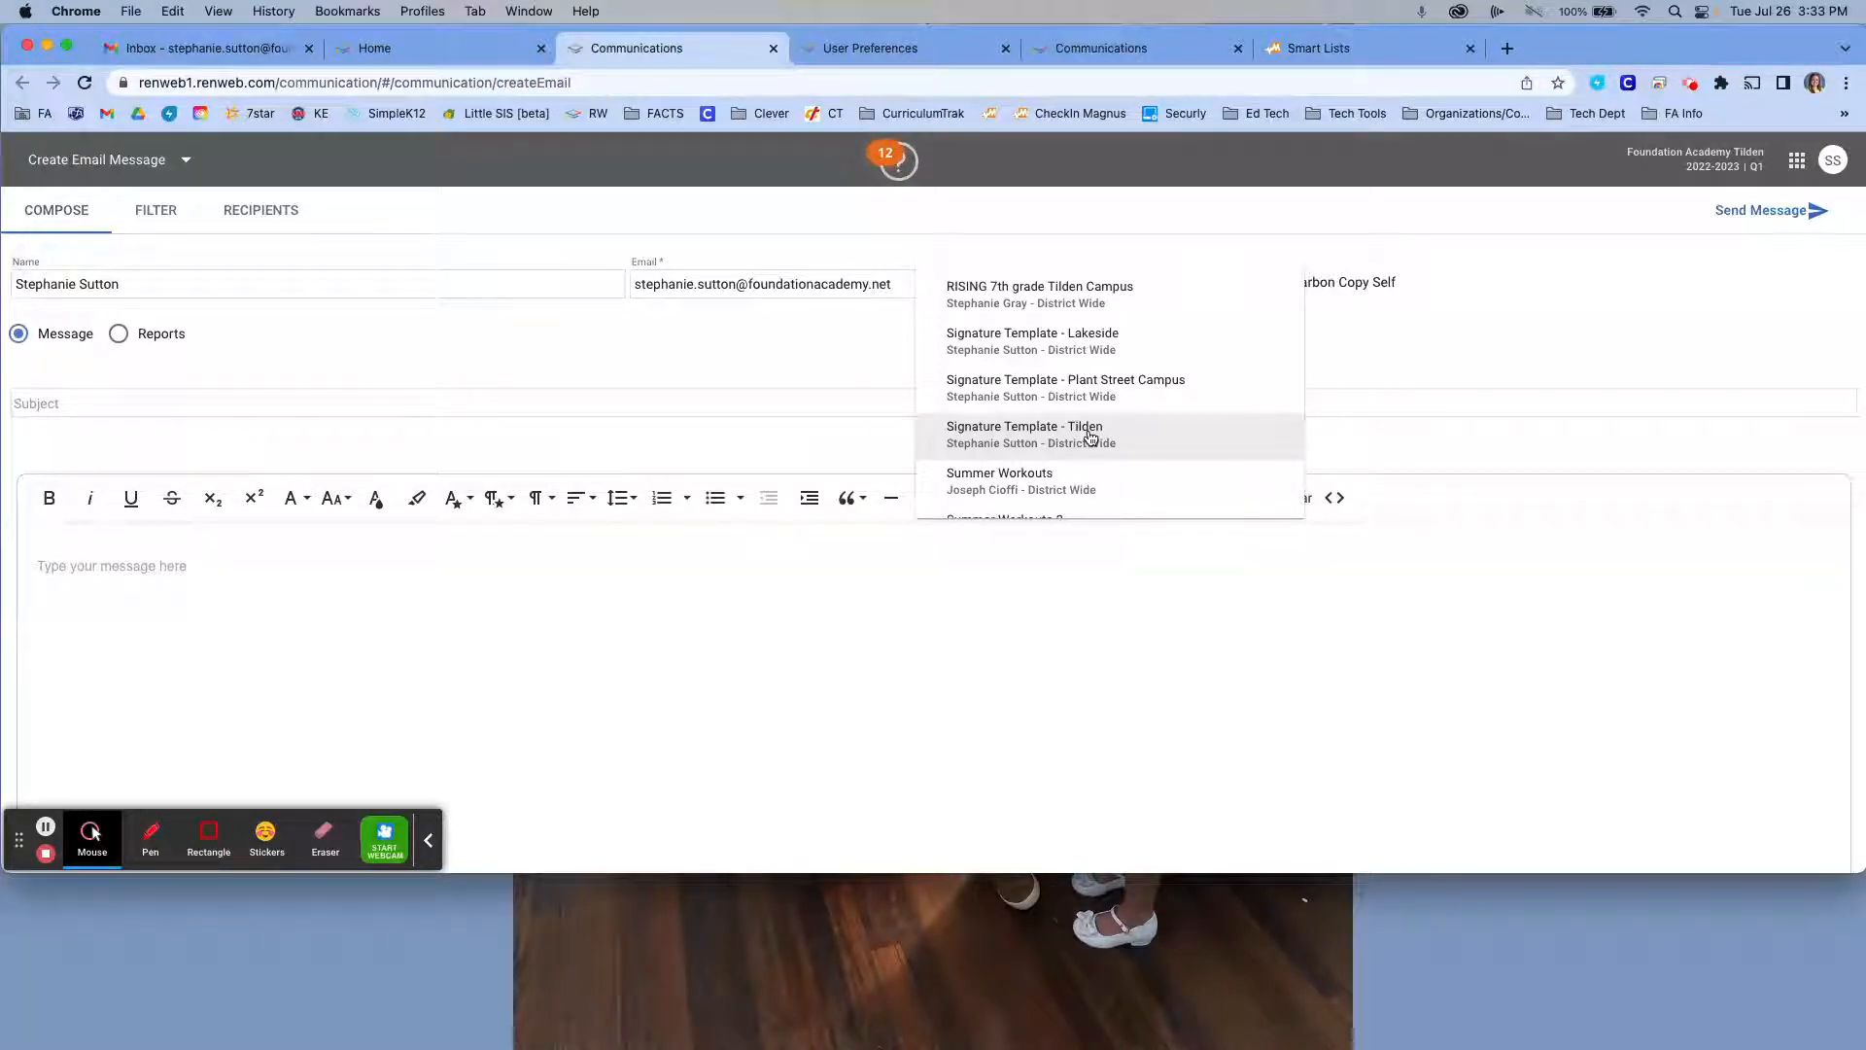
left_click(1024, 425)
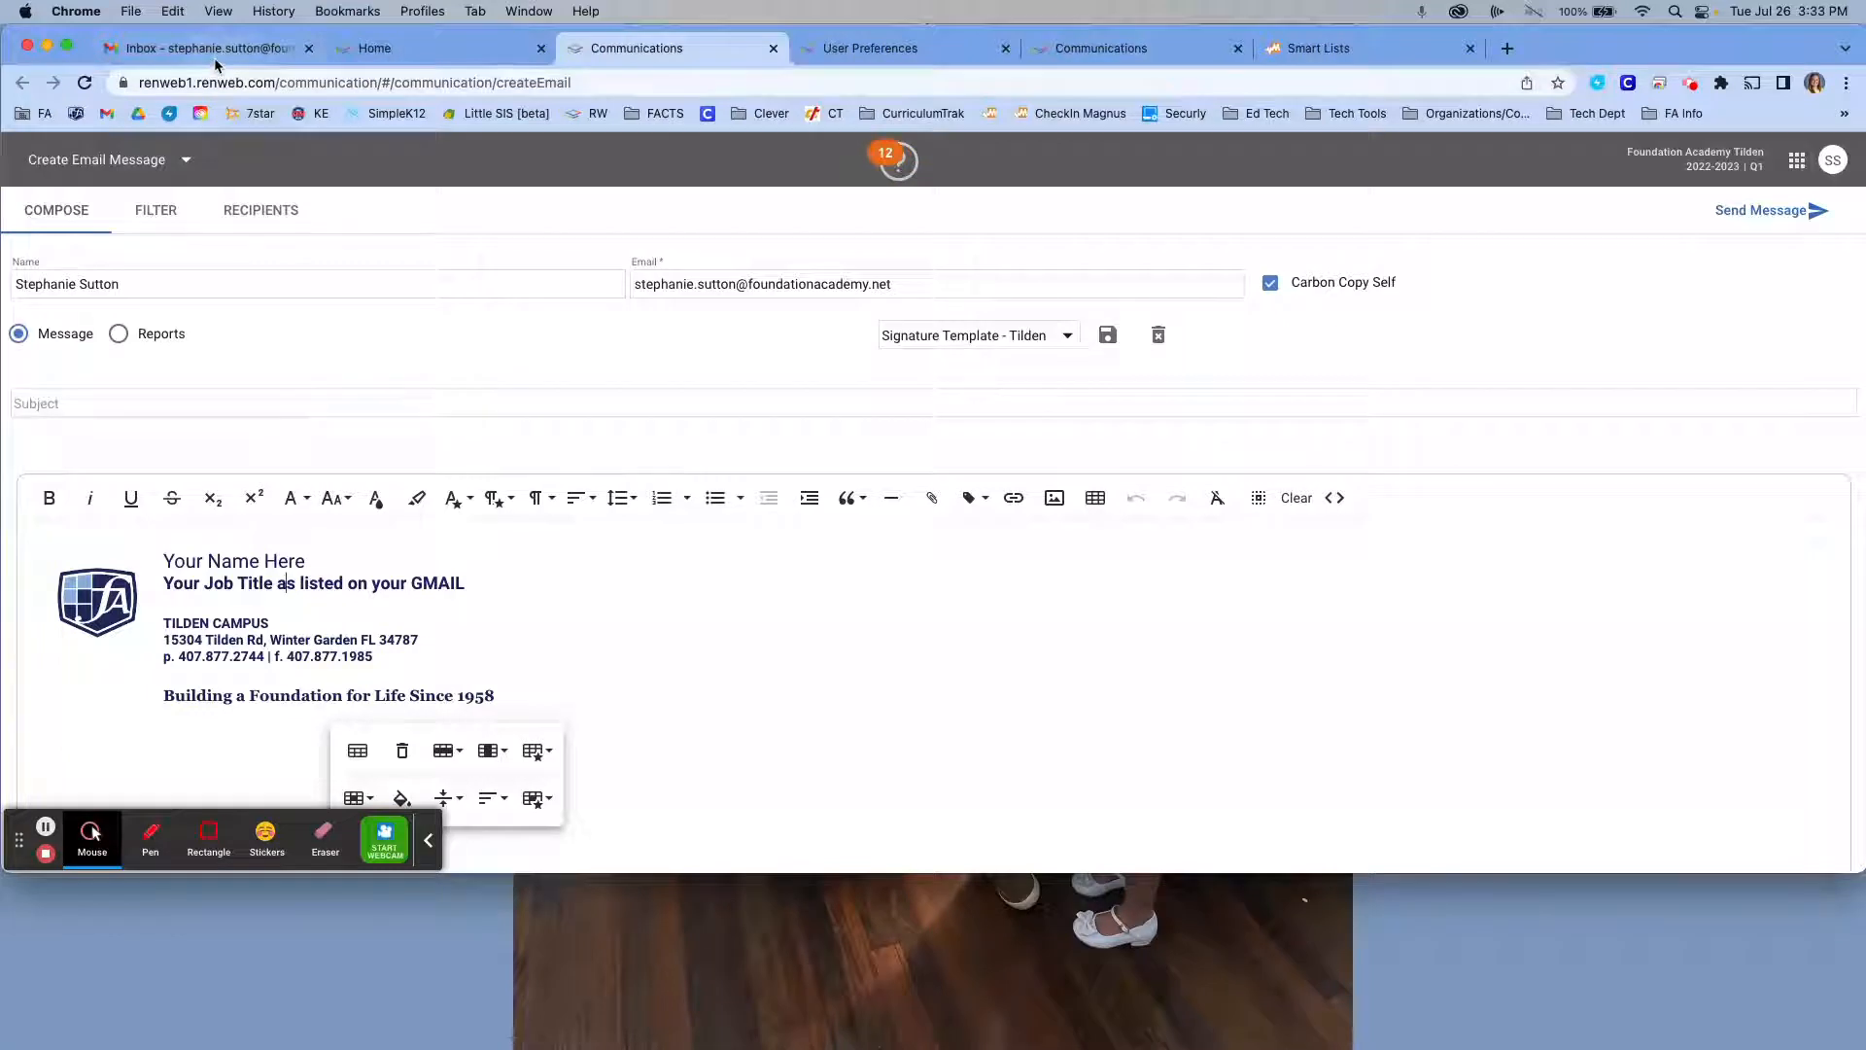
mouse_move(203, 47)
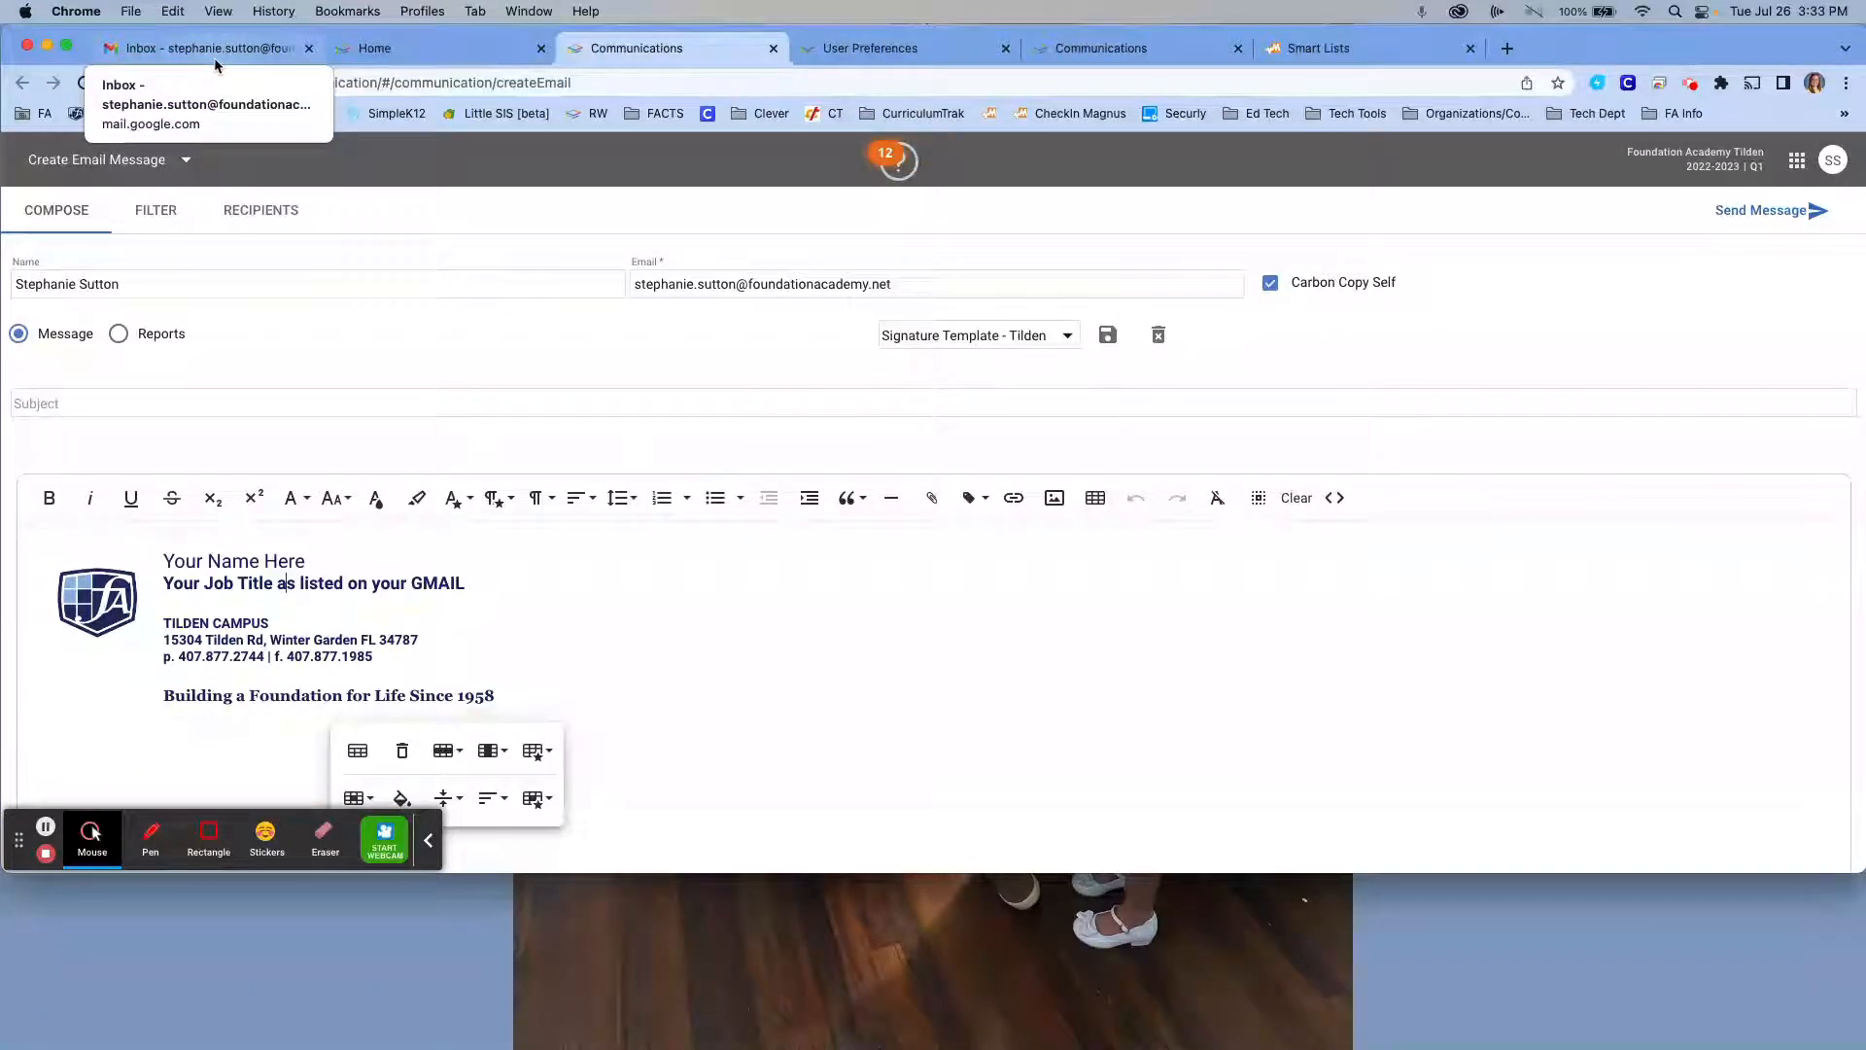
Check the 'Educational Technologist' title in Gmail's signature, then return to the Communications tab.
left_click(203, 48)
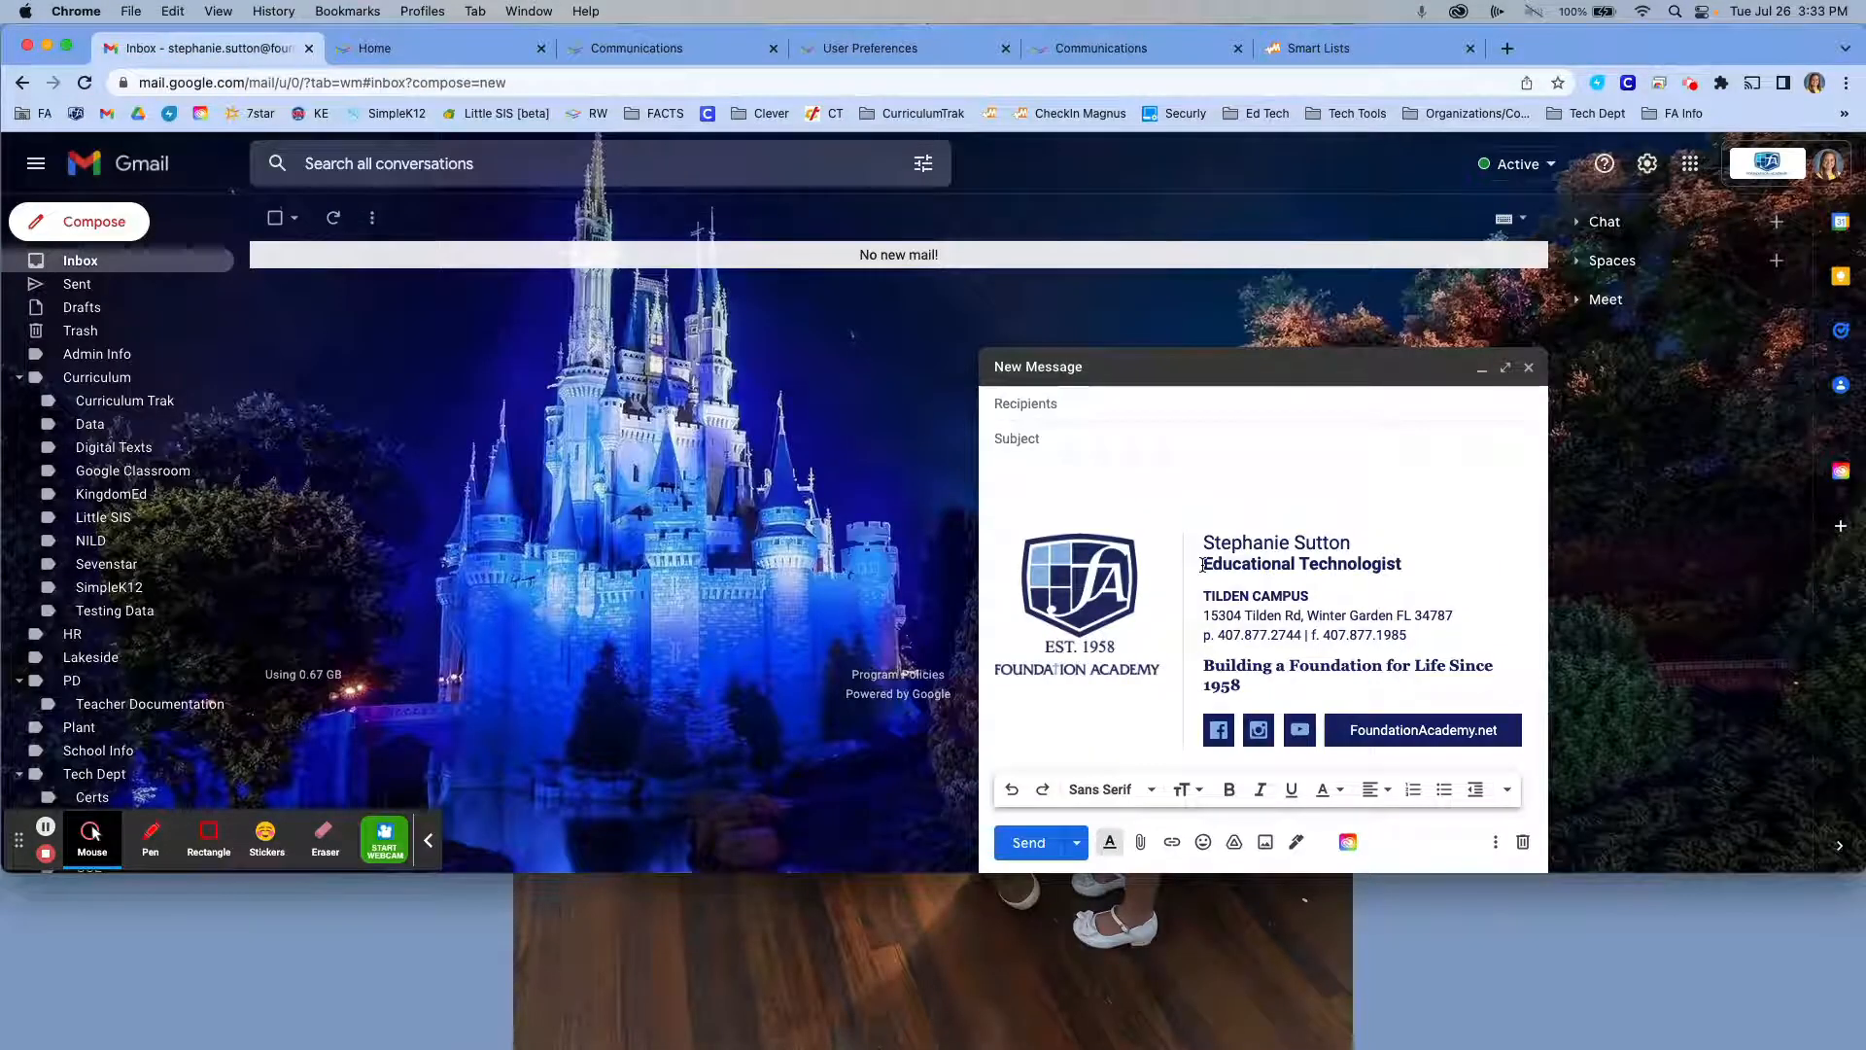
double_click(1300, 562)
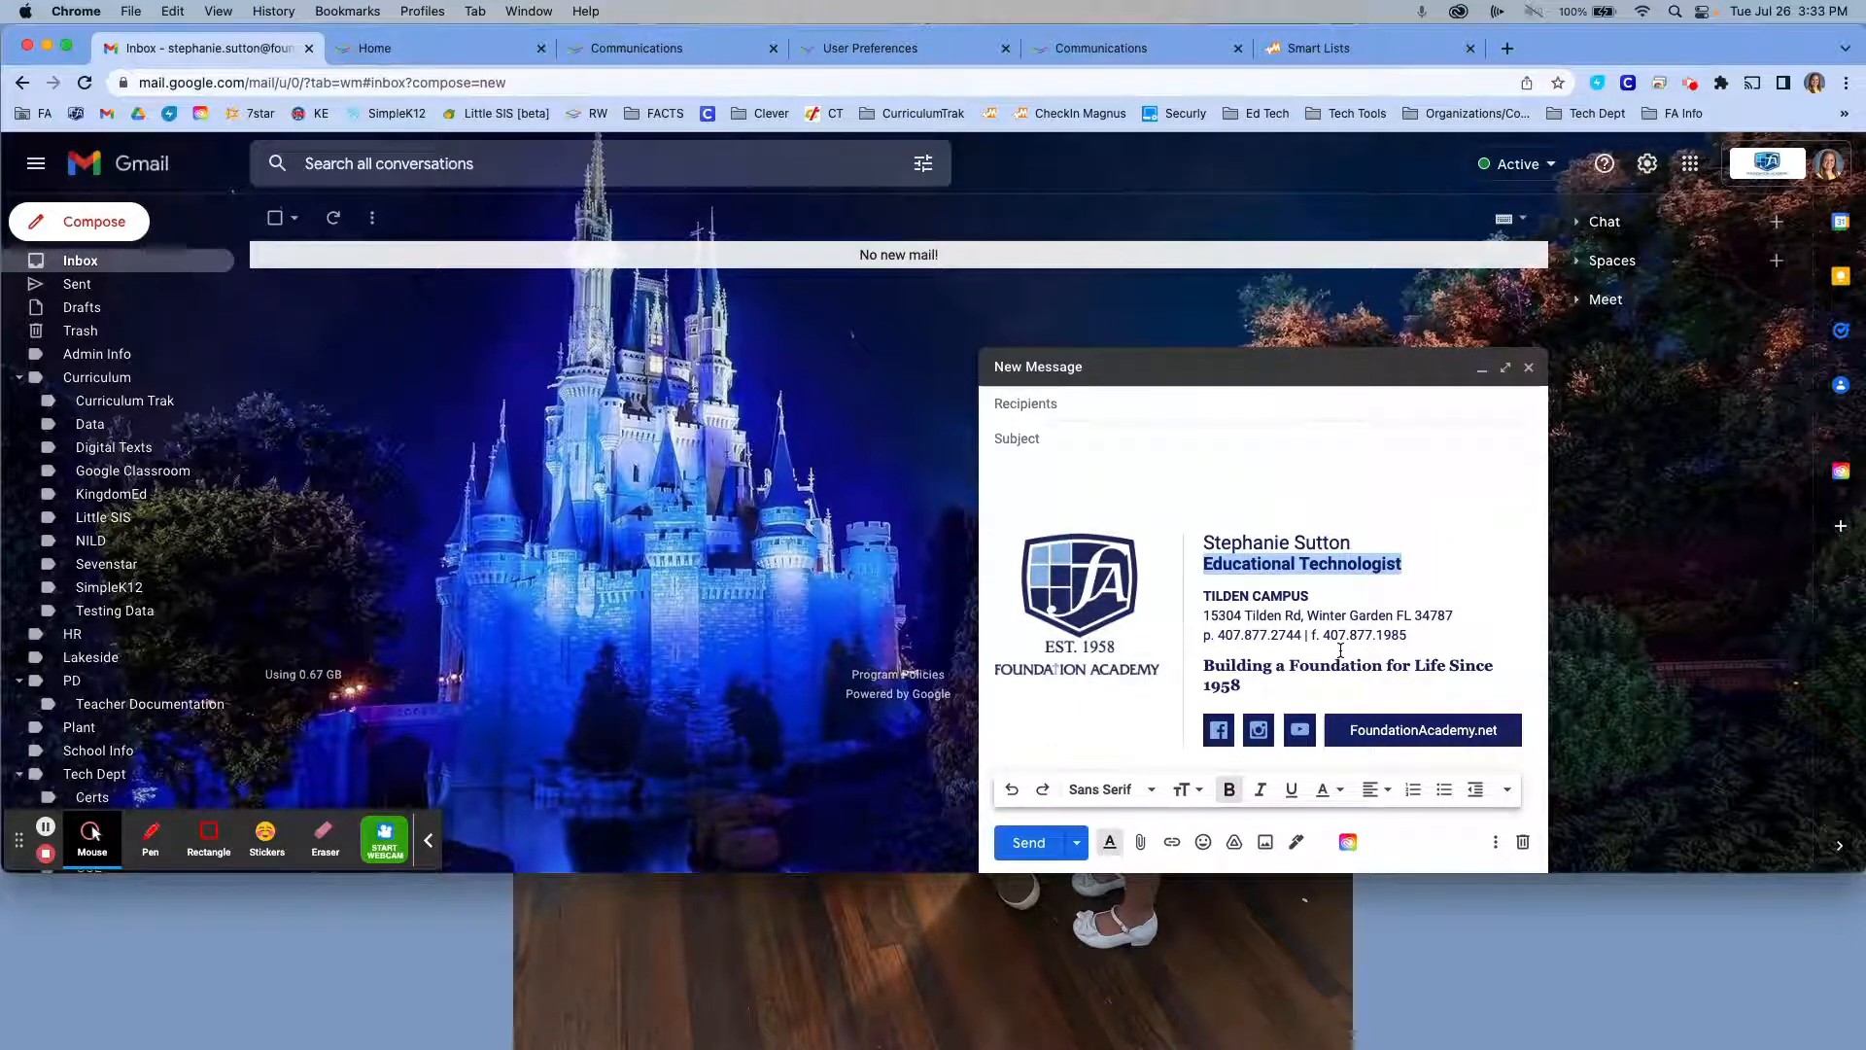
mouse_move(762, 231)
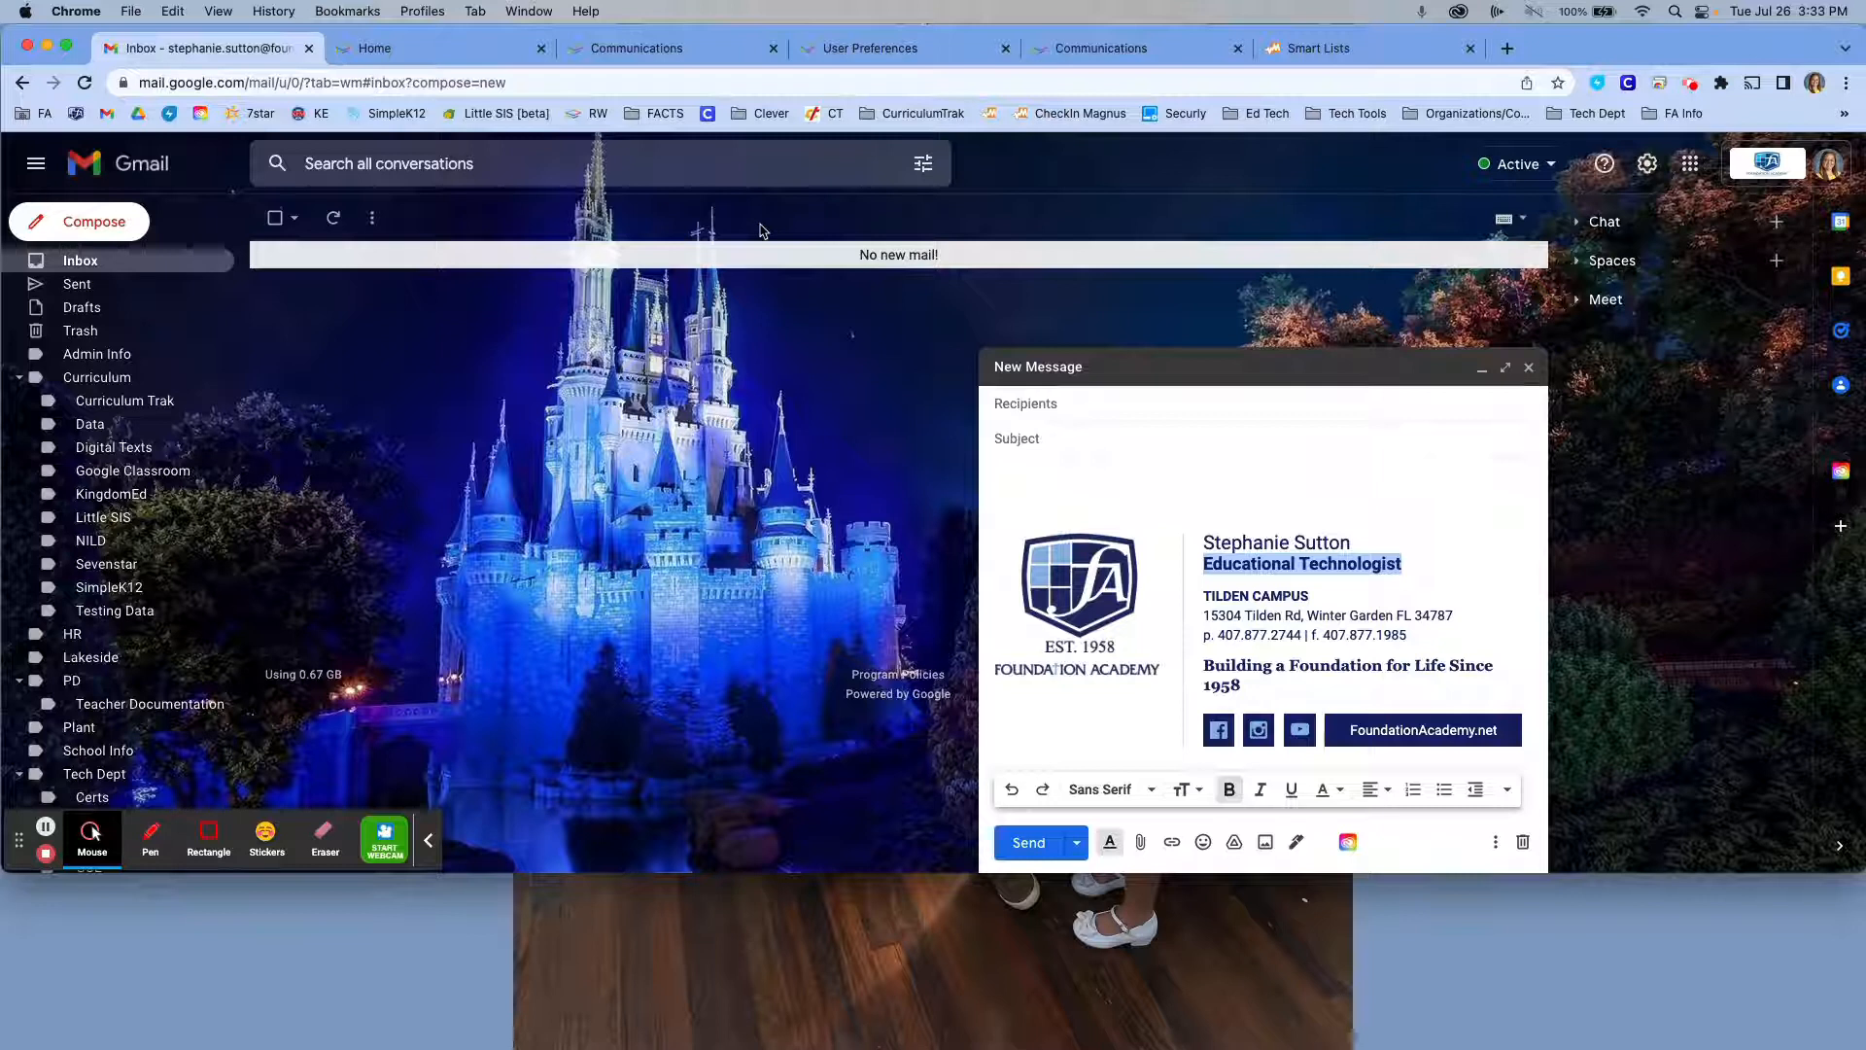
mouse_move(683, 272)
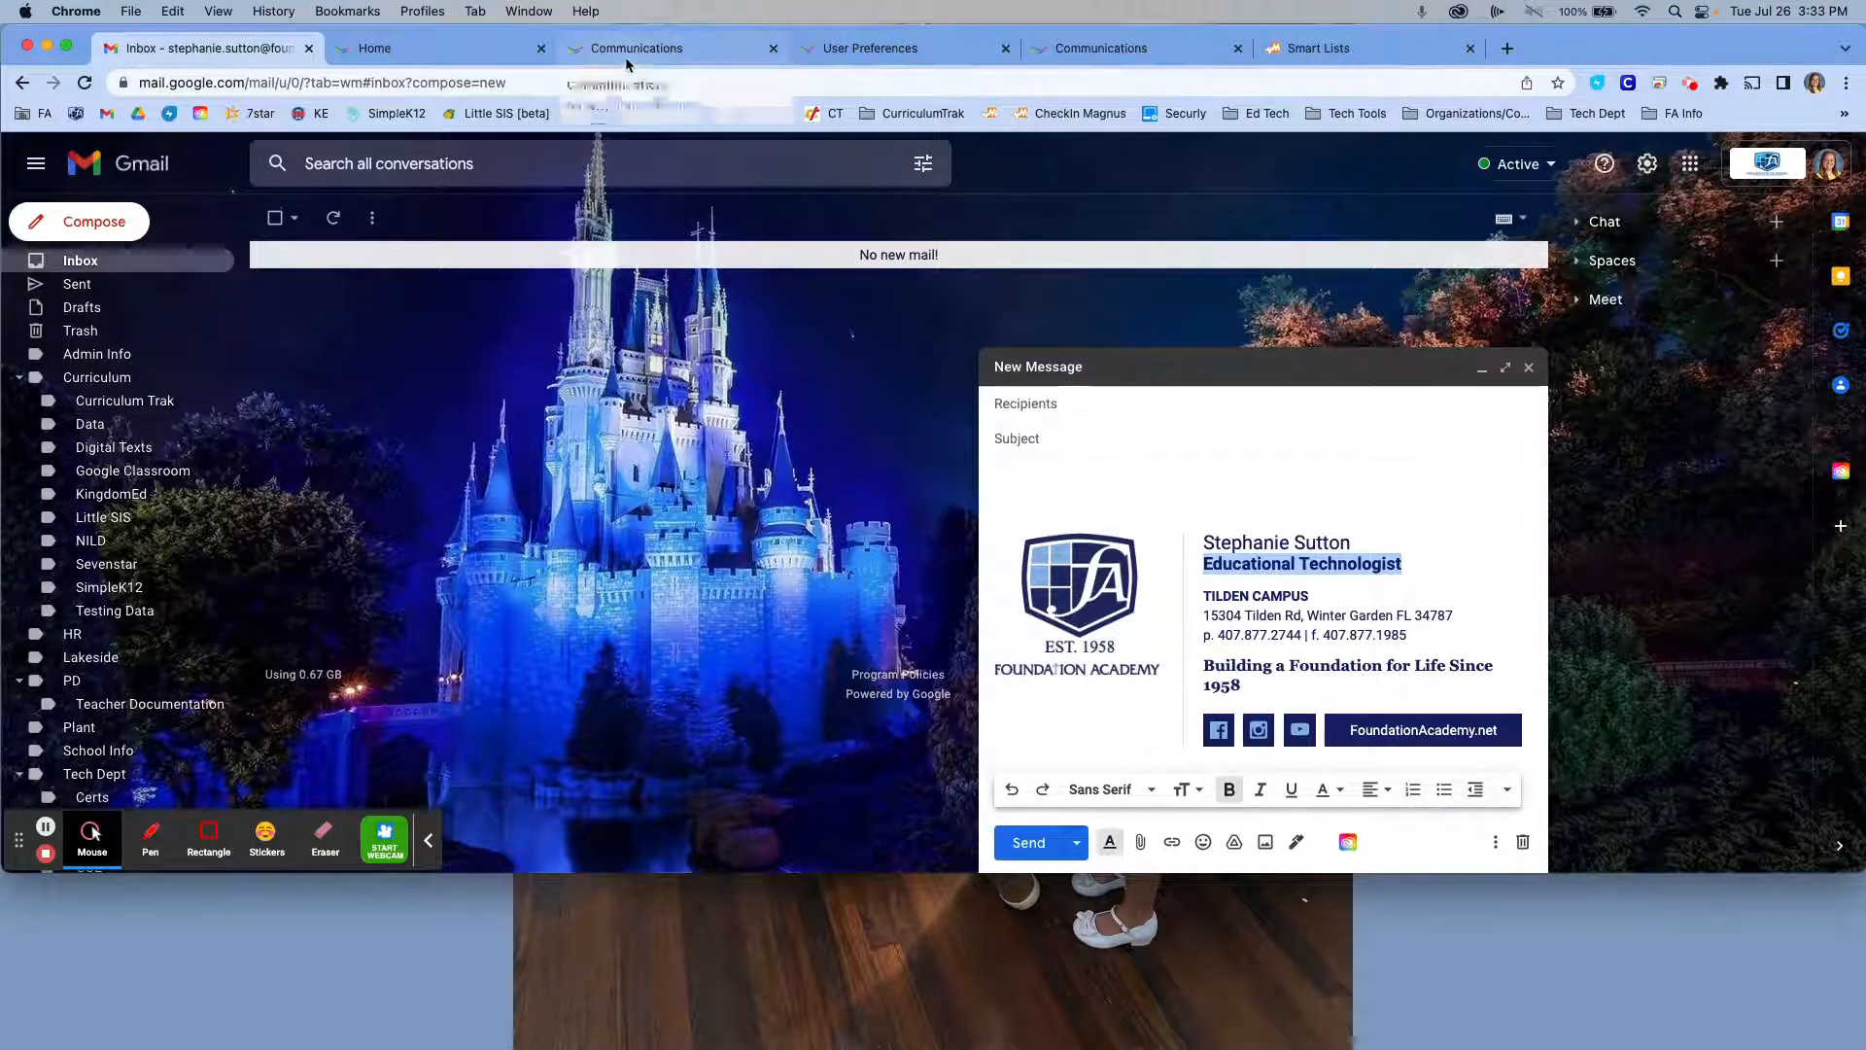
left_click(639, 48)
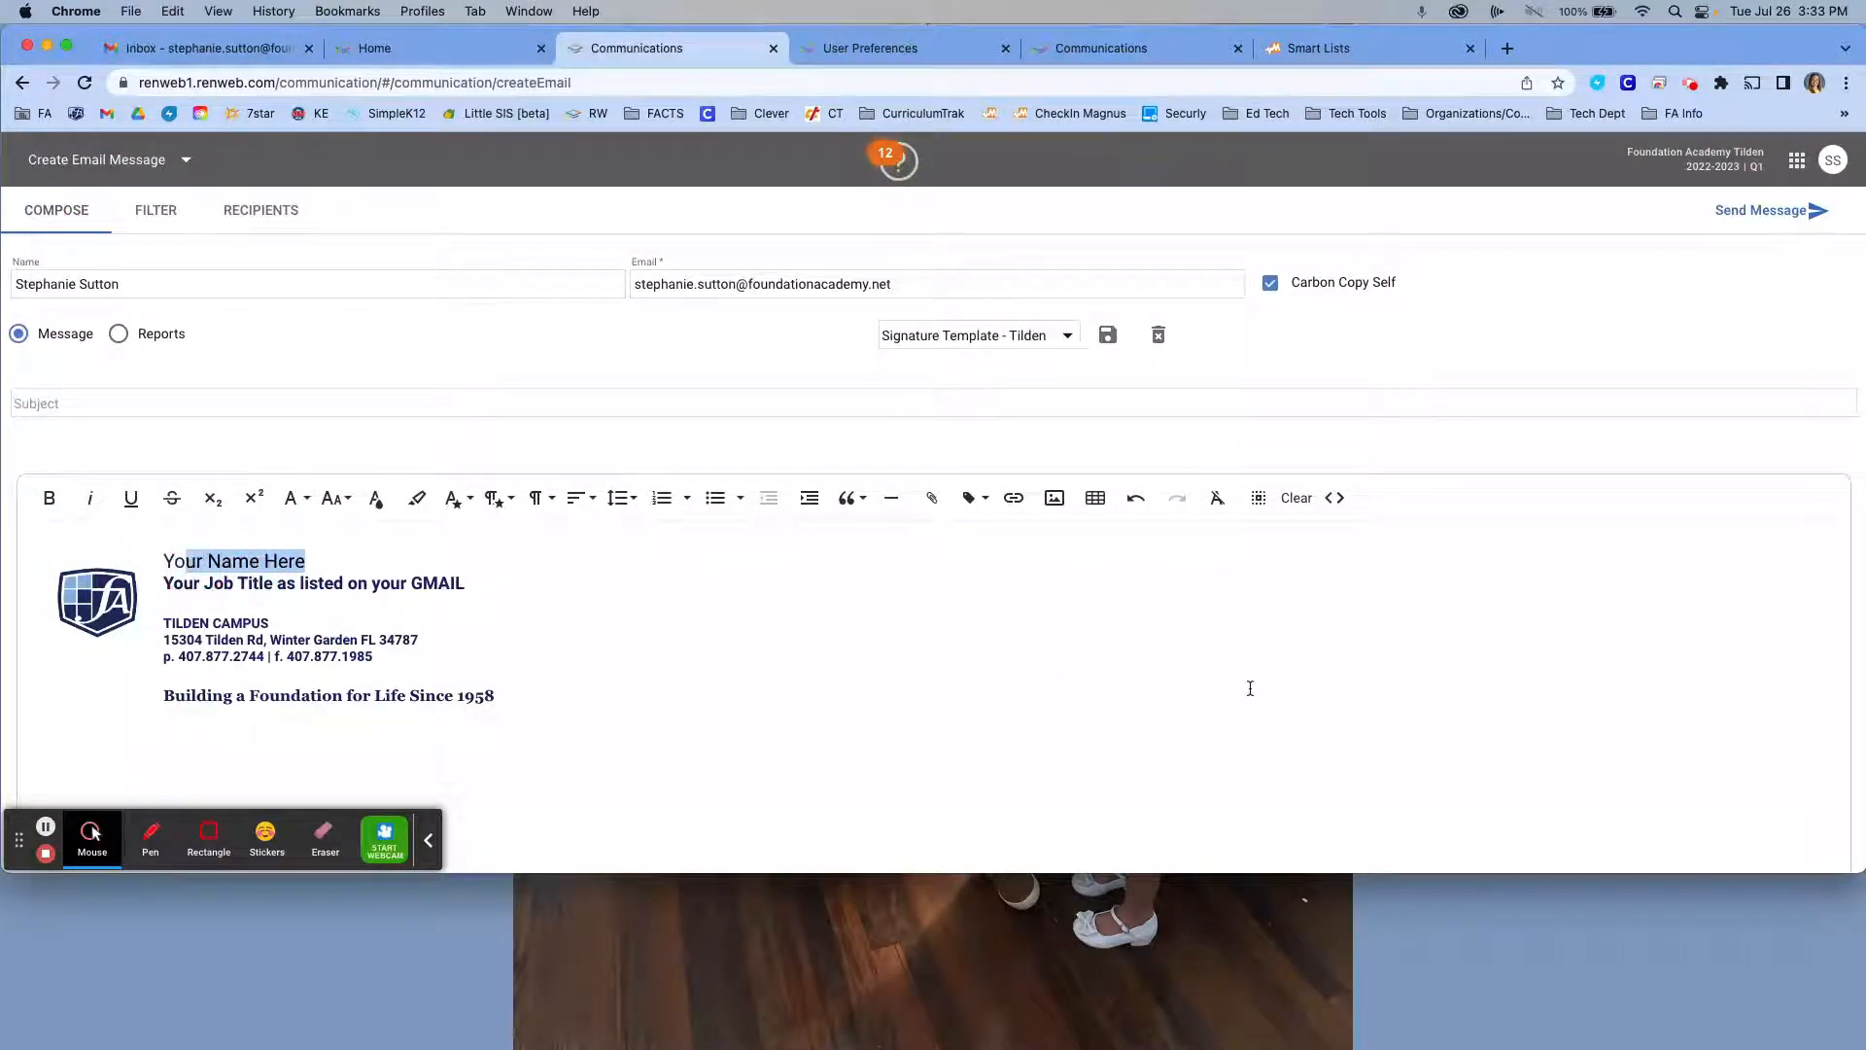
key("Backspace")
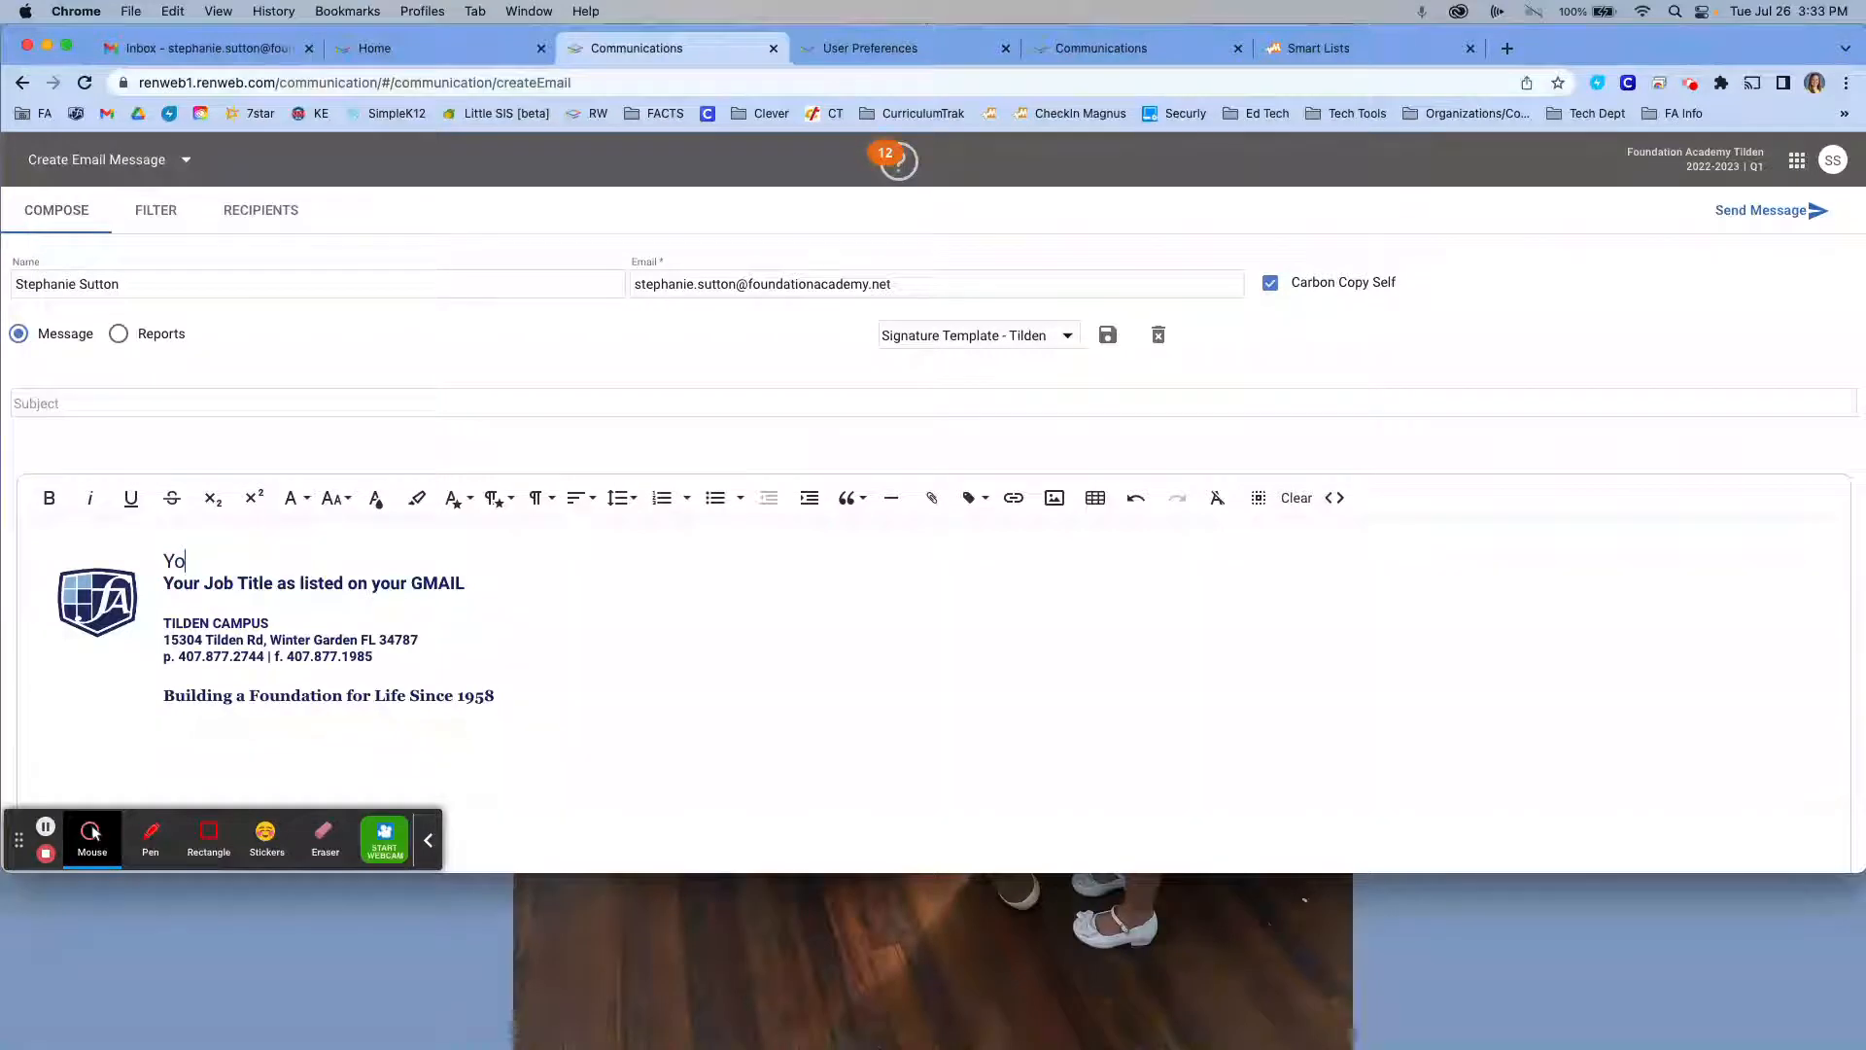
type("Stephanie Sutton")
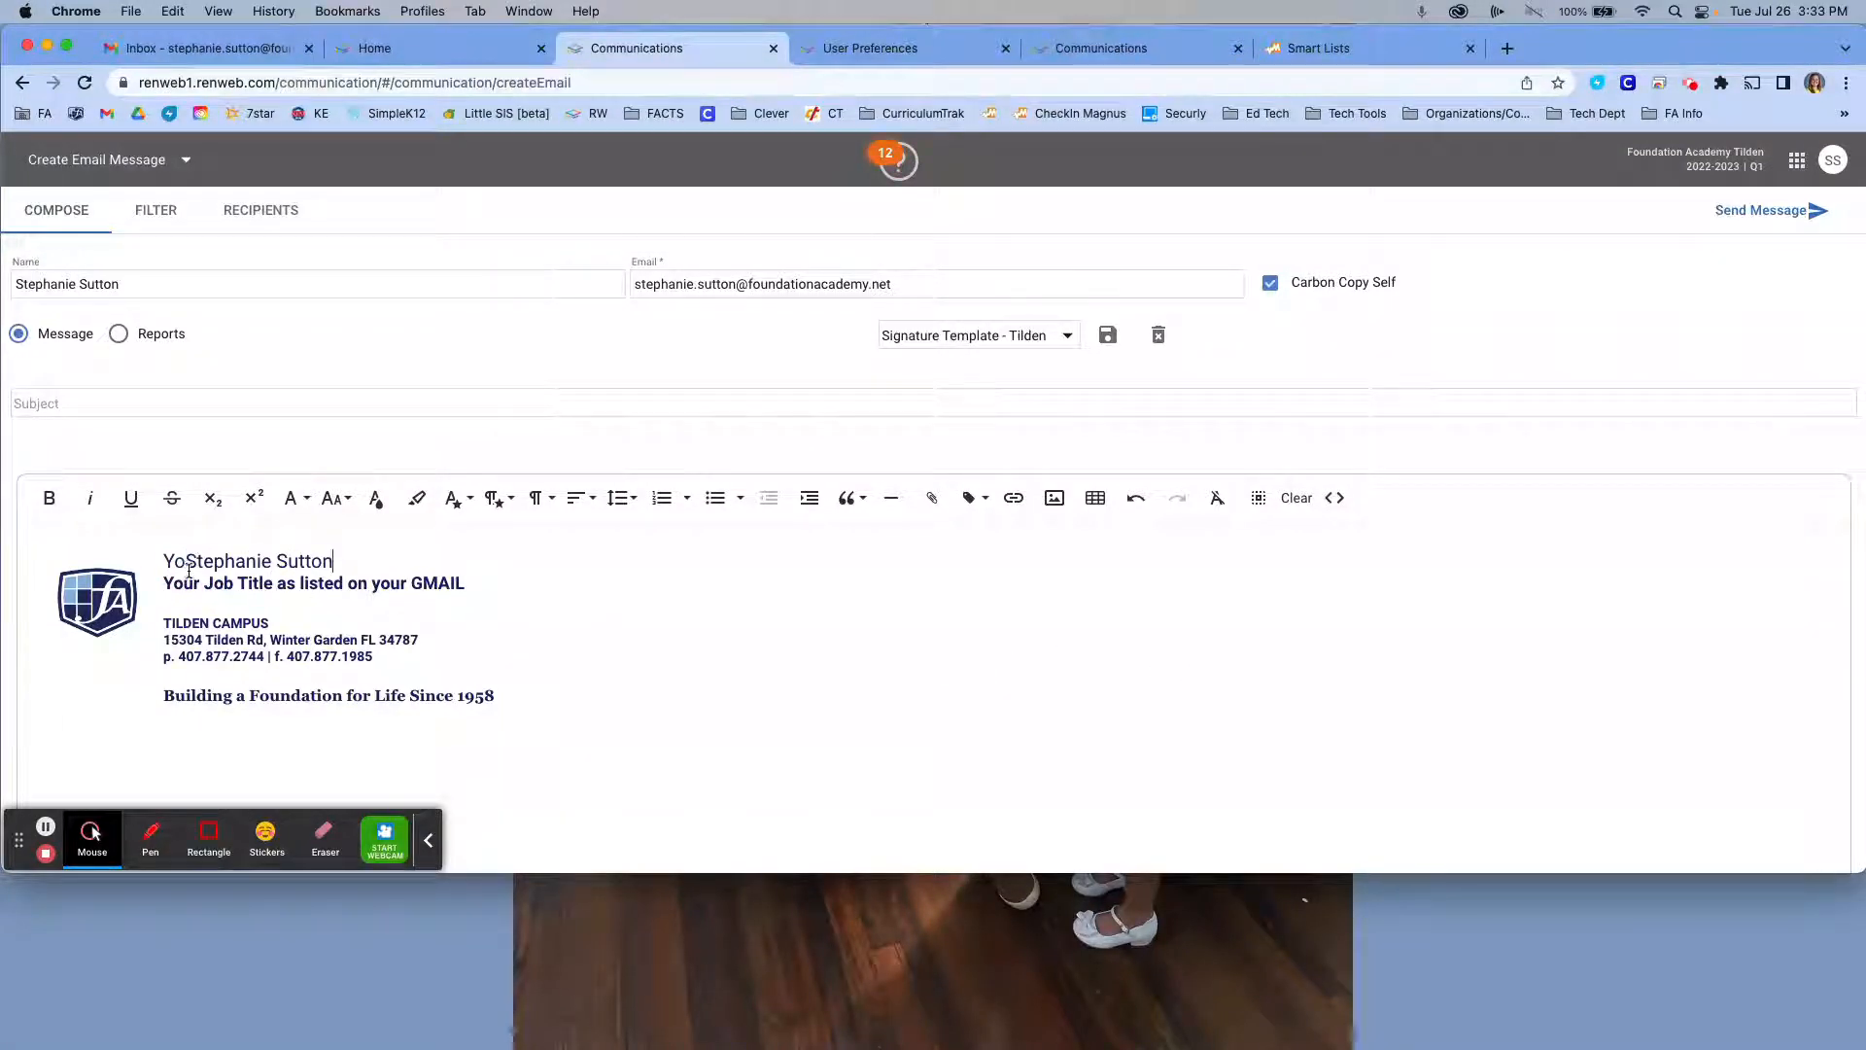
key("Backspace")
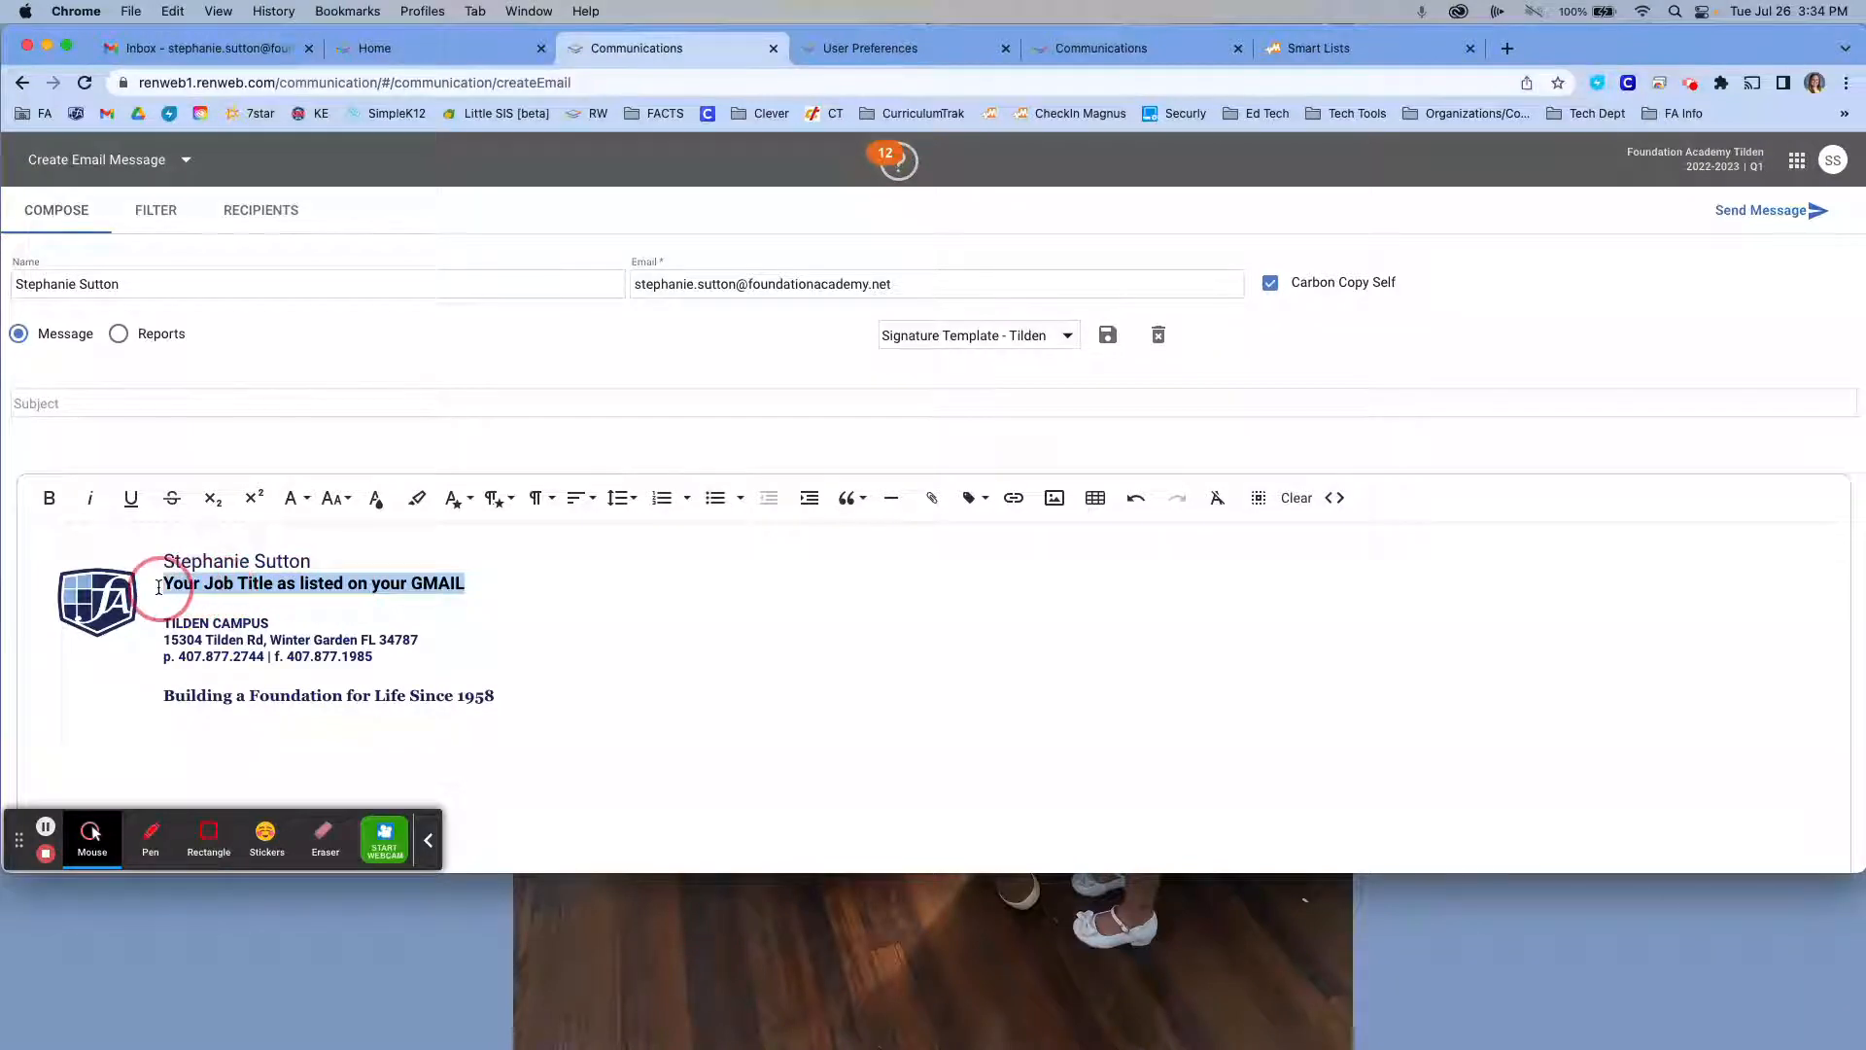
type("asDL")
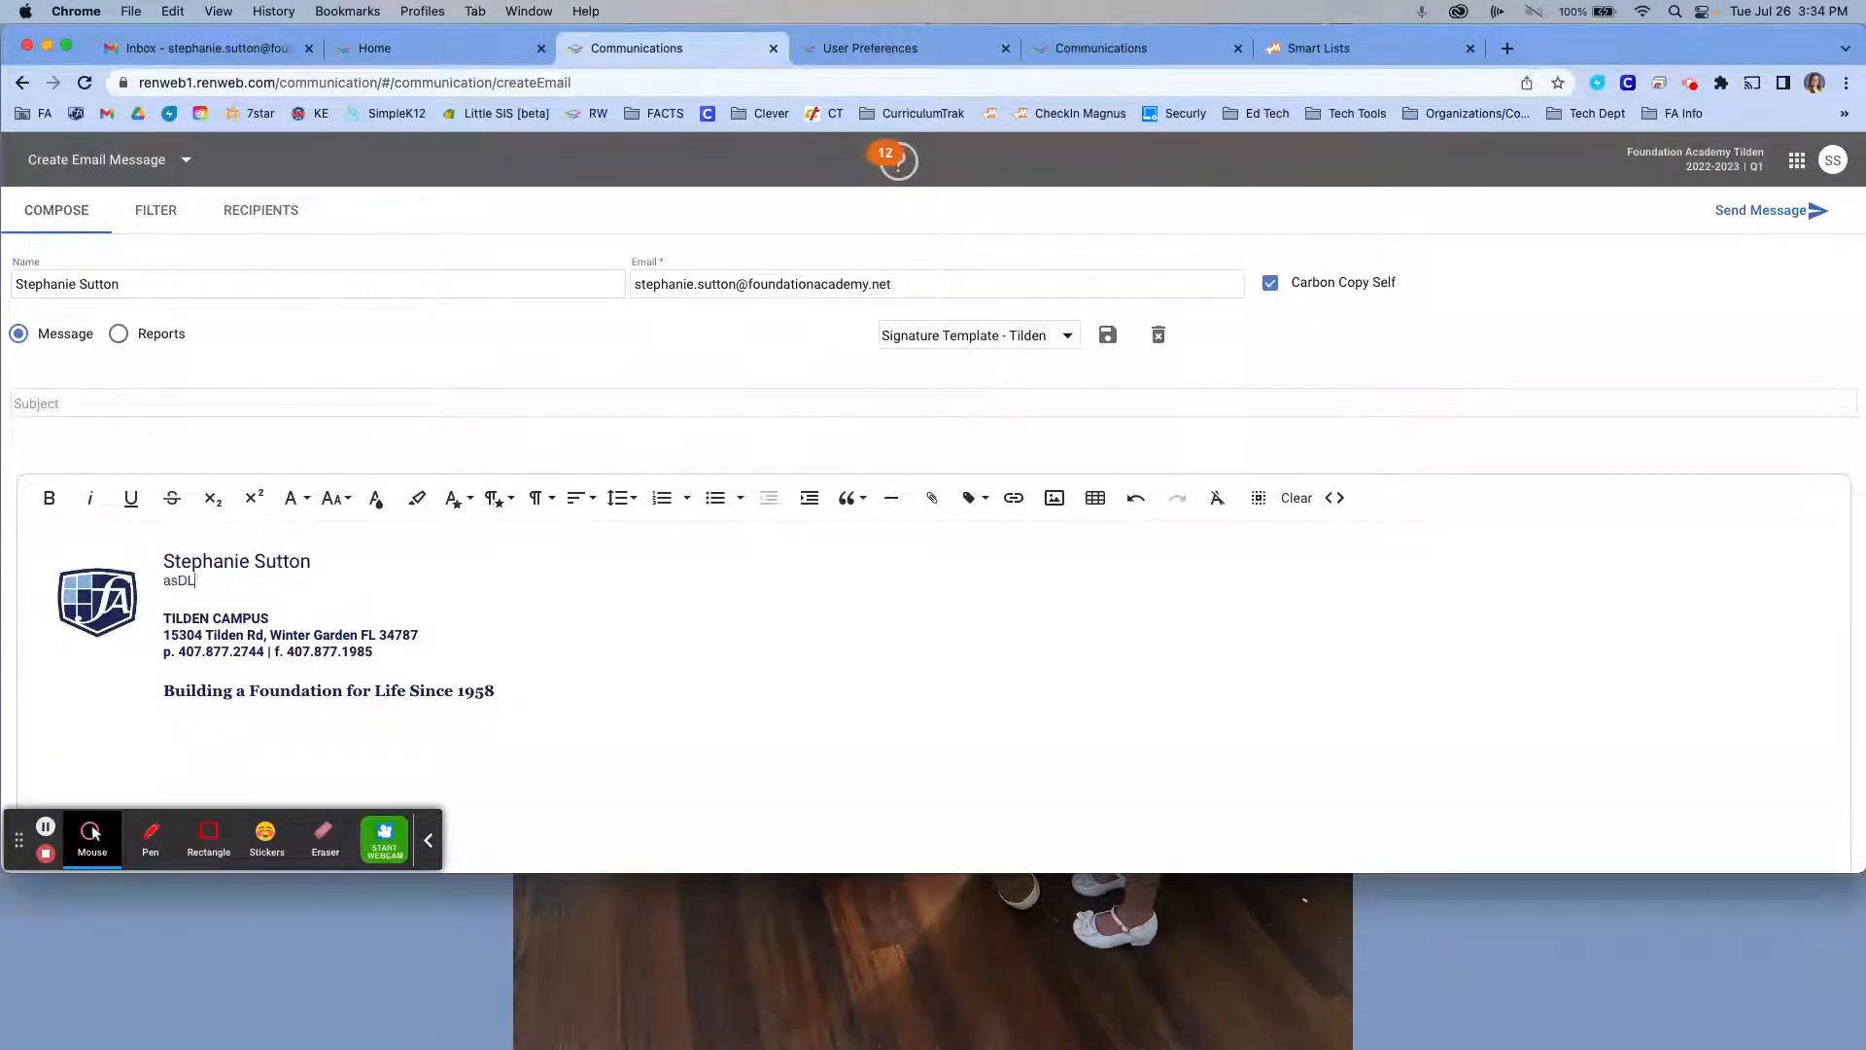
type("kias;d")
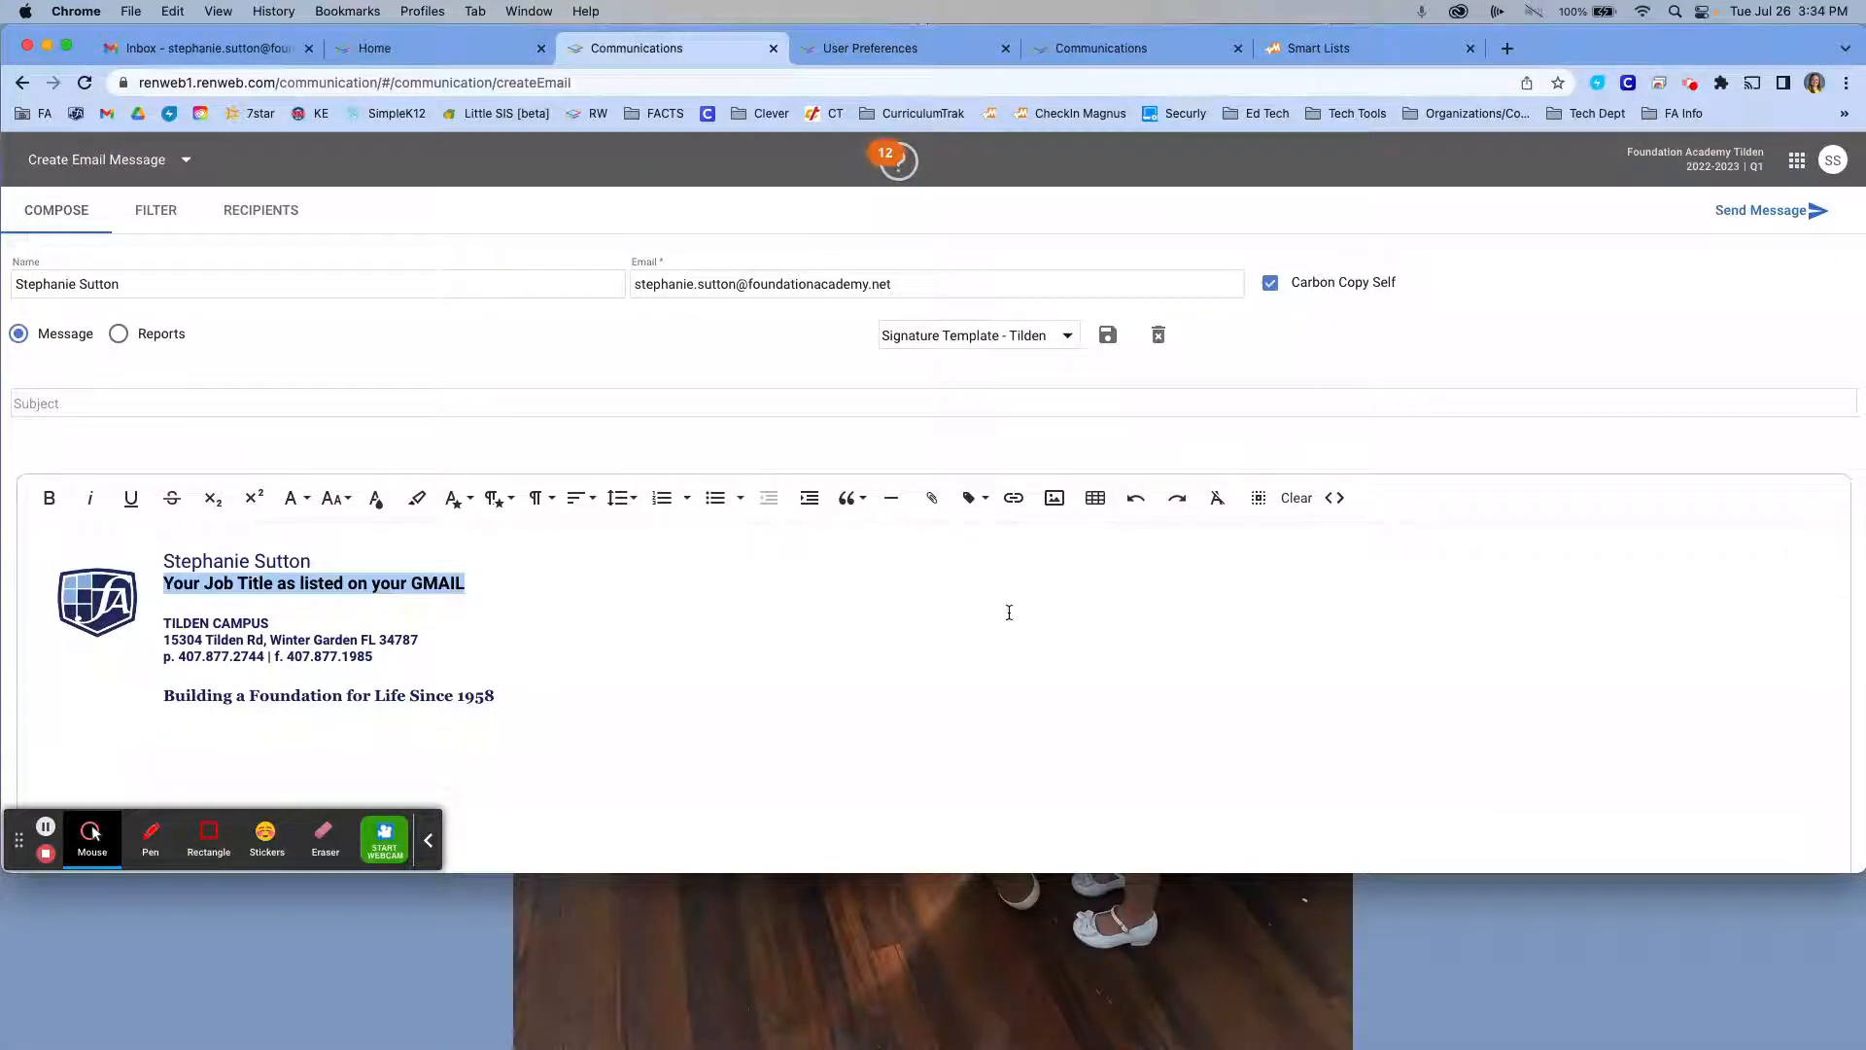
left_click(244, 583)
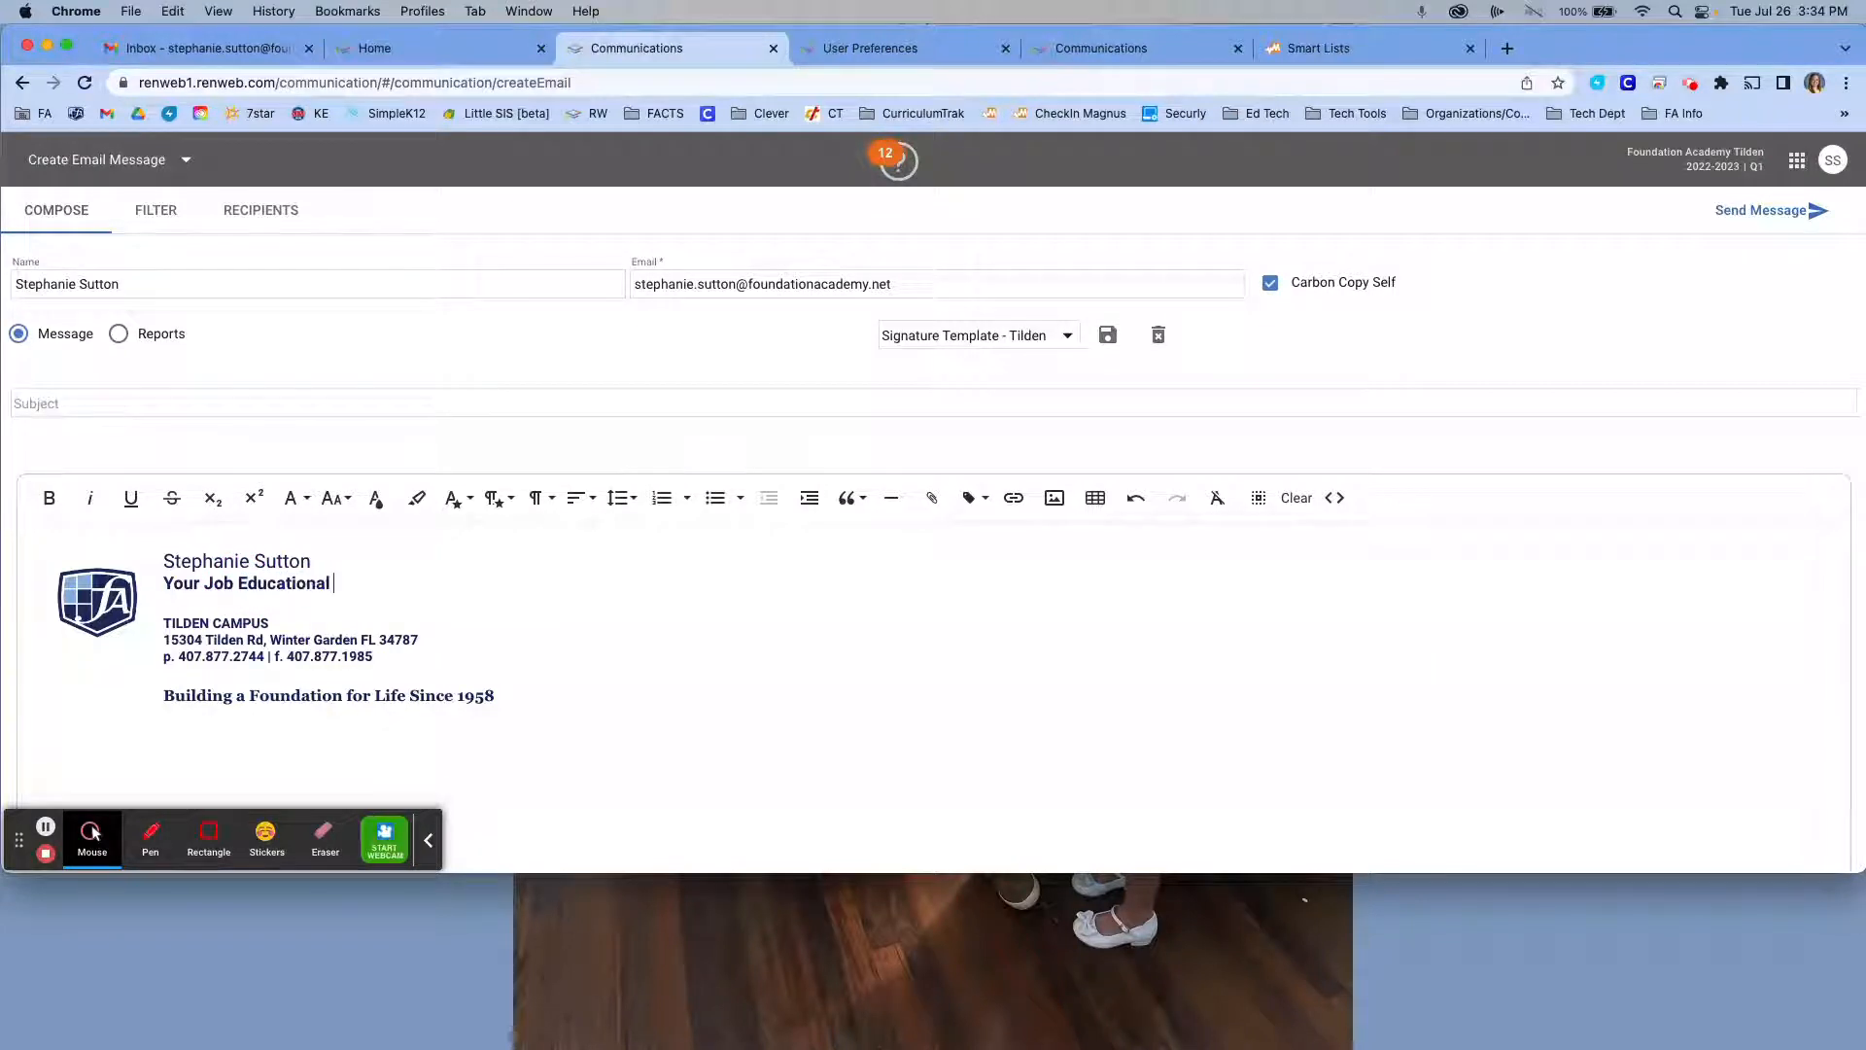
type("Specialist")
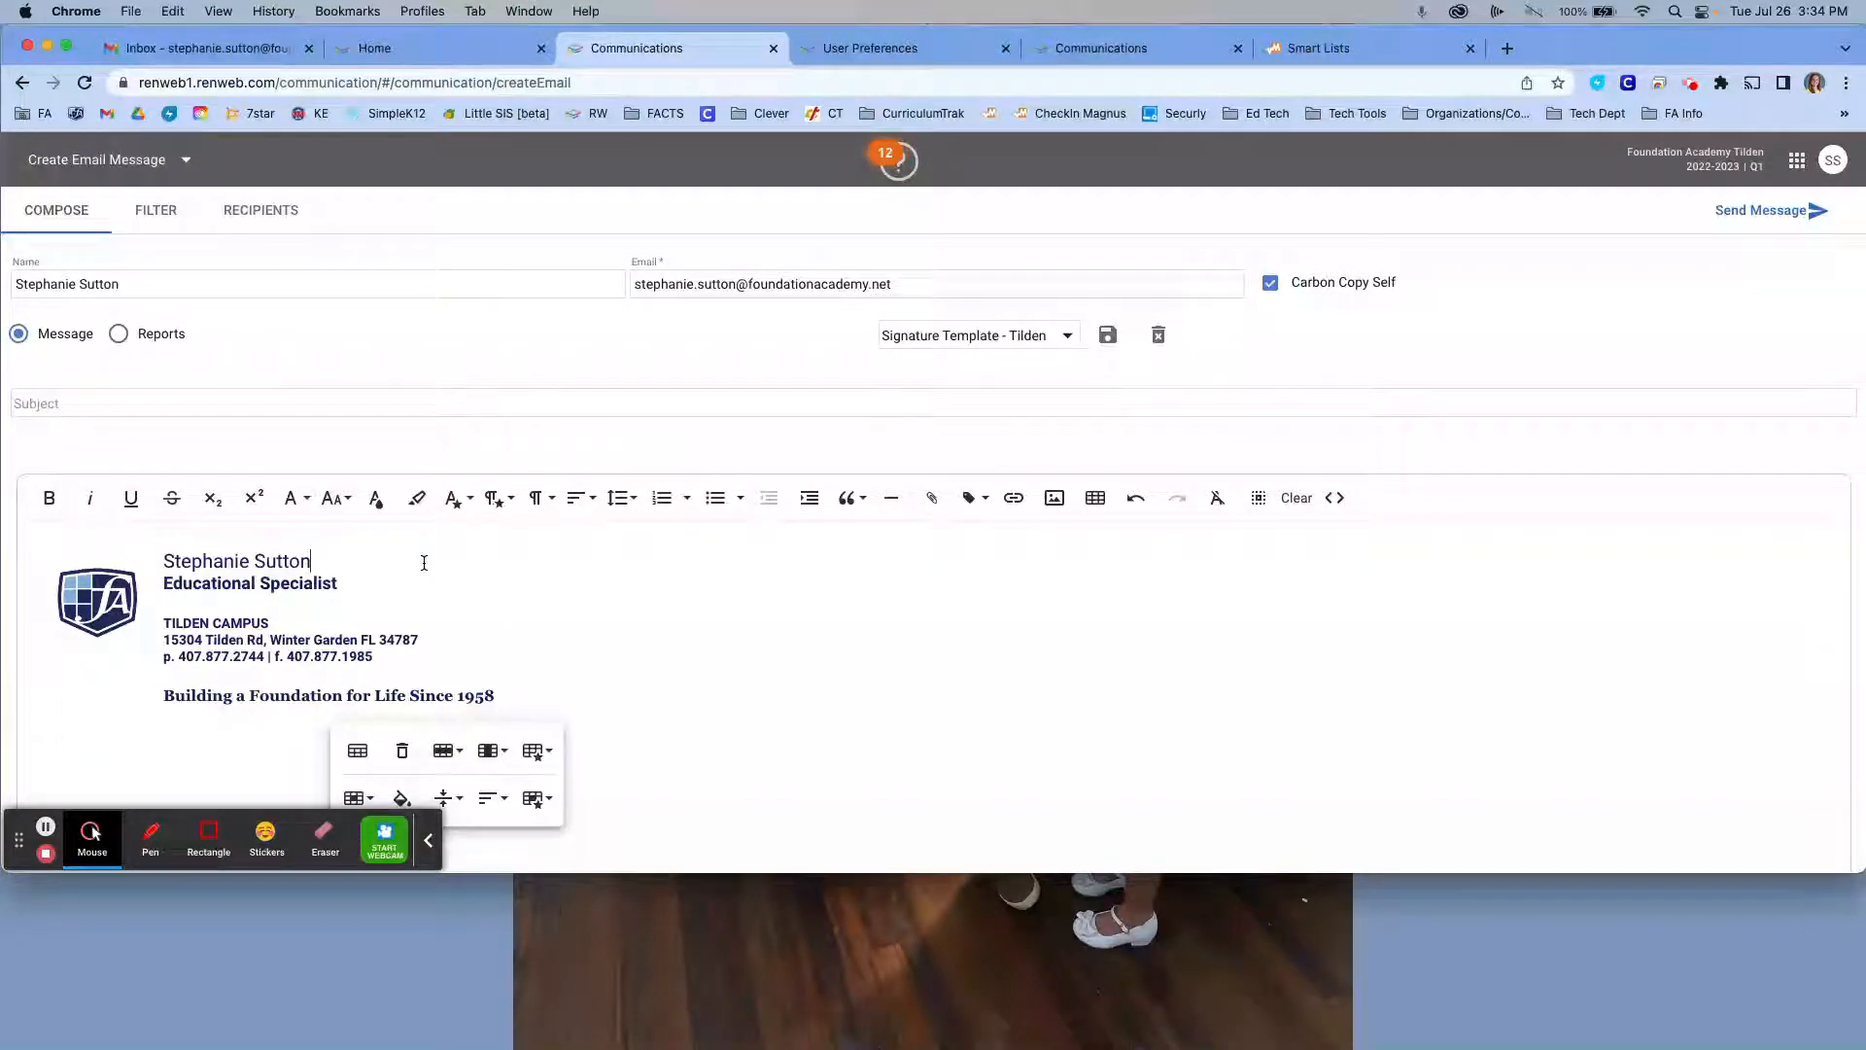
mouse_move(349, 560)
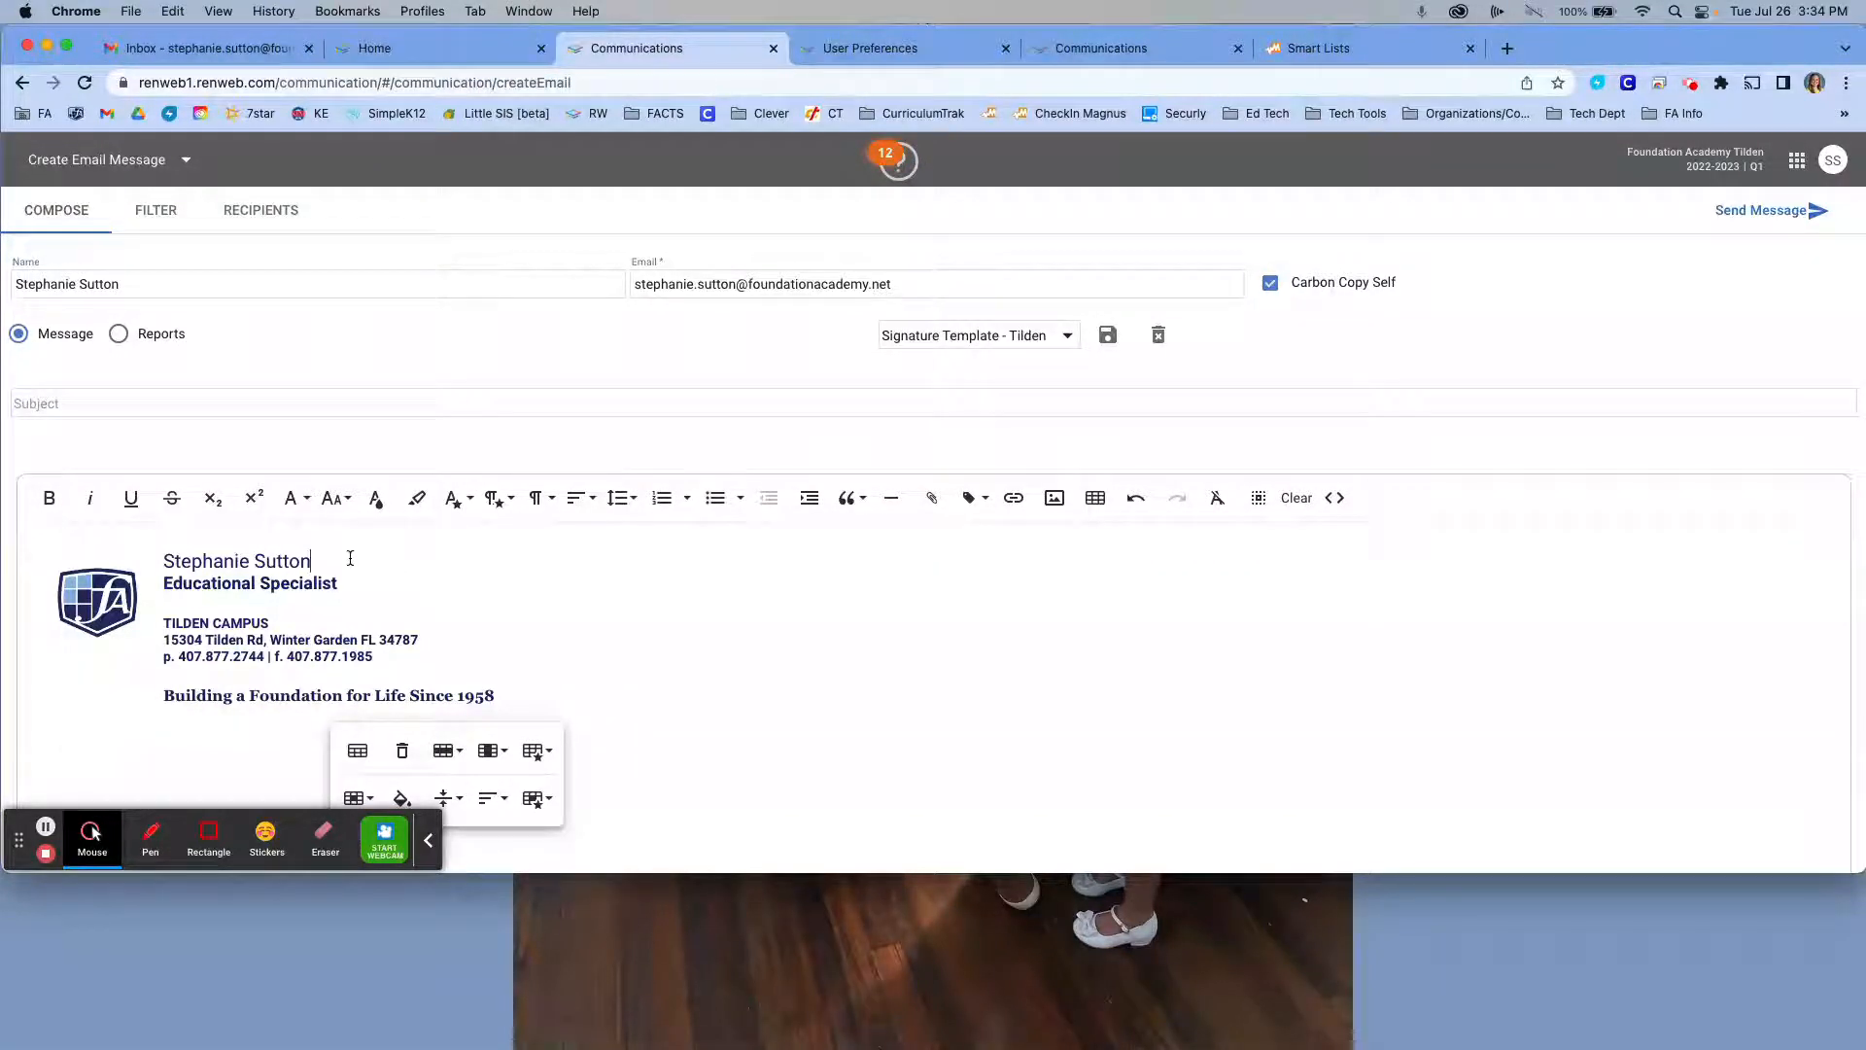
Copy the whole signature block, including logo, name, title and campus details.
right_click(350, 560)
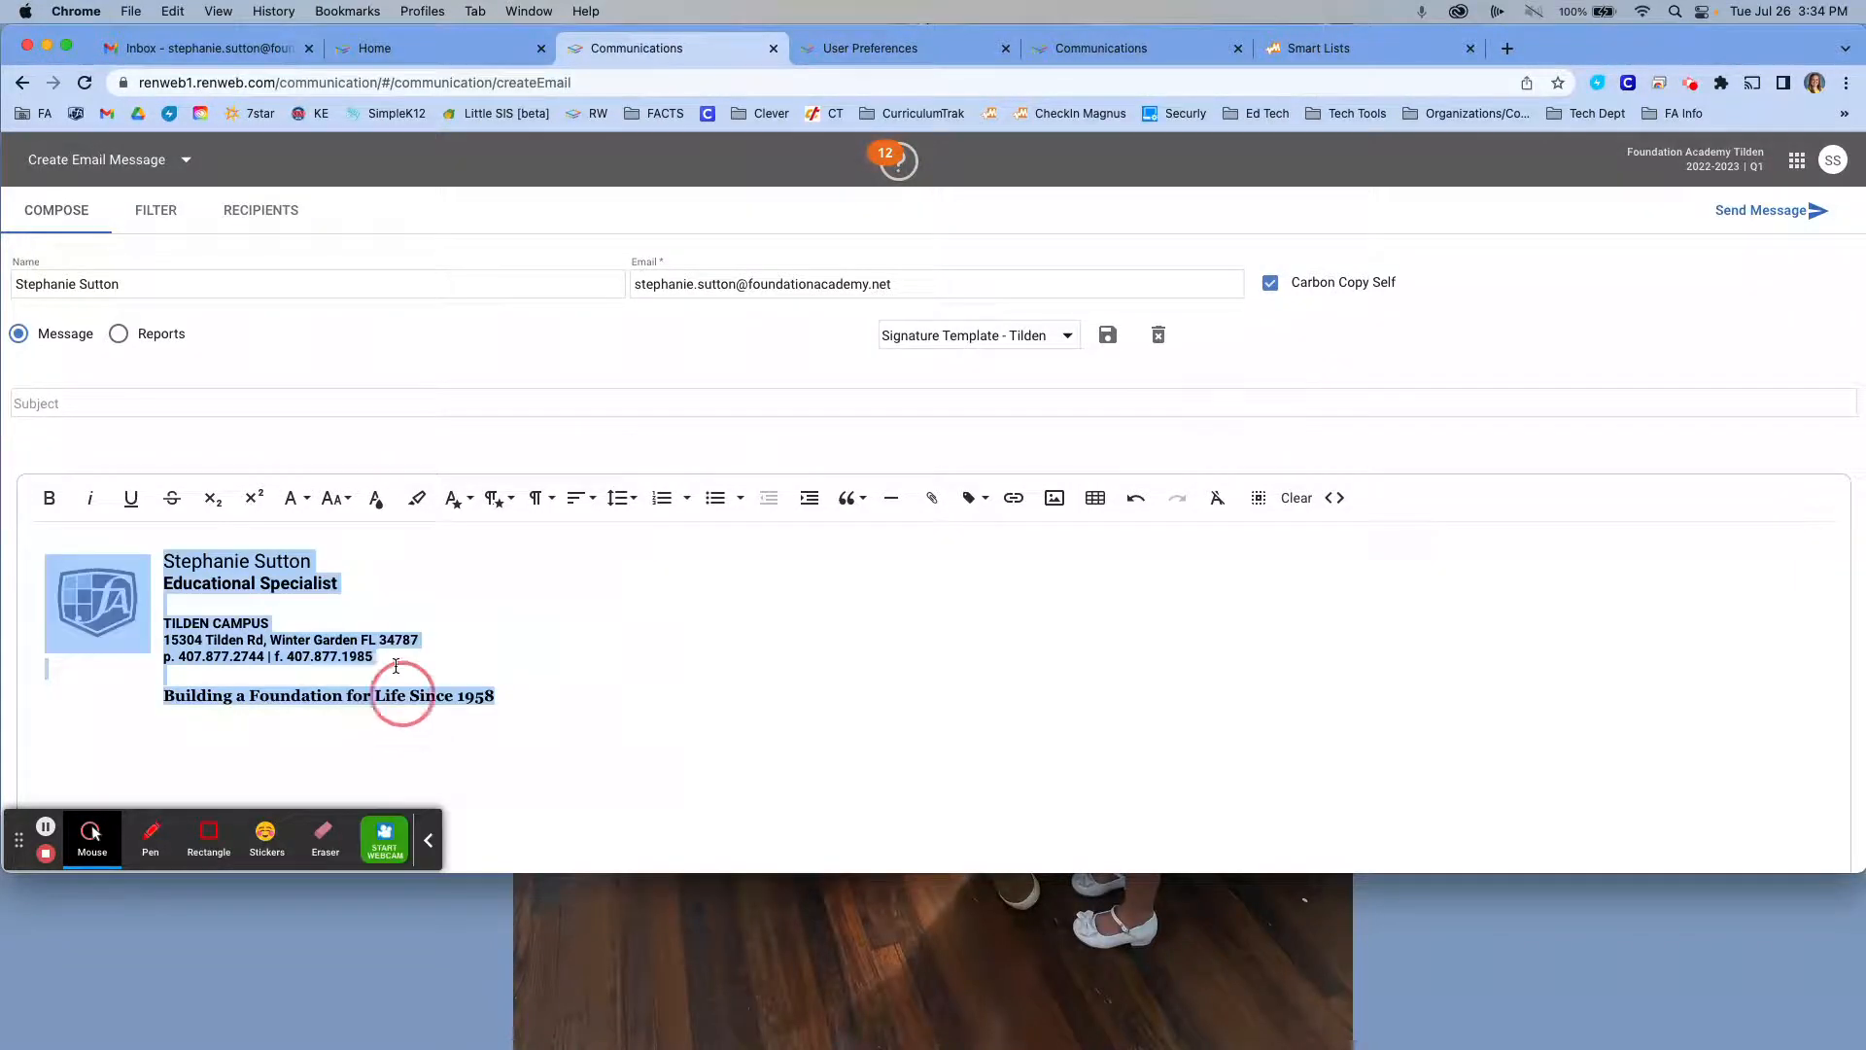
right_click(396, 664)
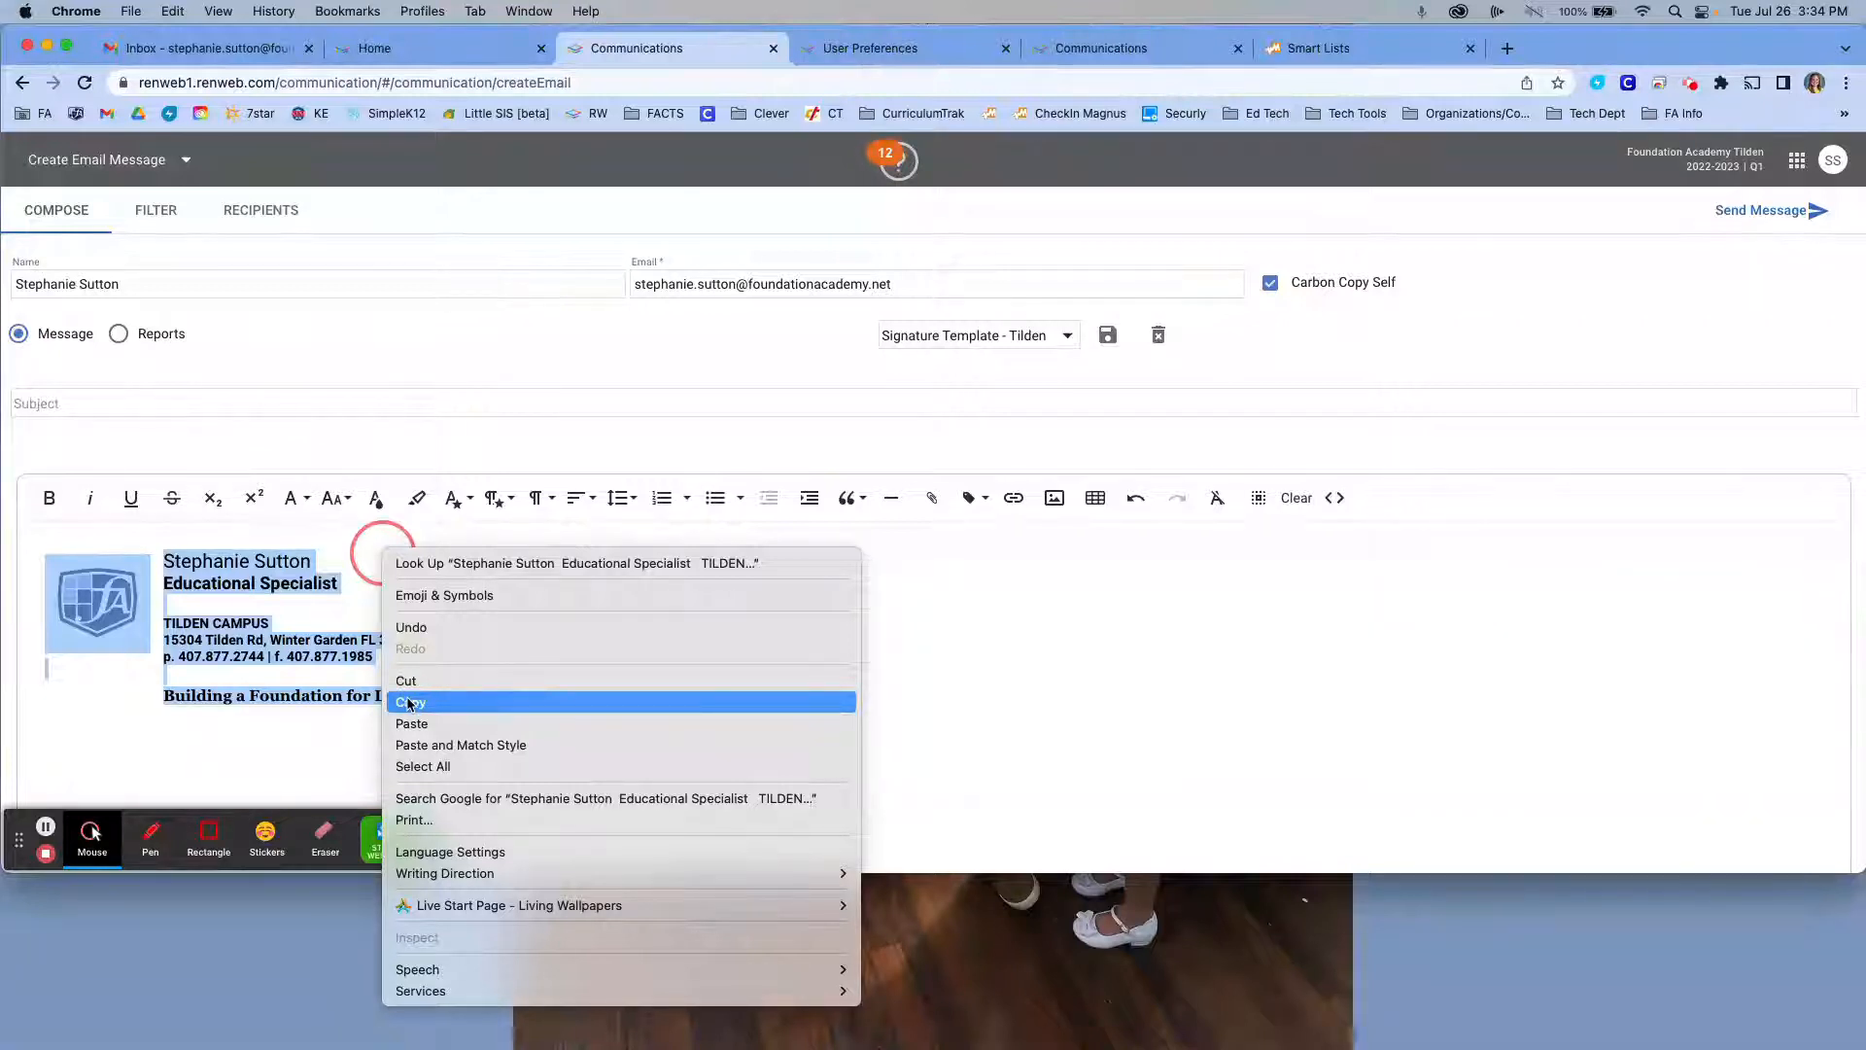
left_click(411, 701)
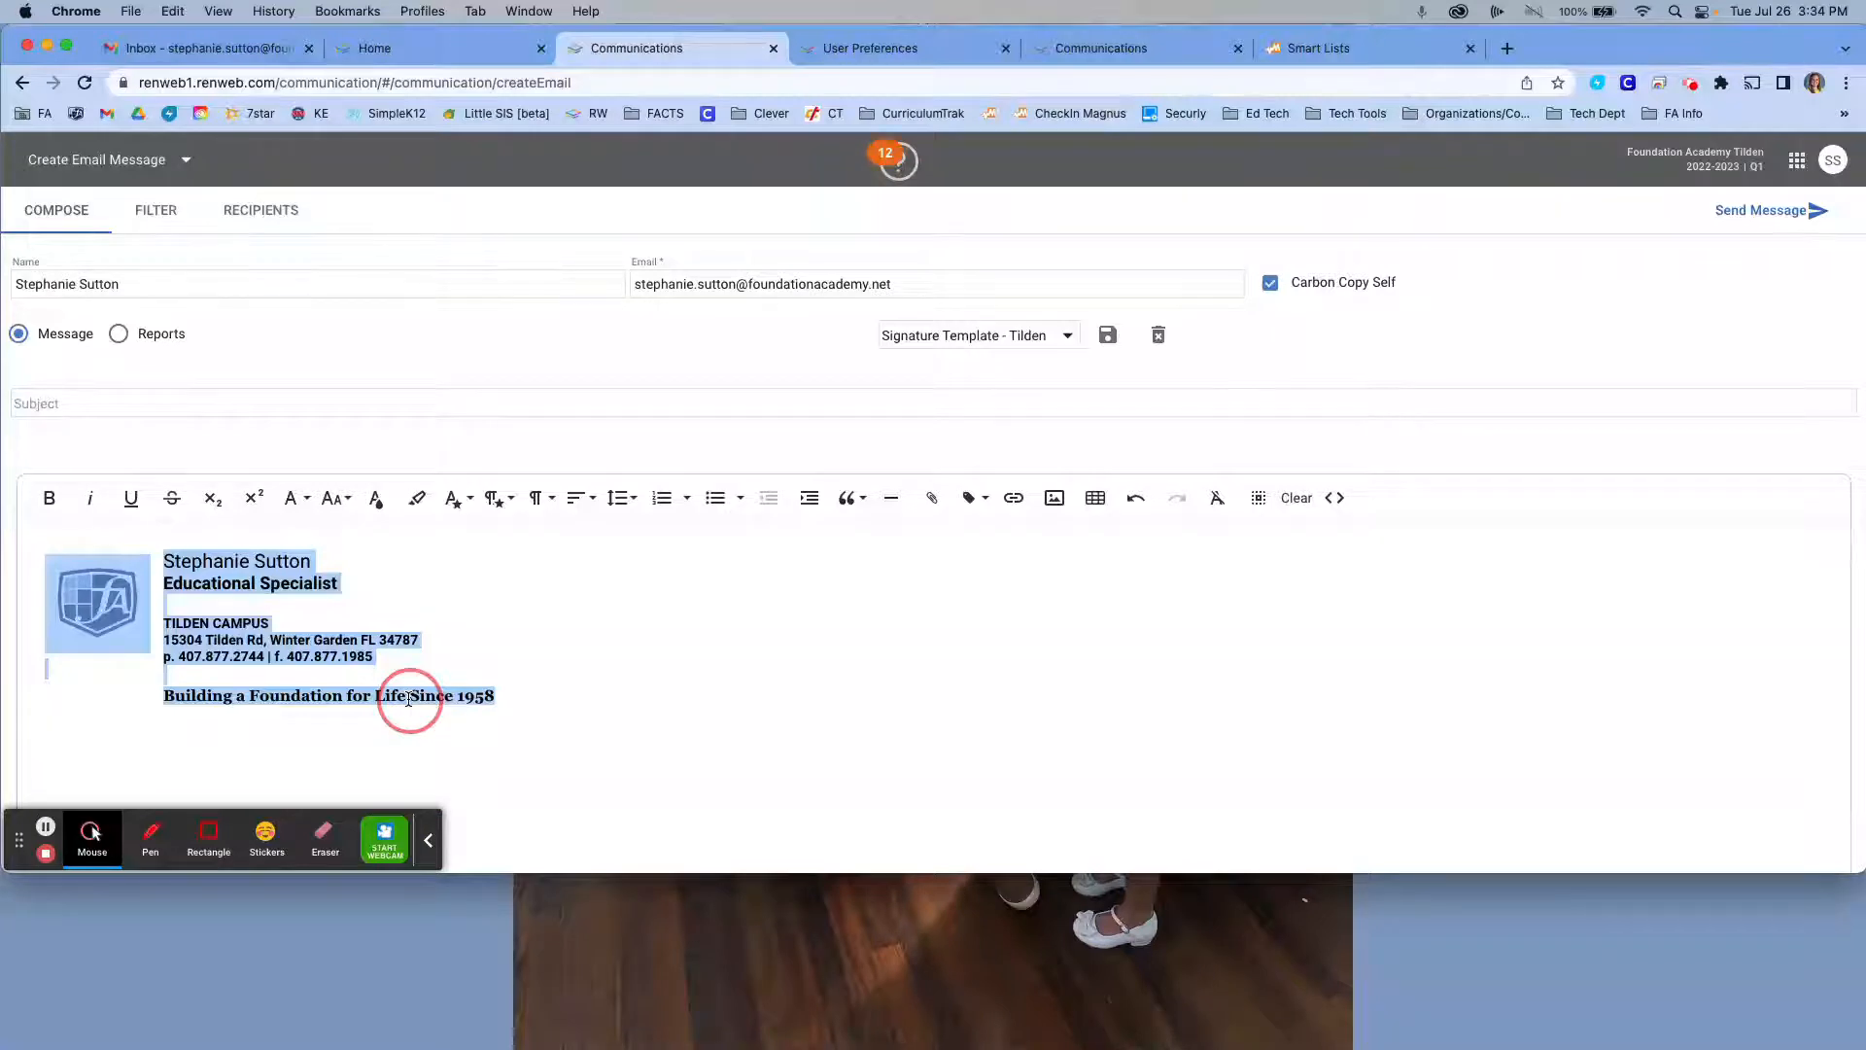
mouse_move(1729, 185)
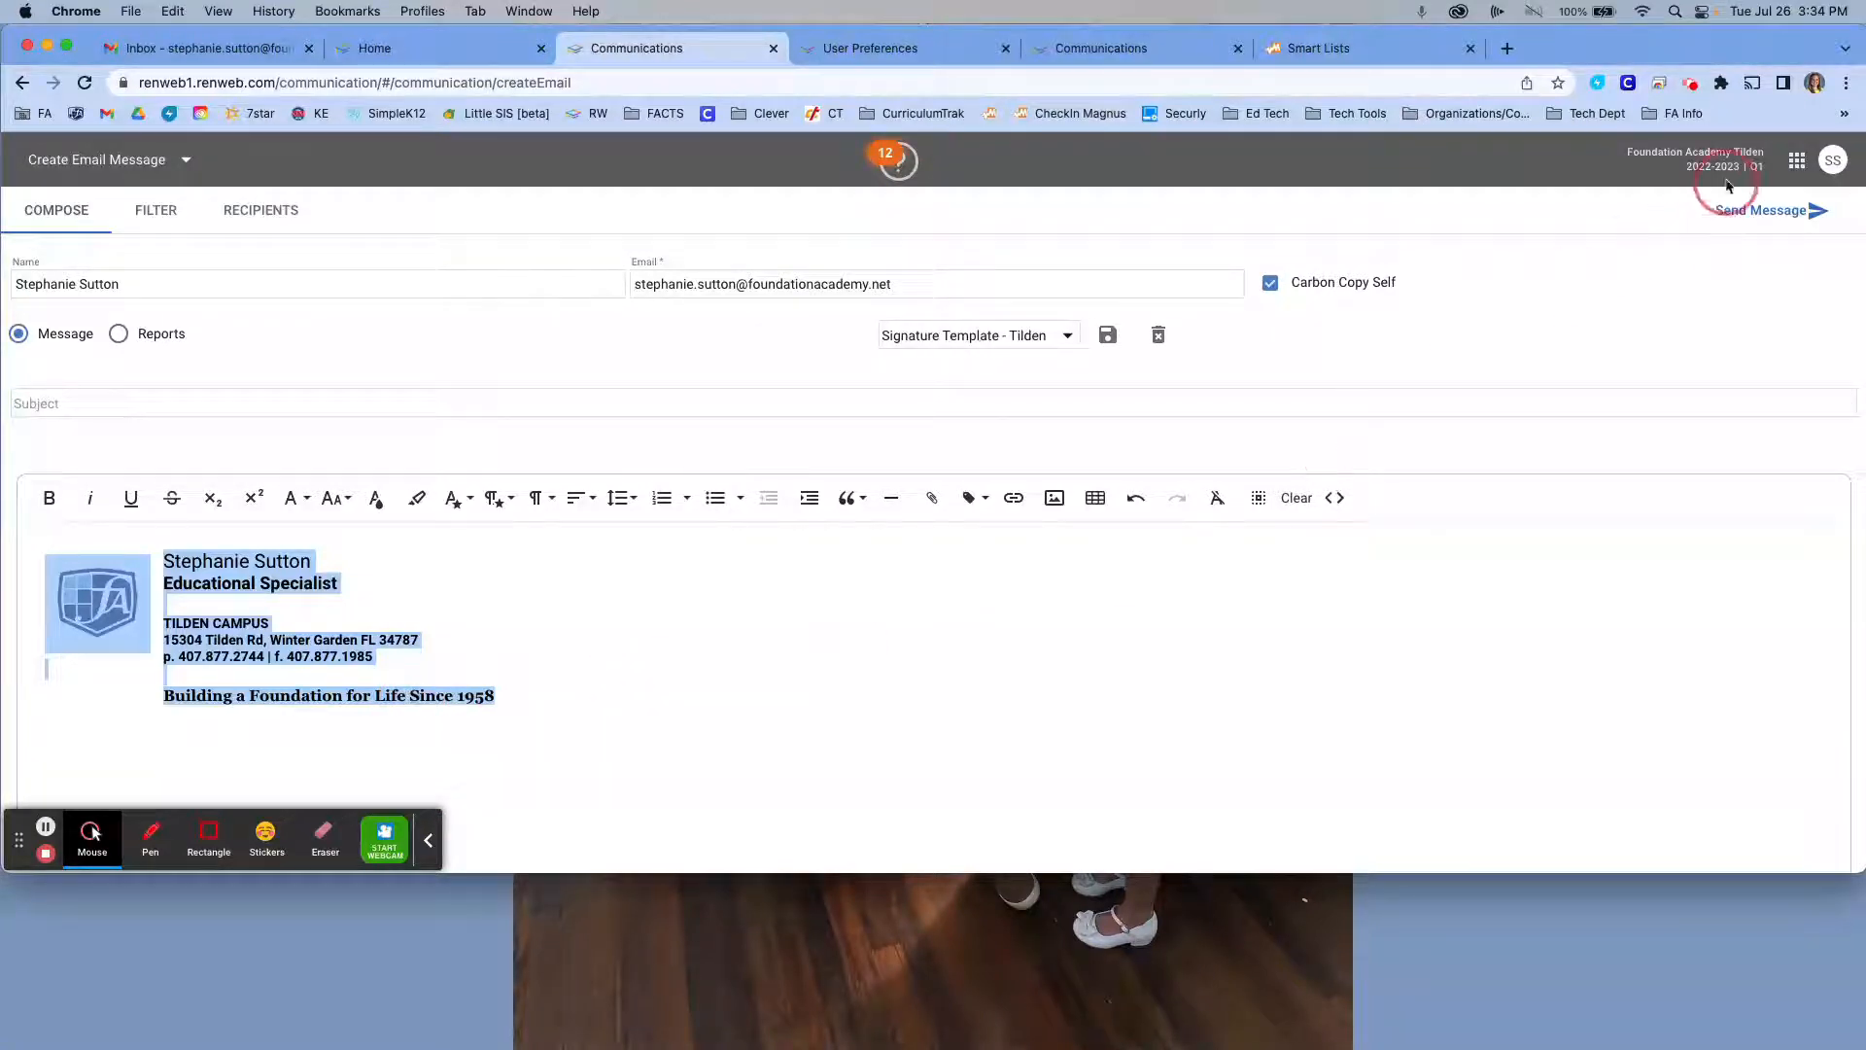
mouse_move(1832, 161)
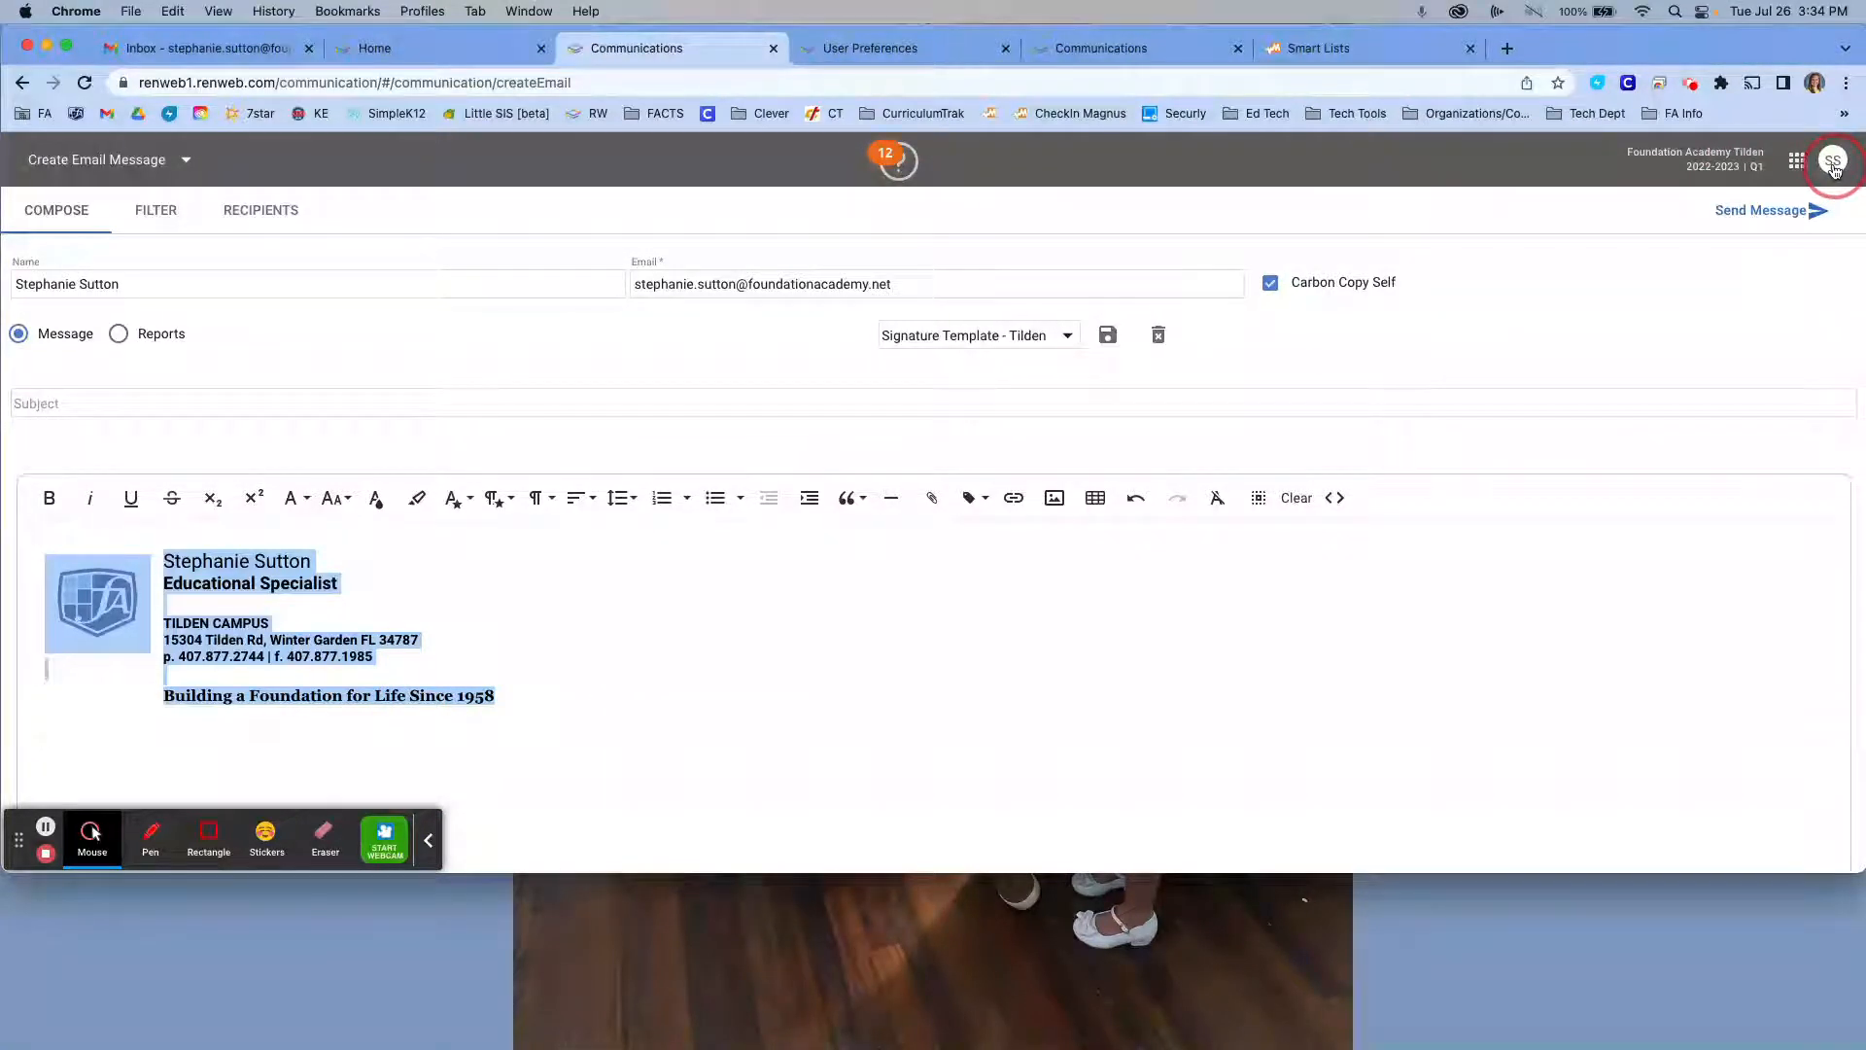
Open User Preferences from the SS account avatar menu.
left_click(1831, 161)
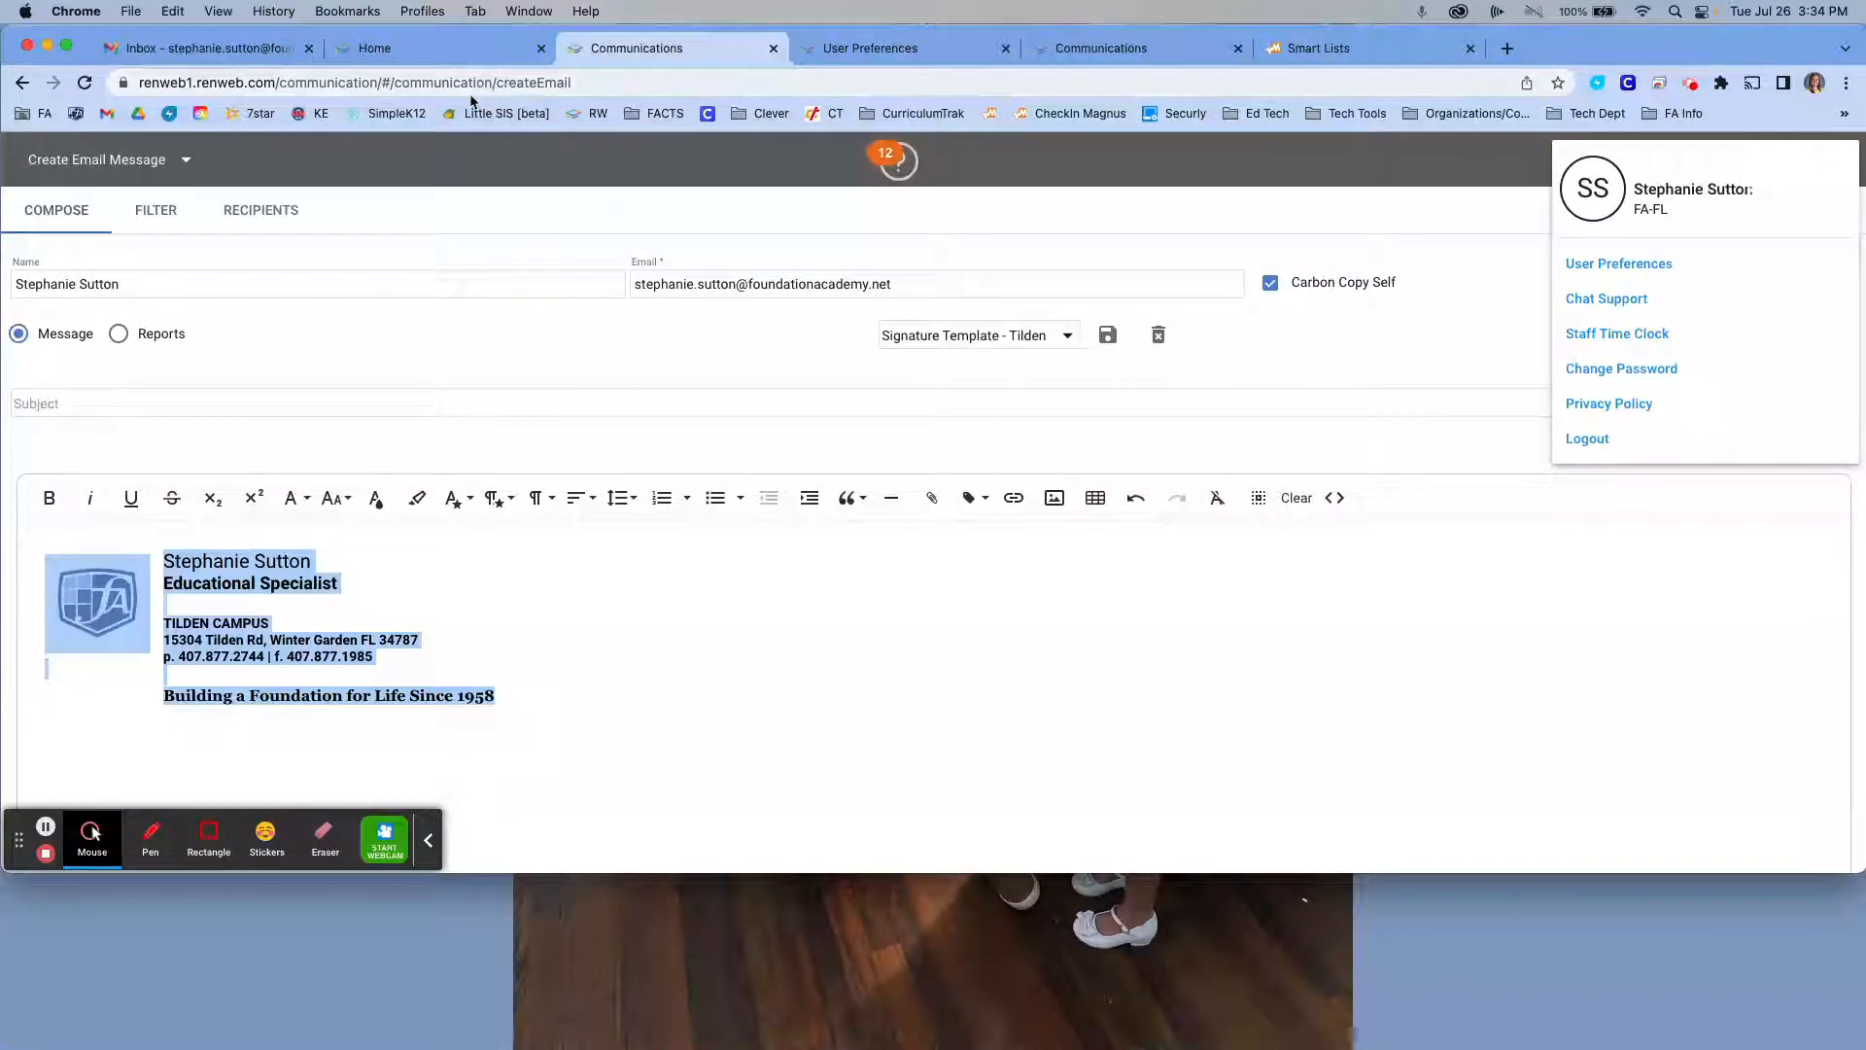
mouse_move(475, 635)
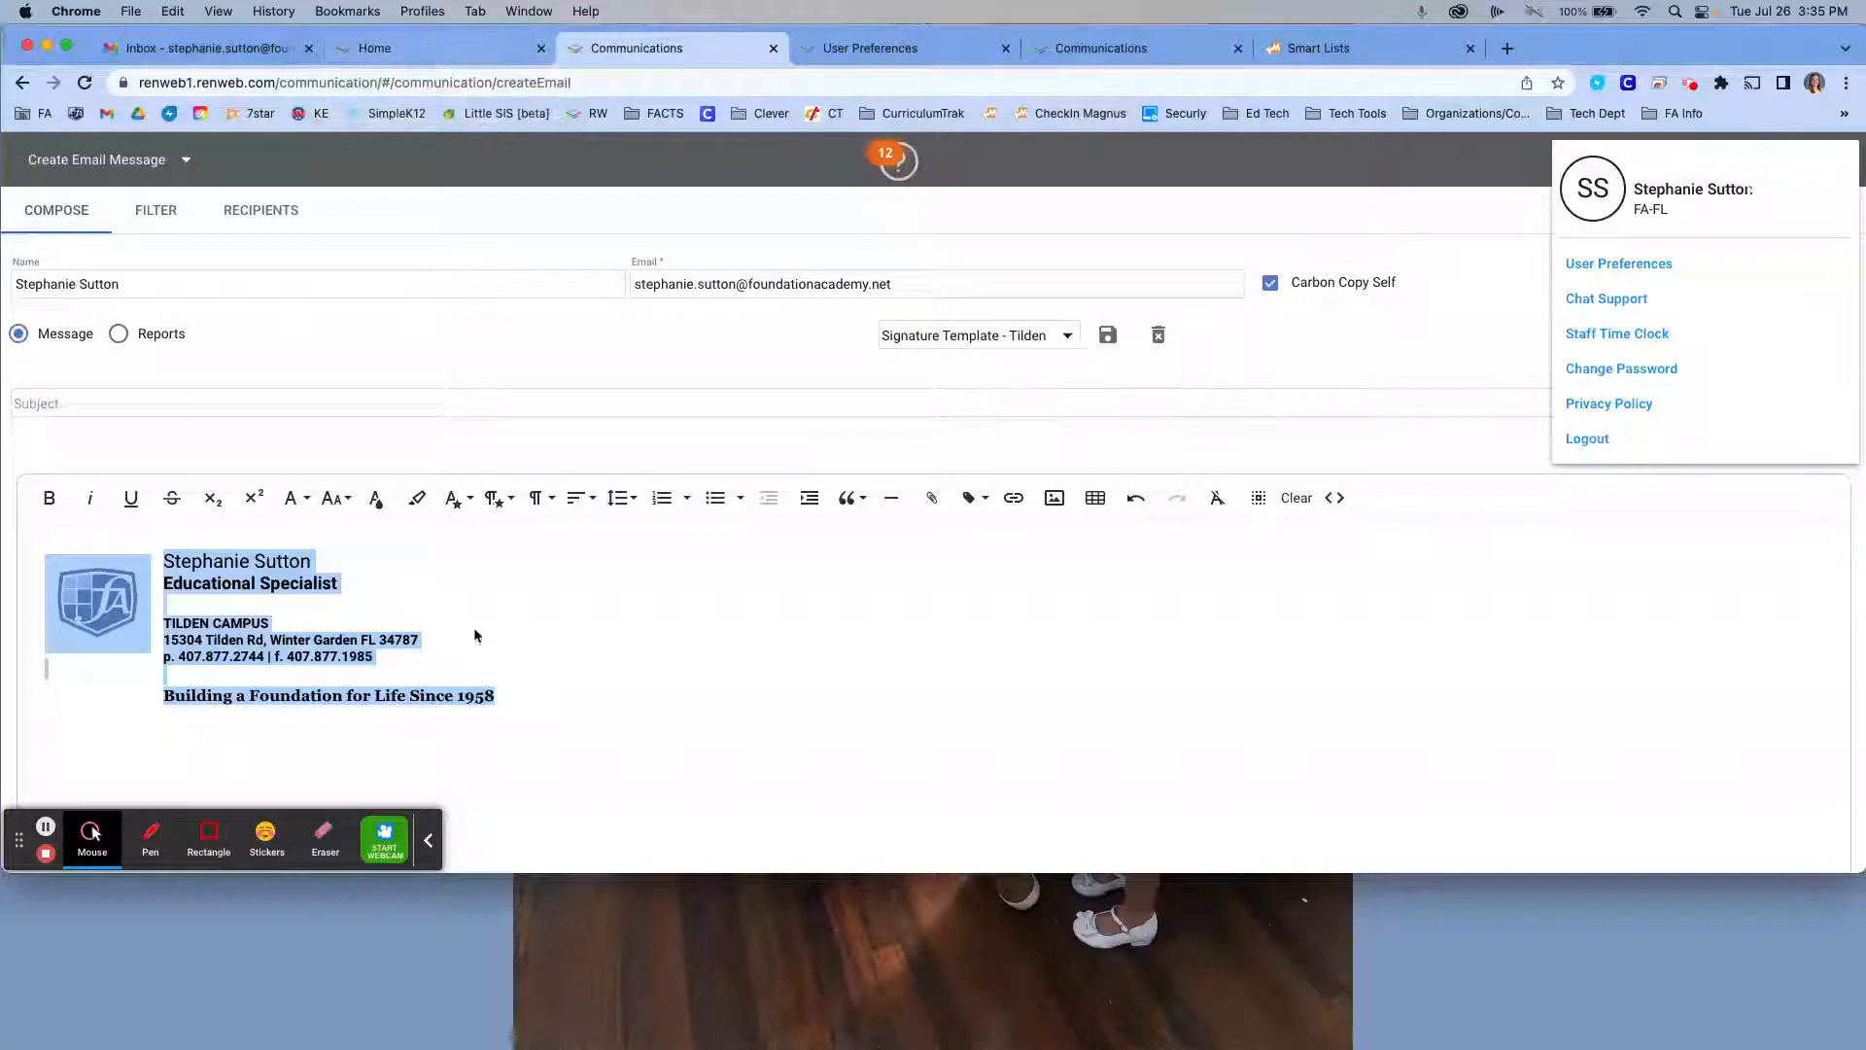
mouse_move(333, 616)
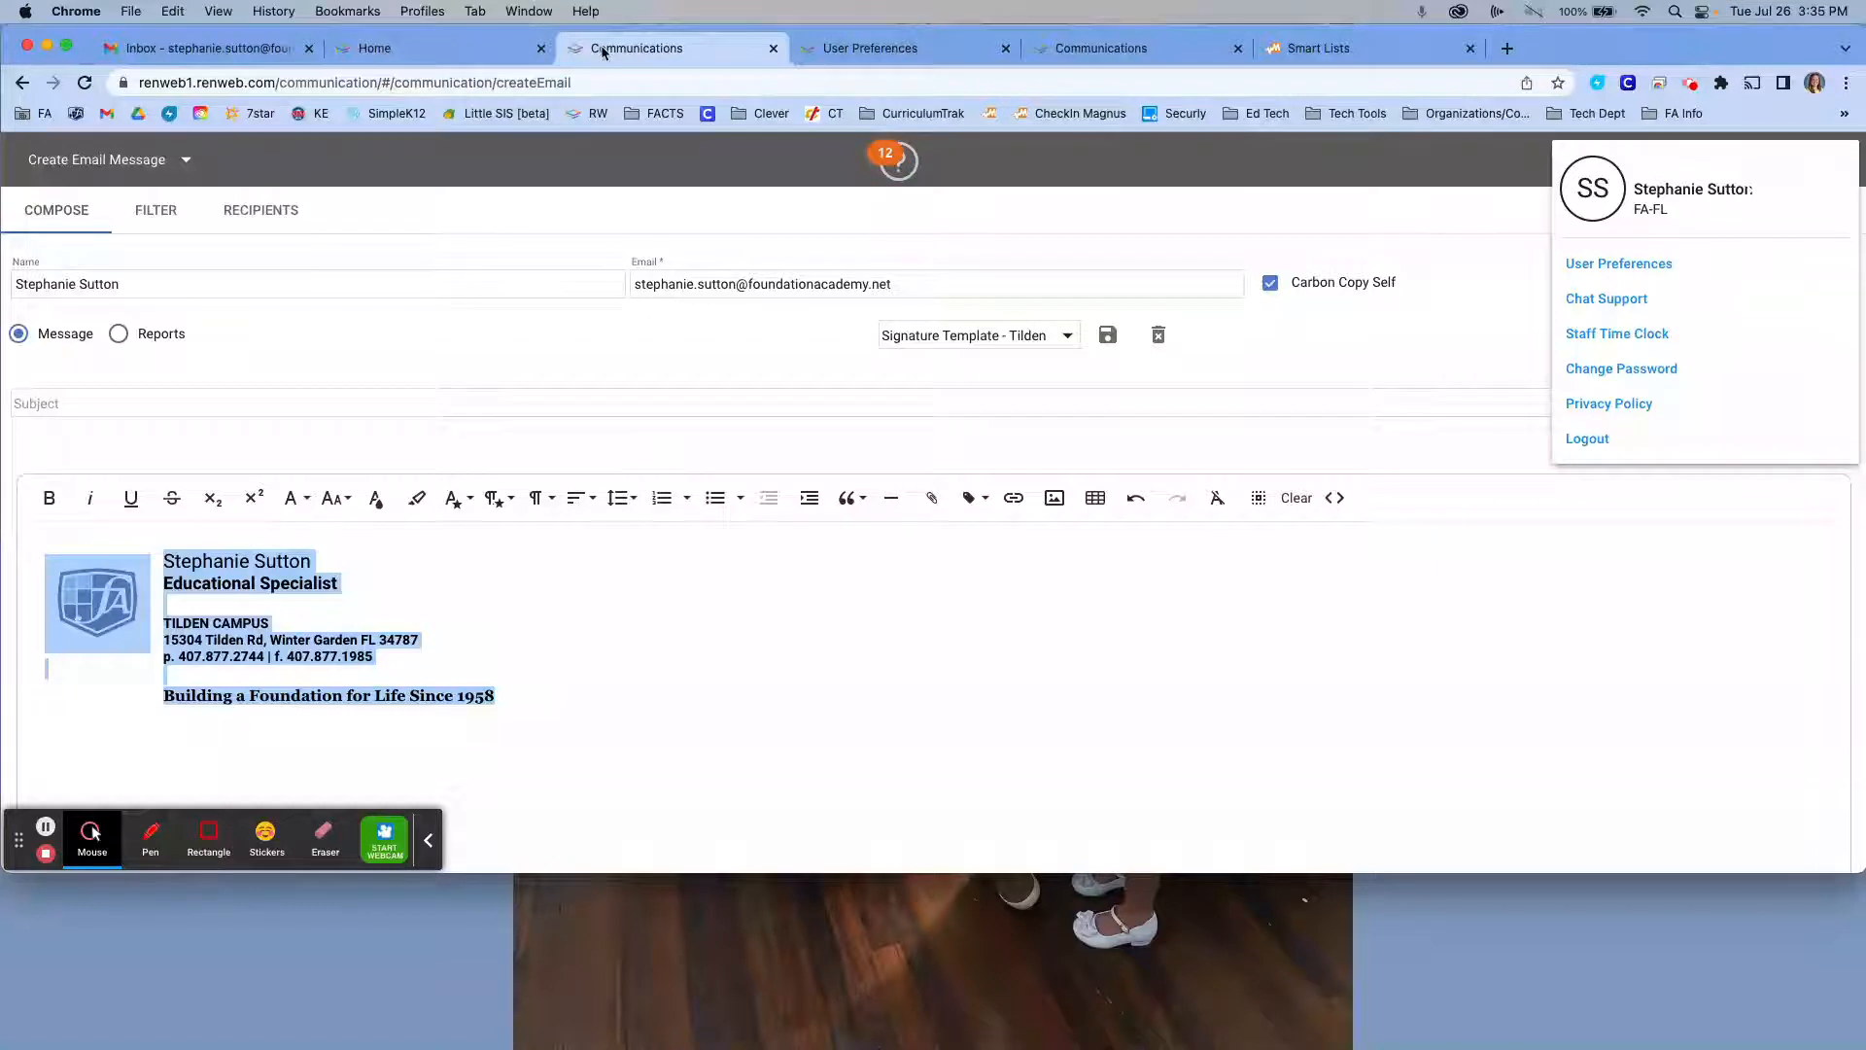
mouse_move(636, 48)
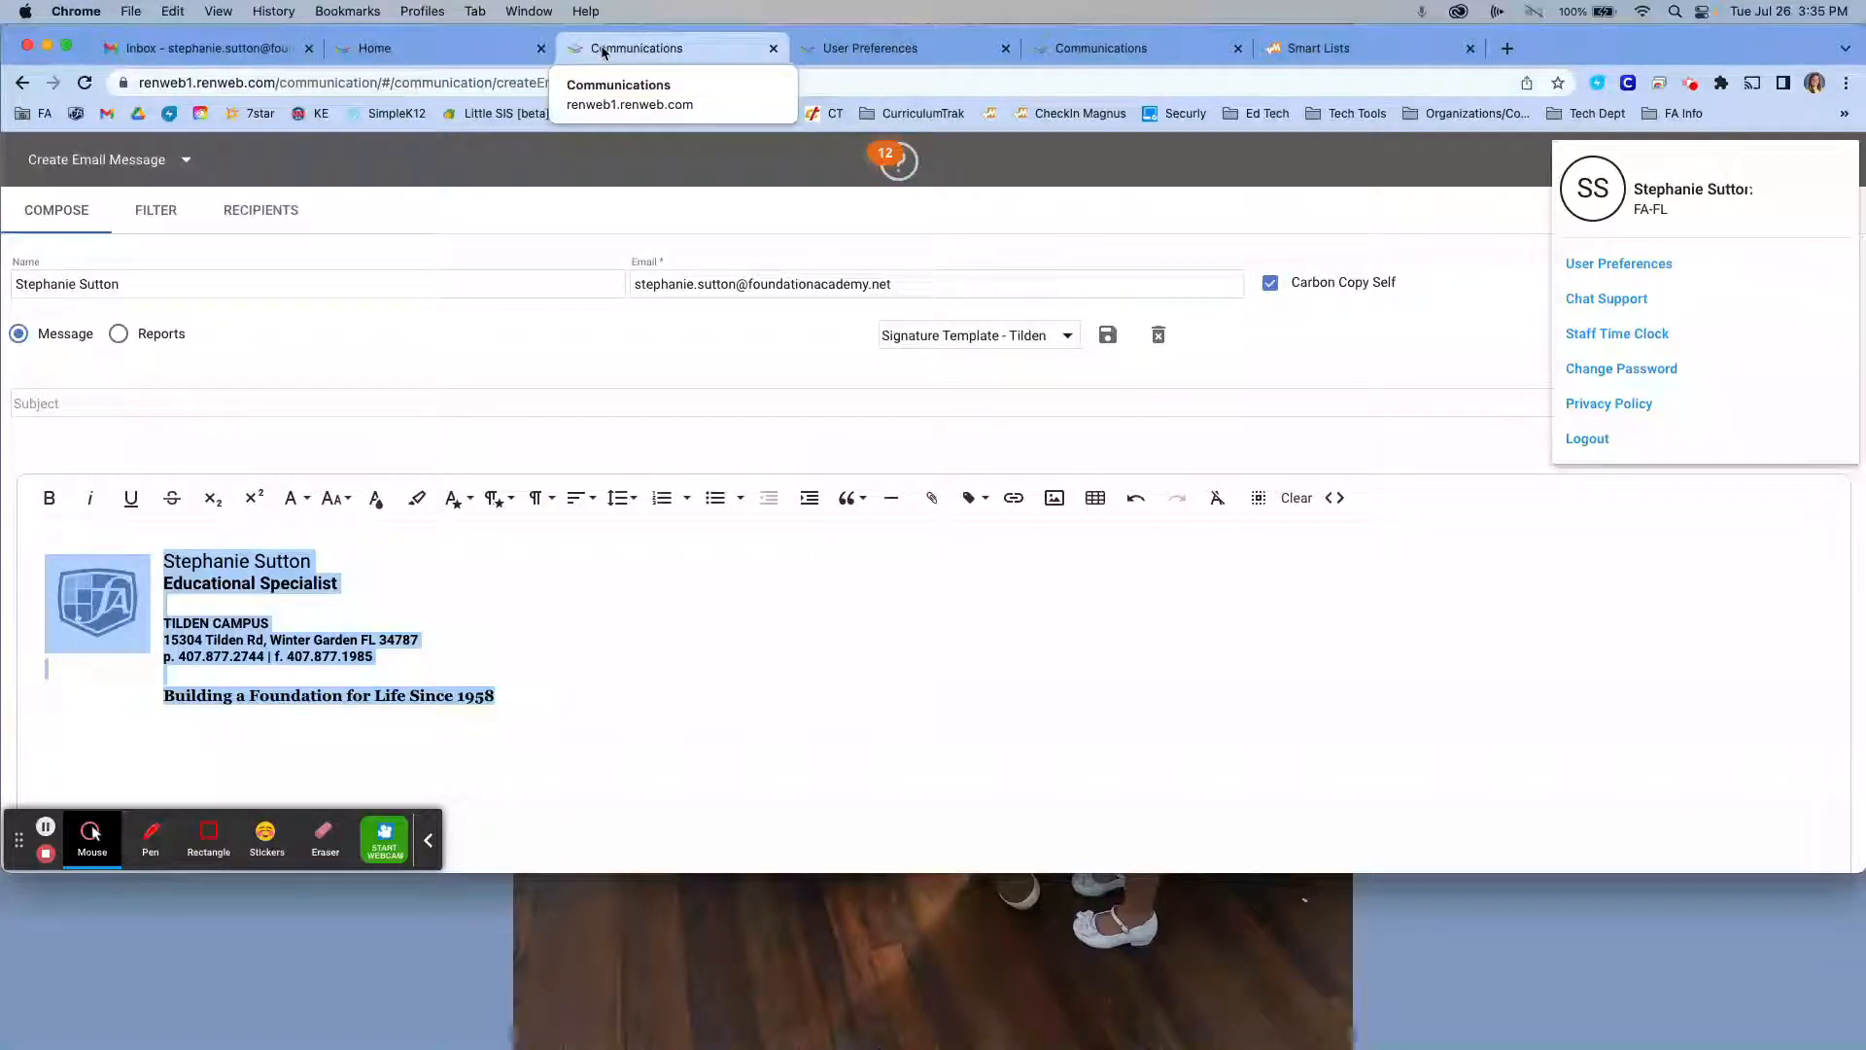
mouse_move(446, 47)
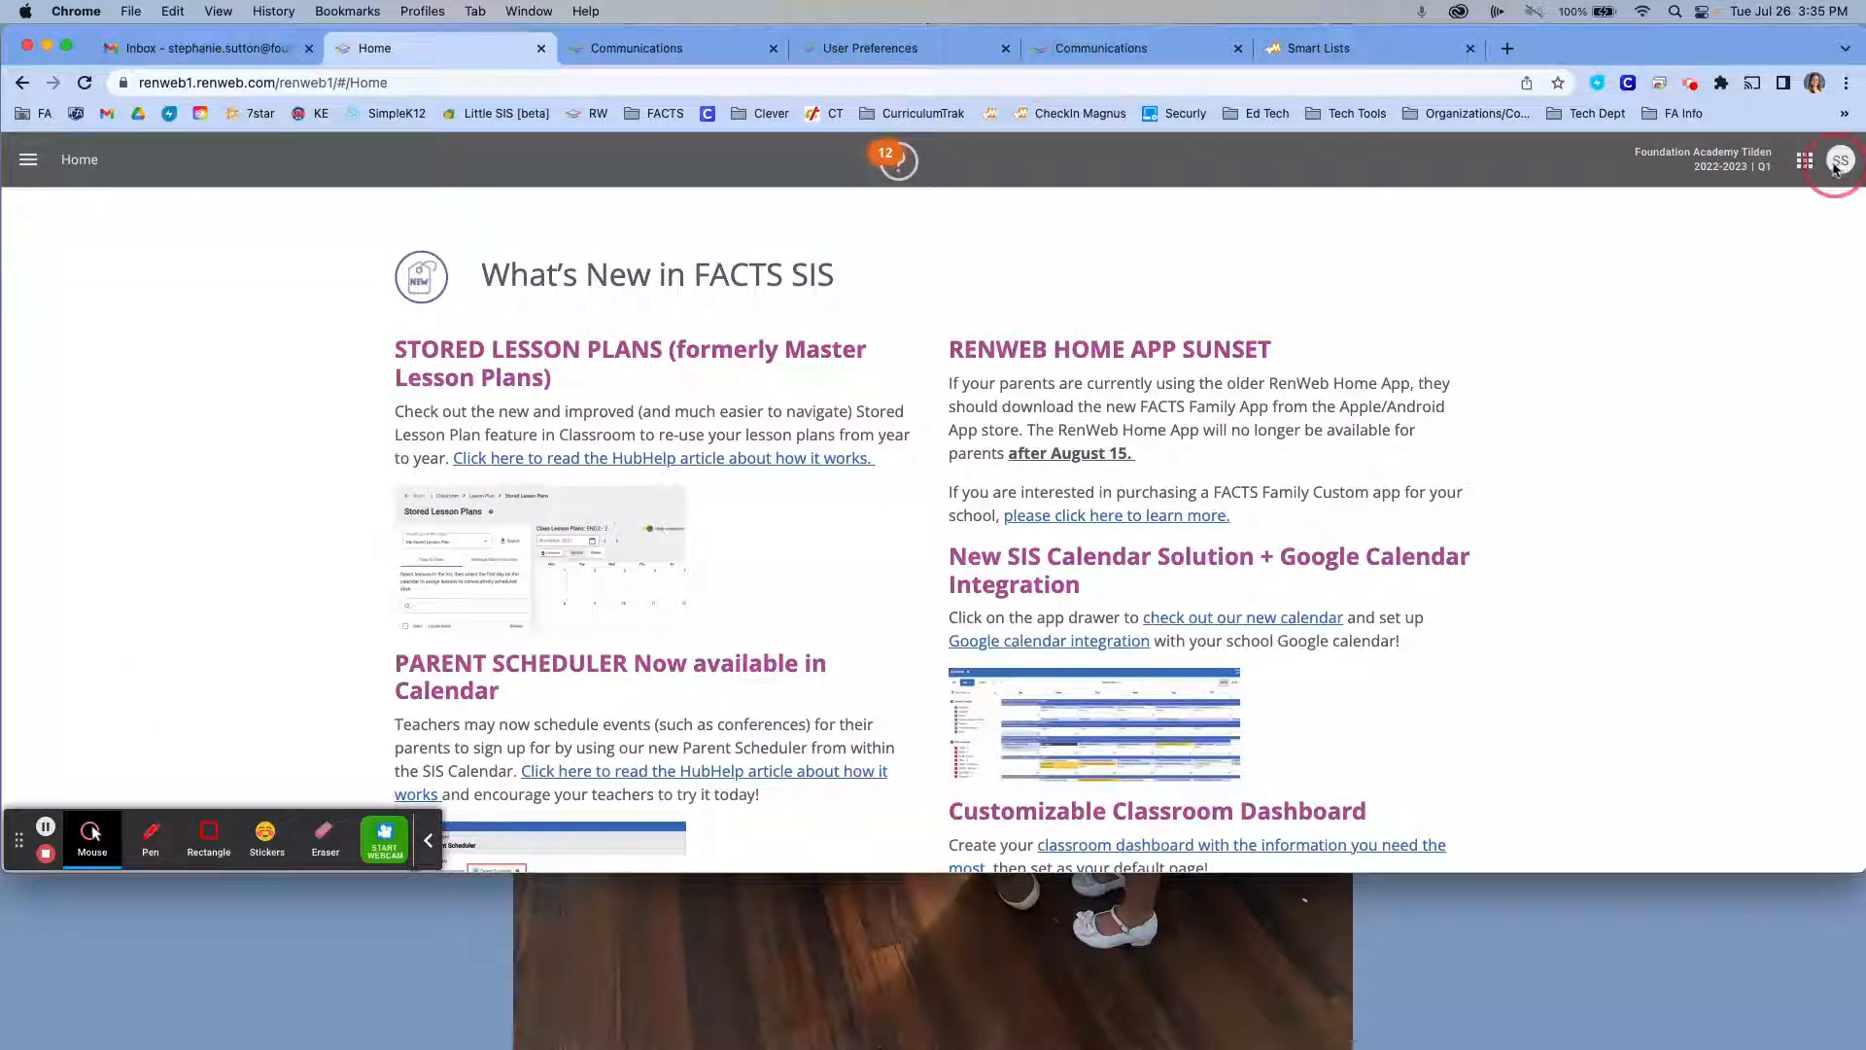
left_click(1839, 159)
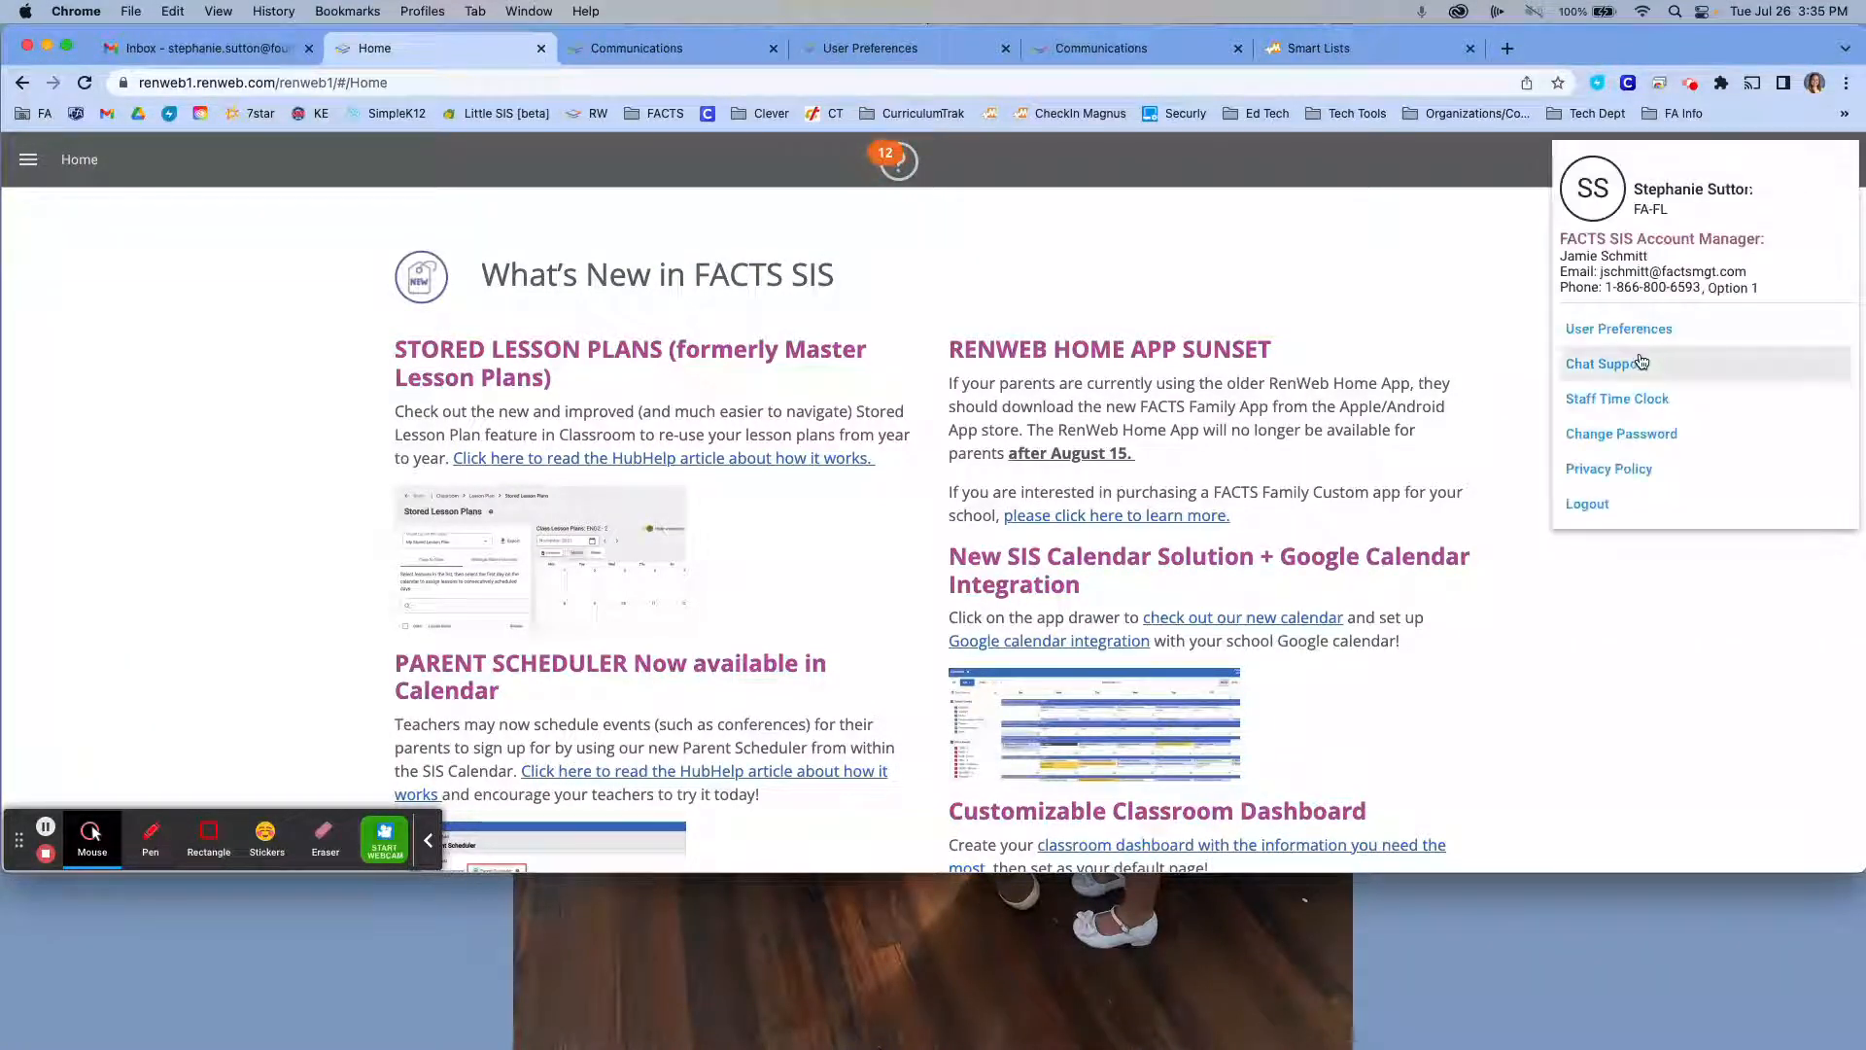
left_click(1618, 328)
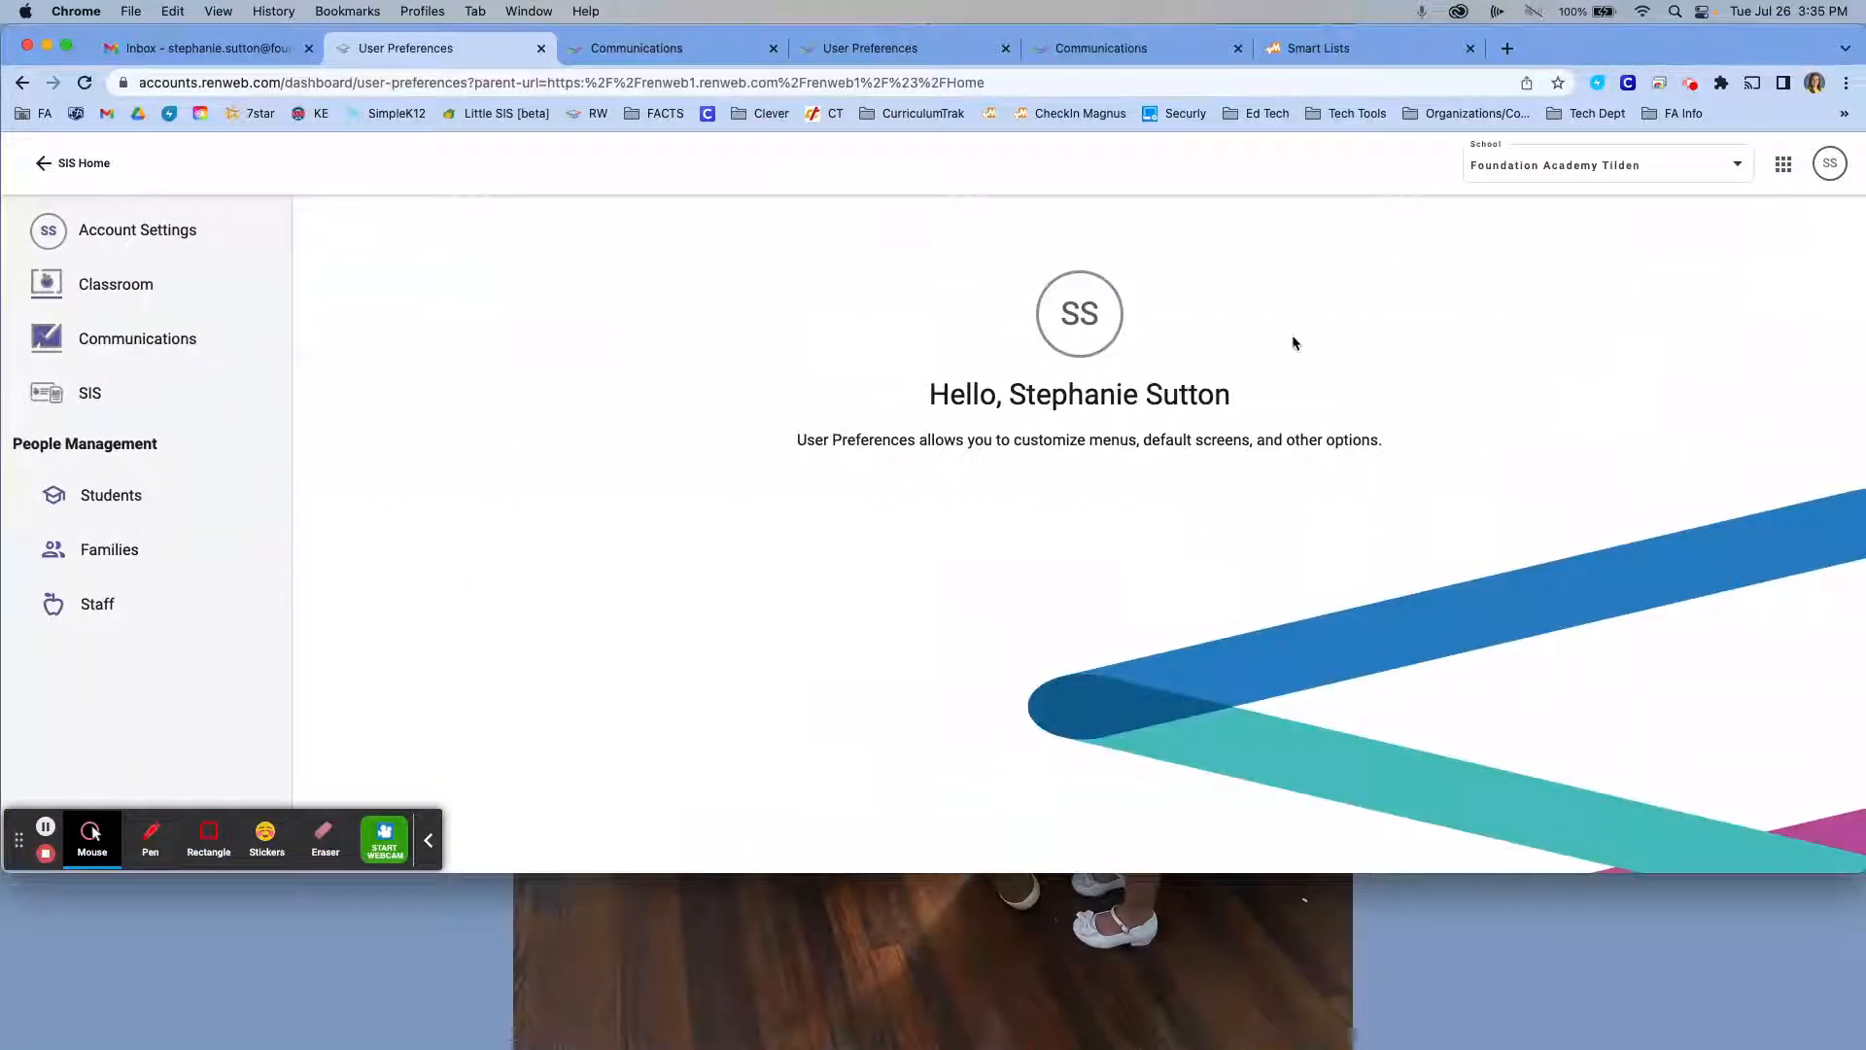
mouse_move(137, 339)
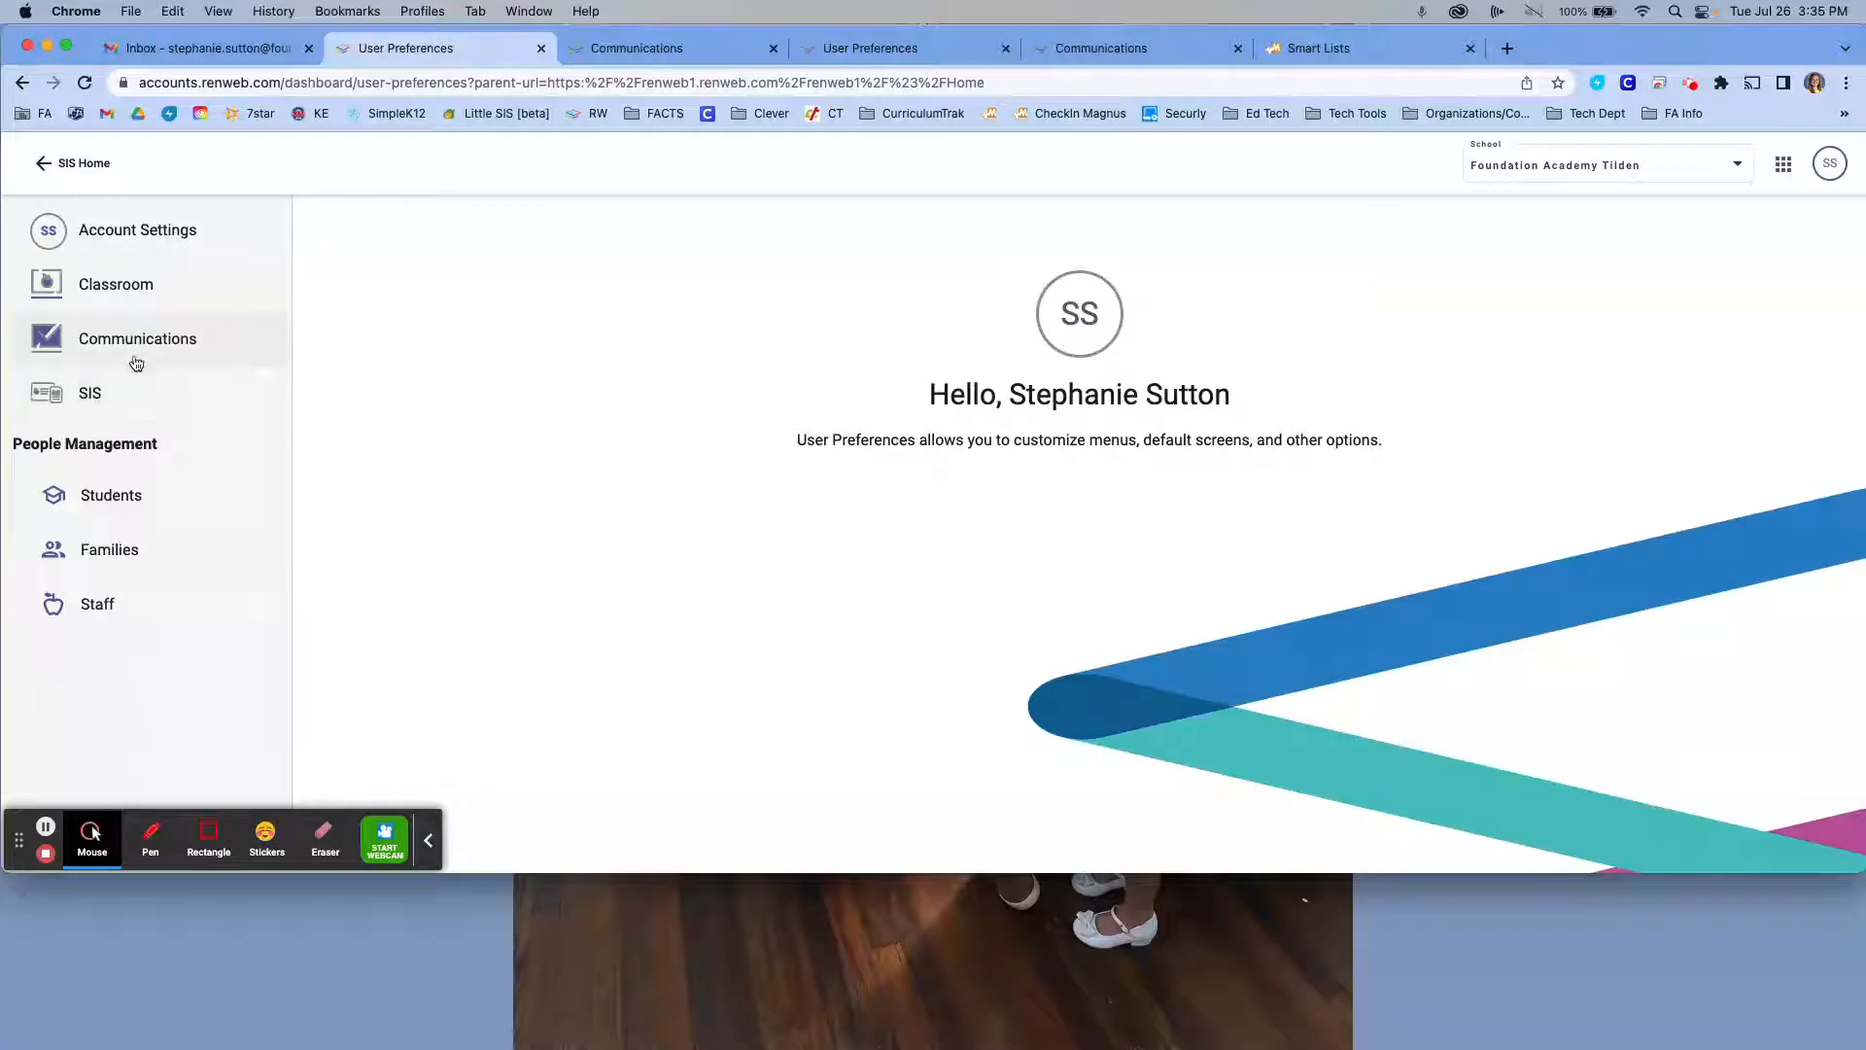
Paste the copied signature into the Communications preferences' Email Signature editor.
left_click(137, 339)
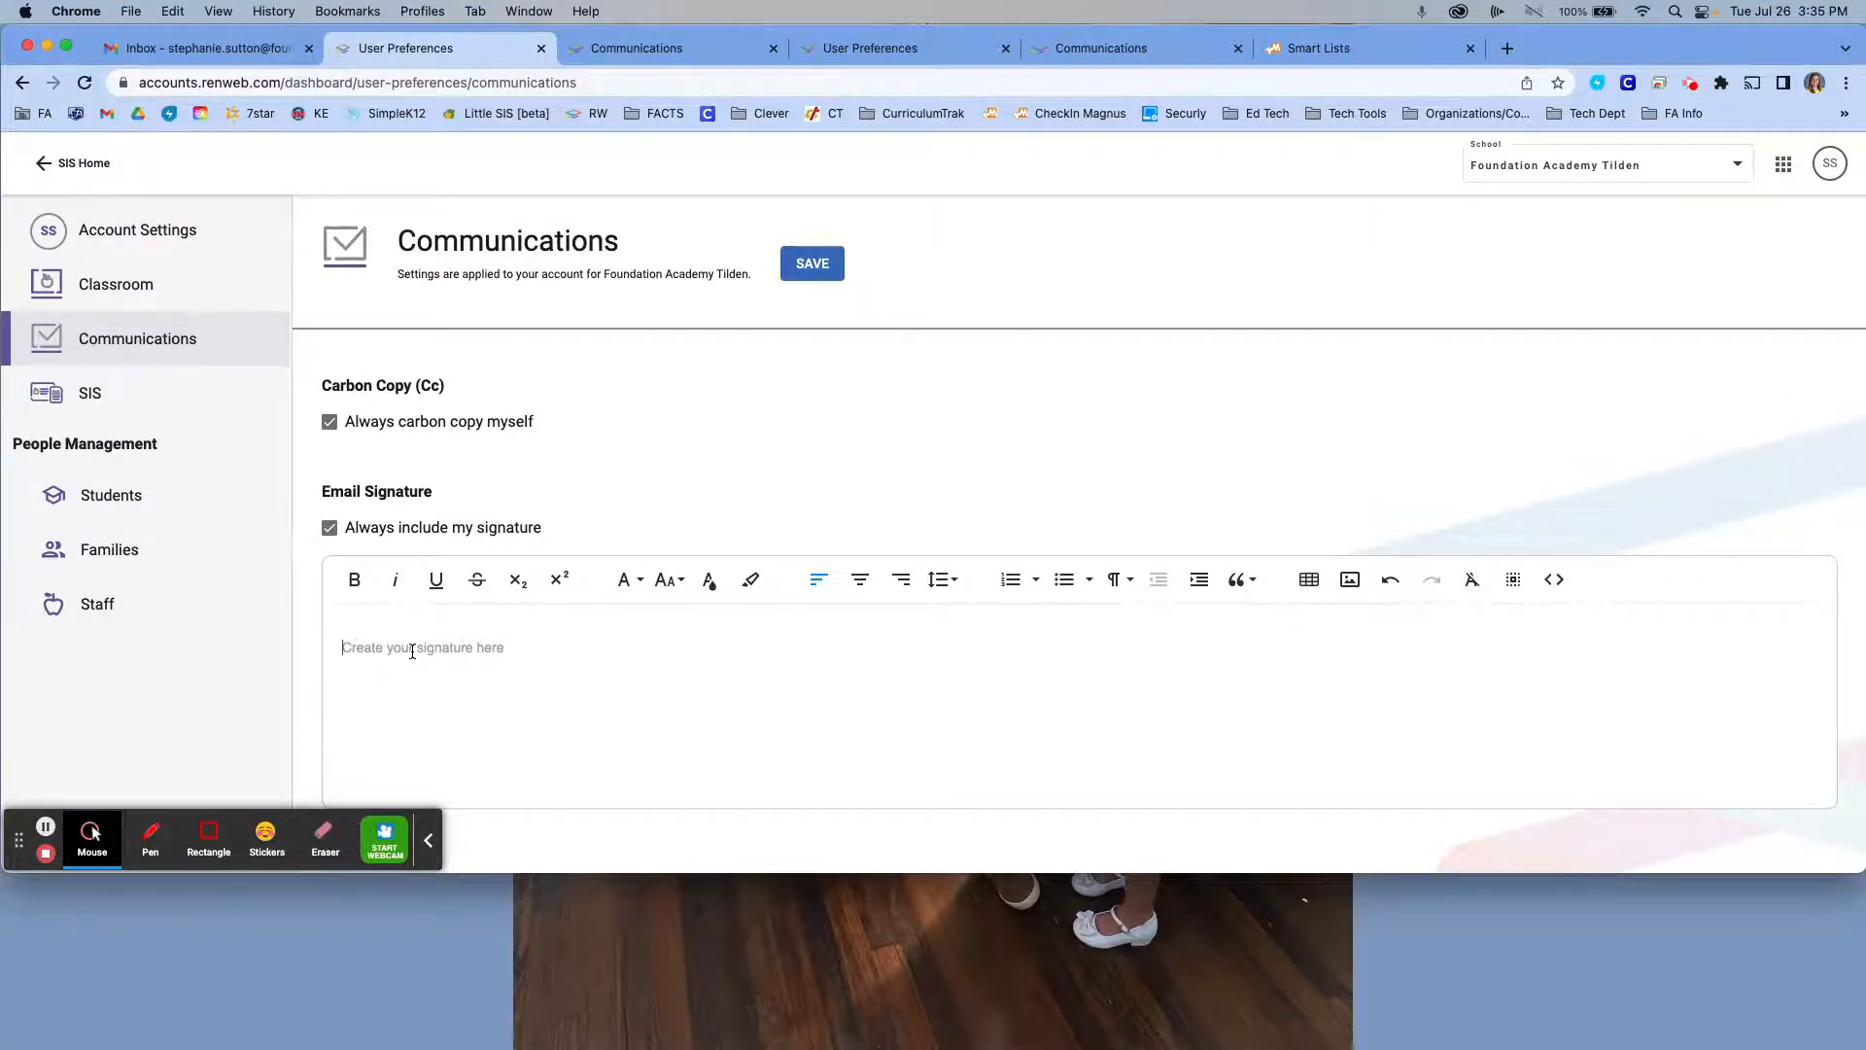
right_click(417, 647)
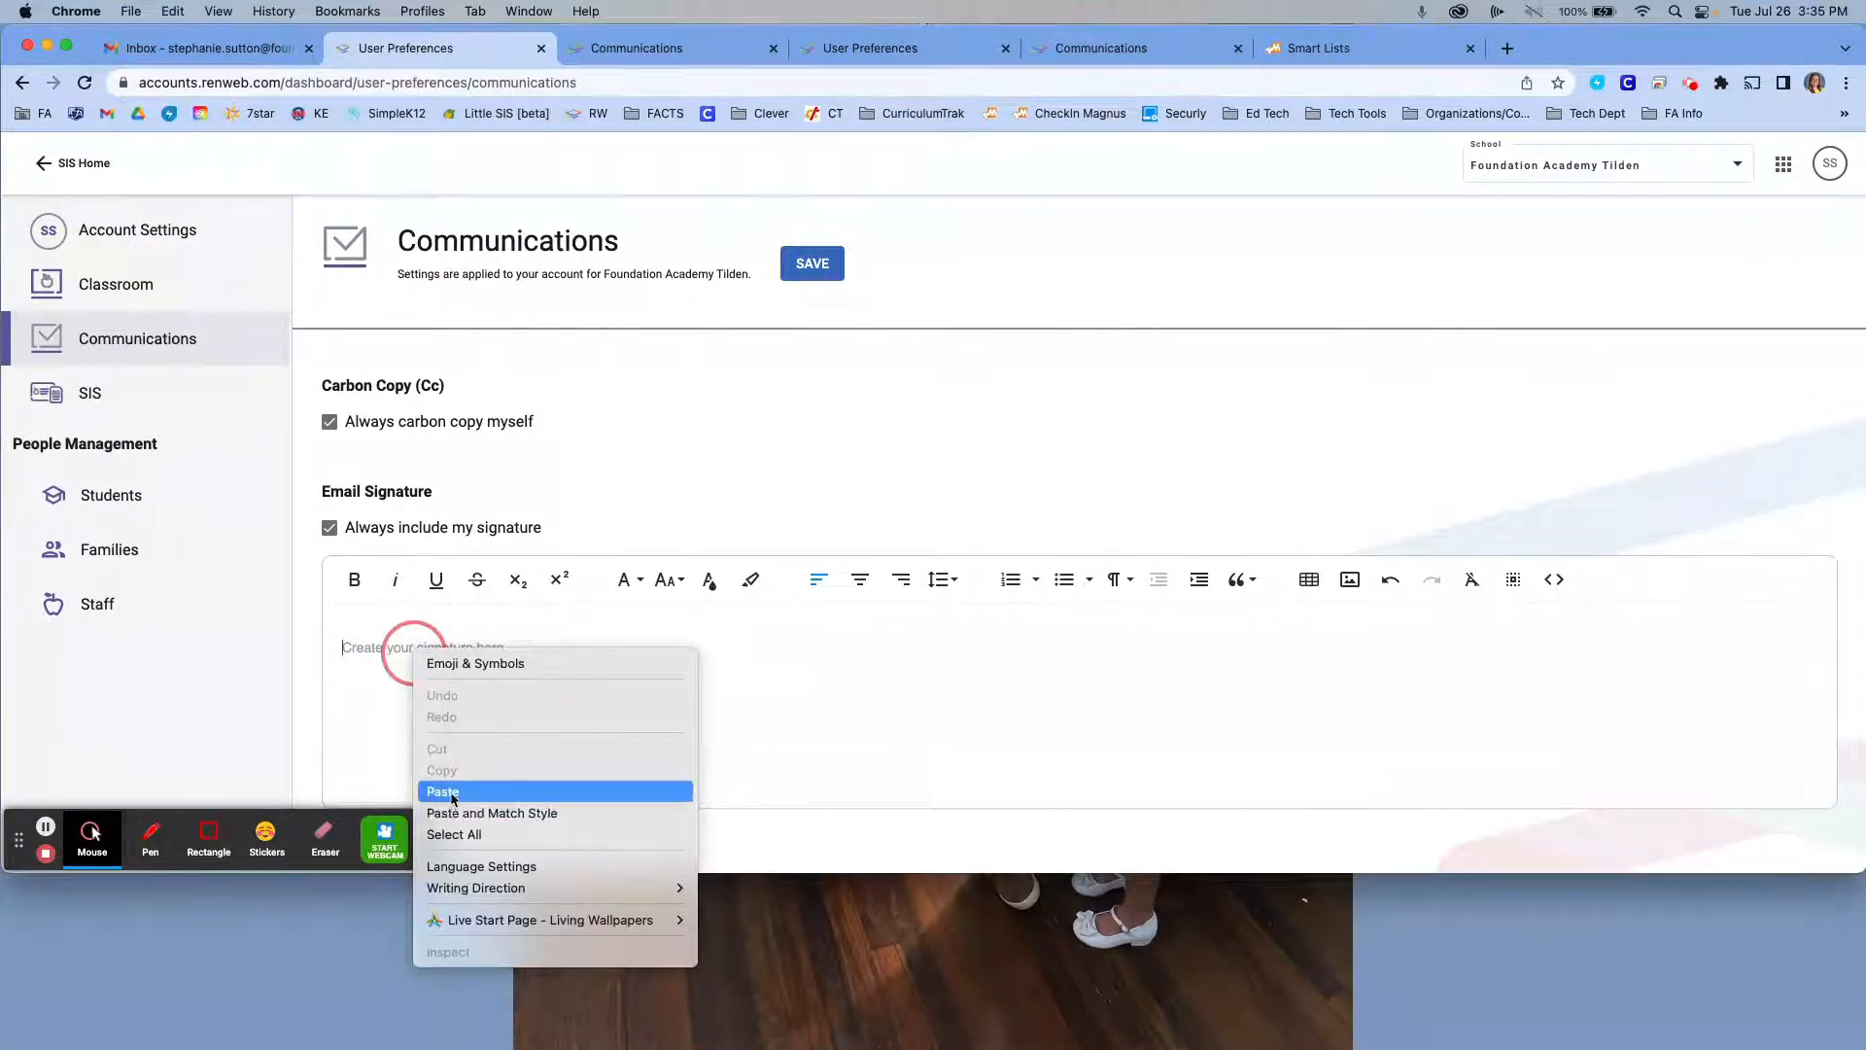
left_click(442, 791)
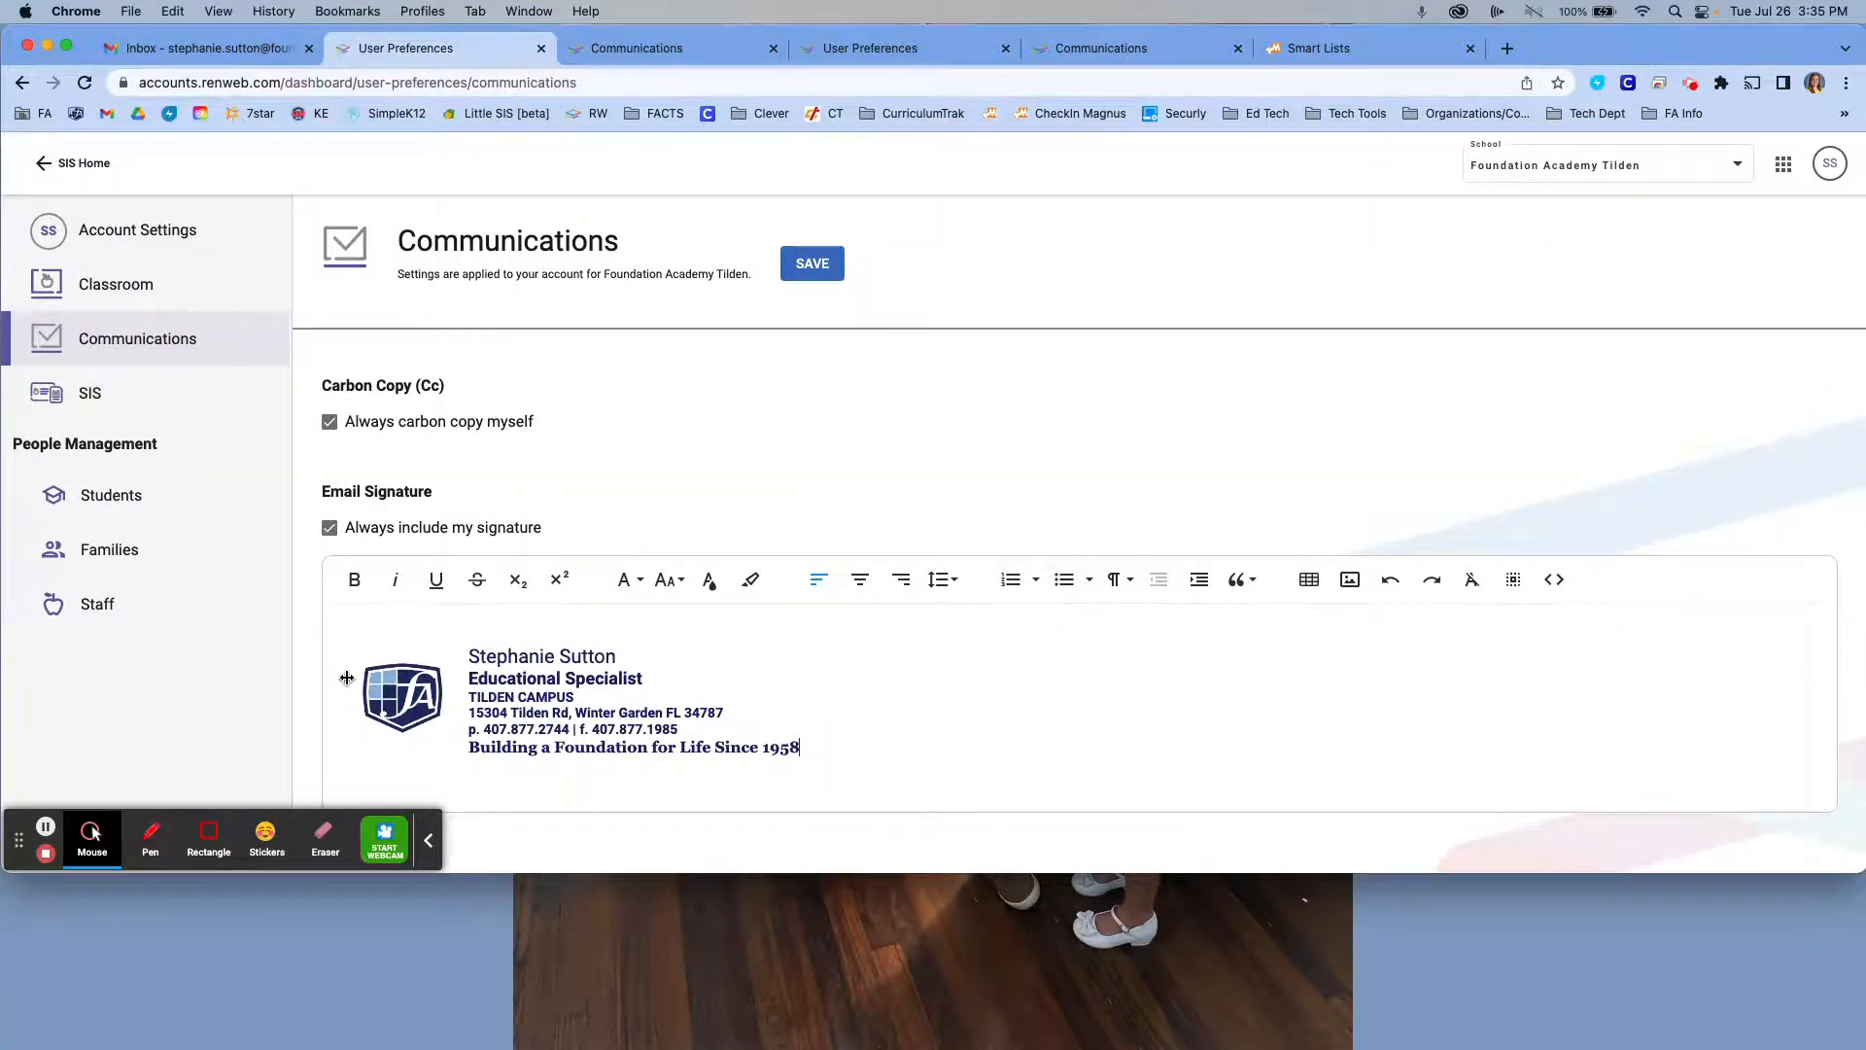
Insert an empty line above the signature and erase the stray test characters.
left_click(402, 696)
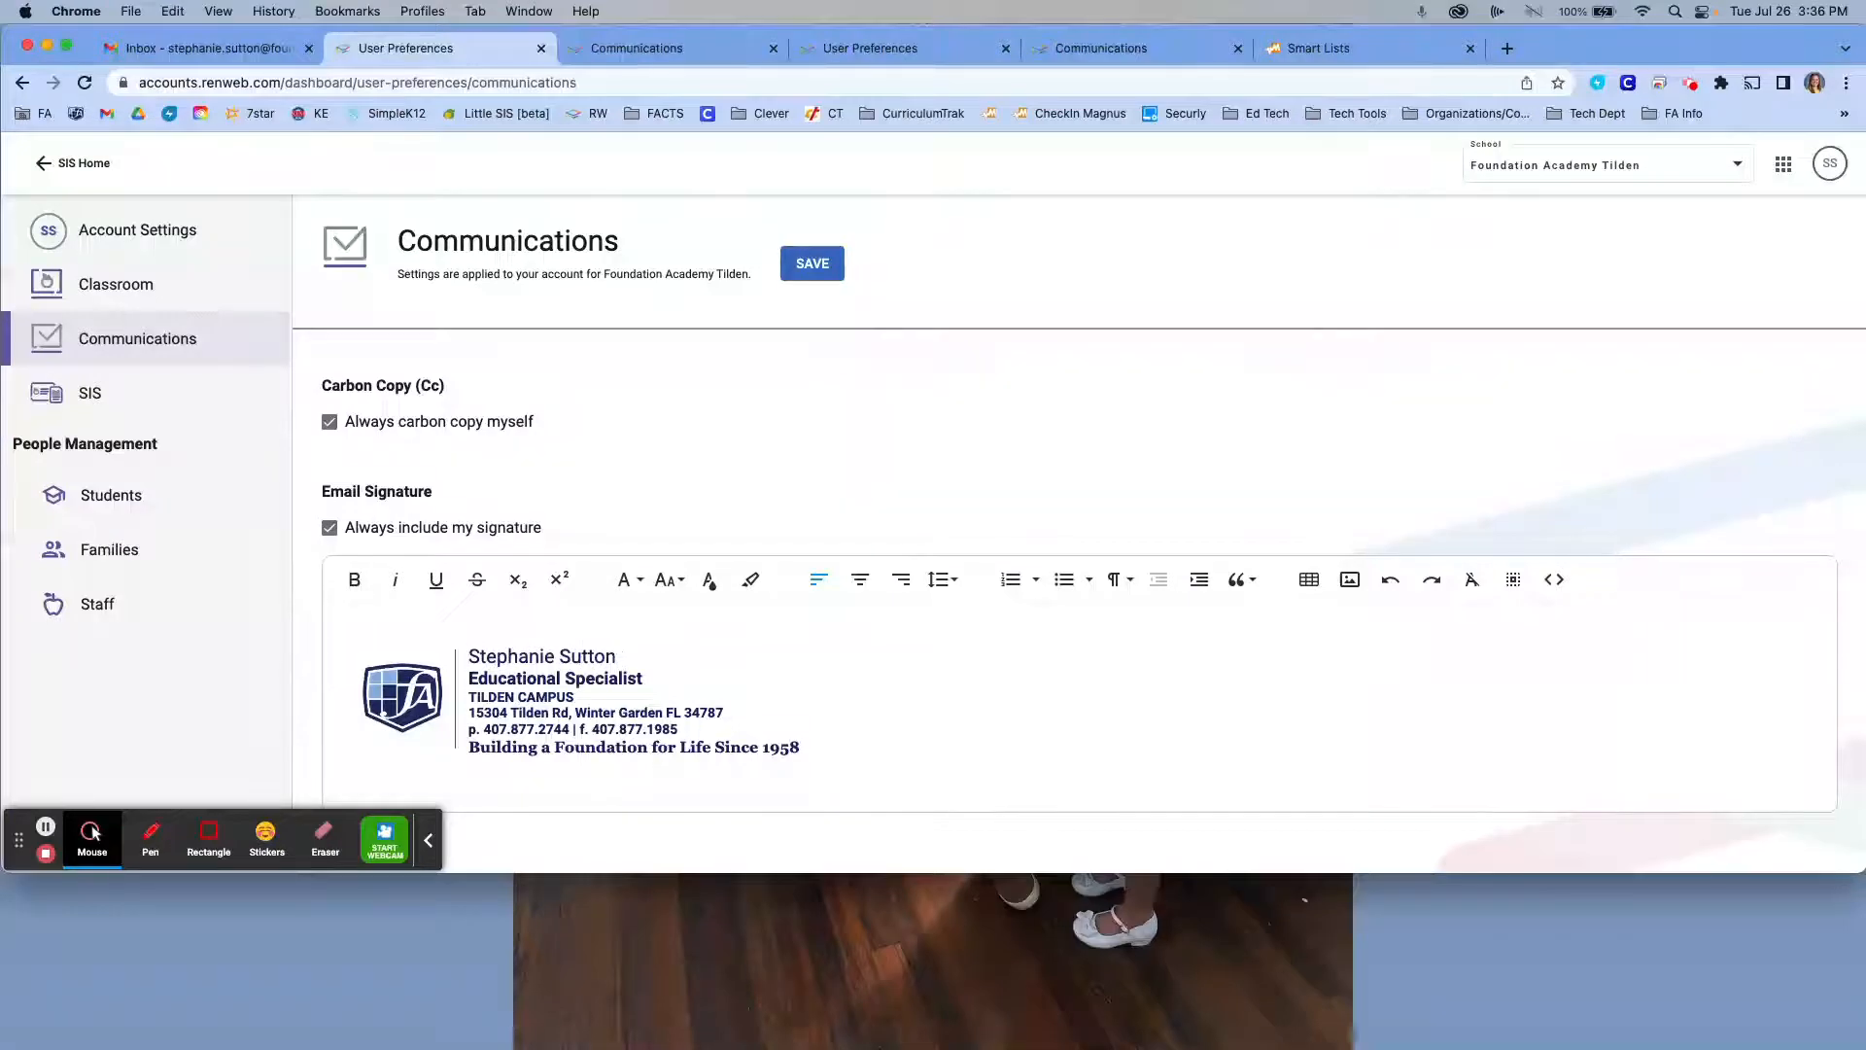
left_click(619, 657)
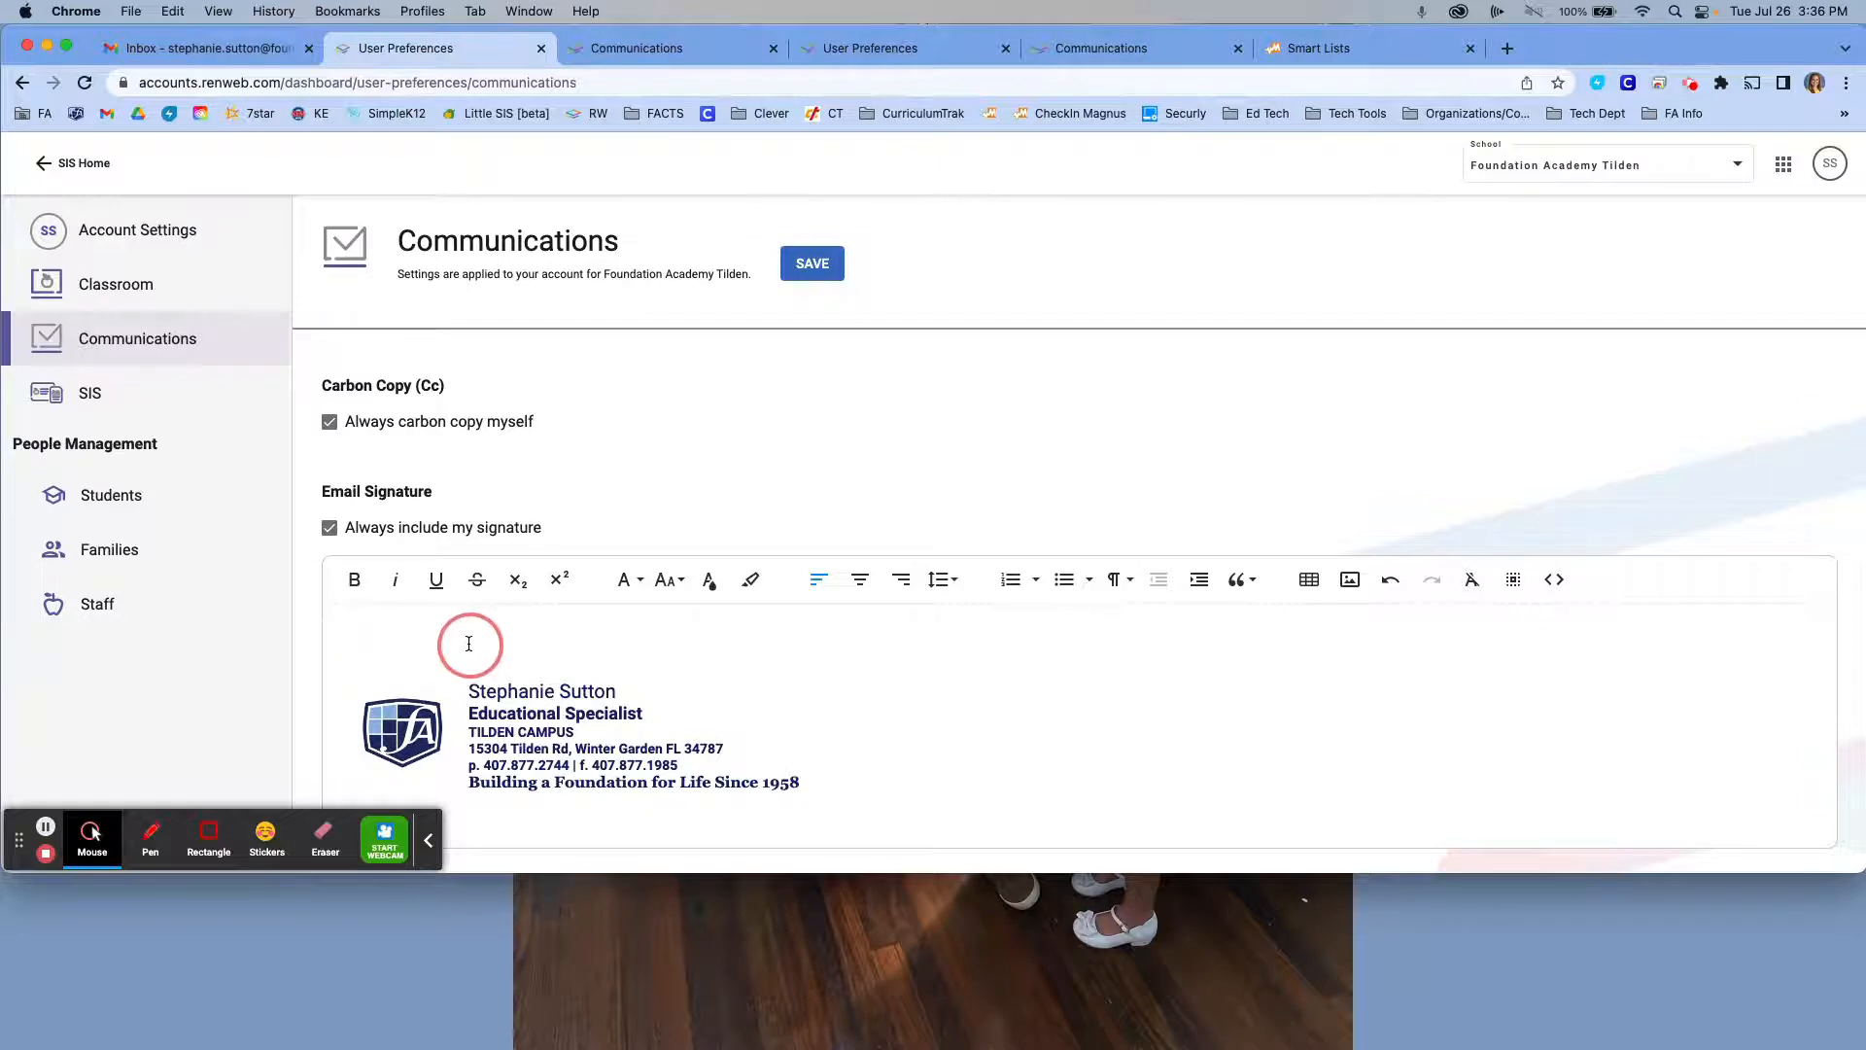
left_click(467, 644)
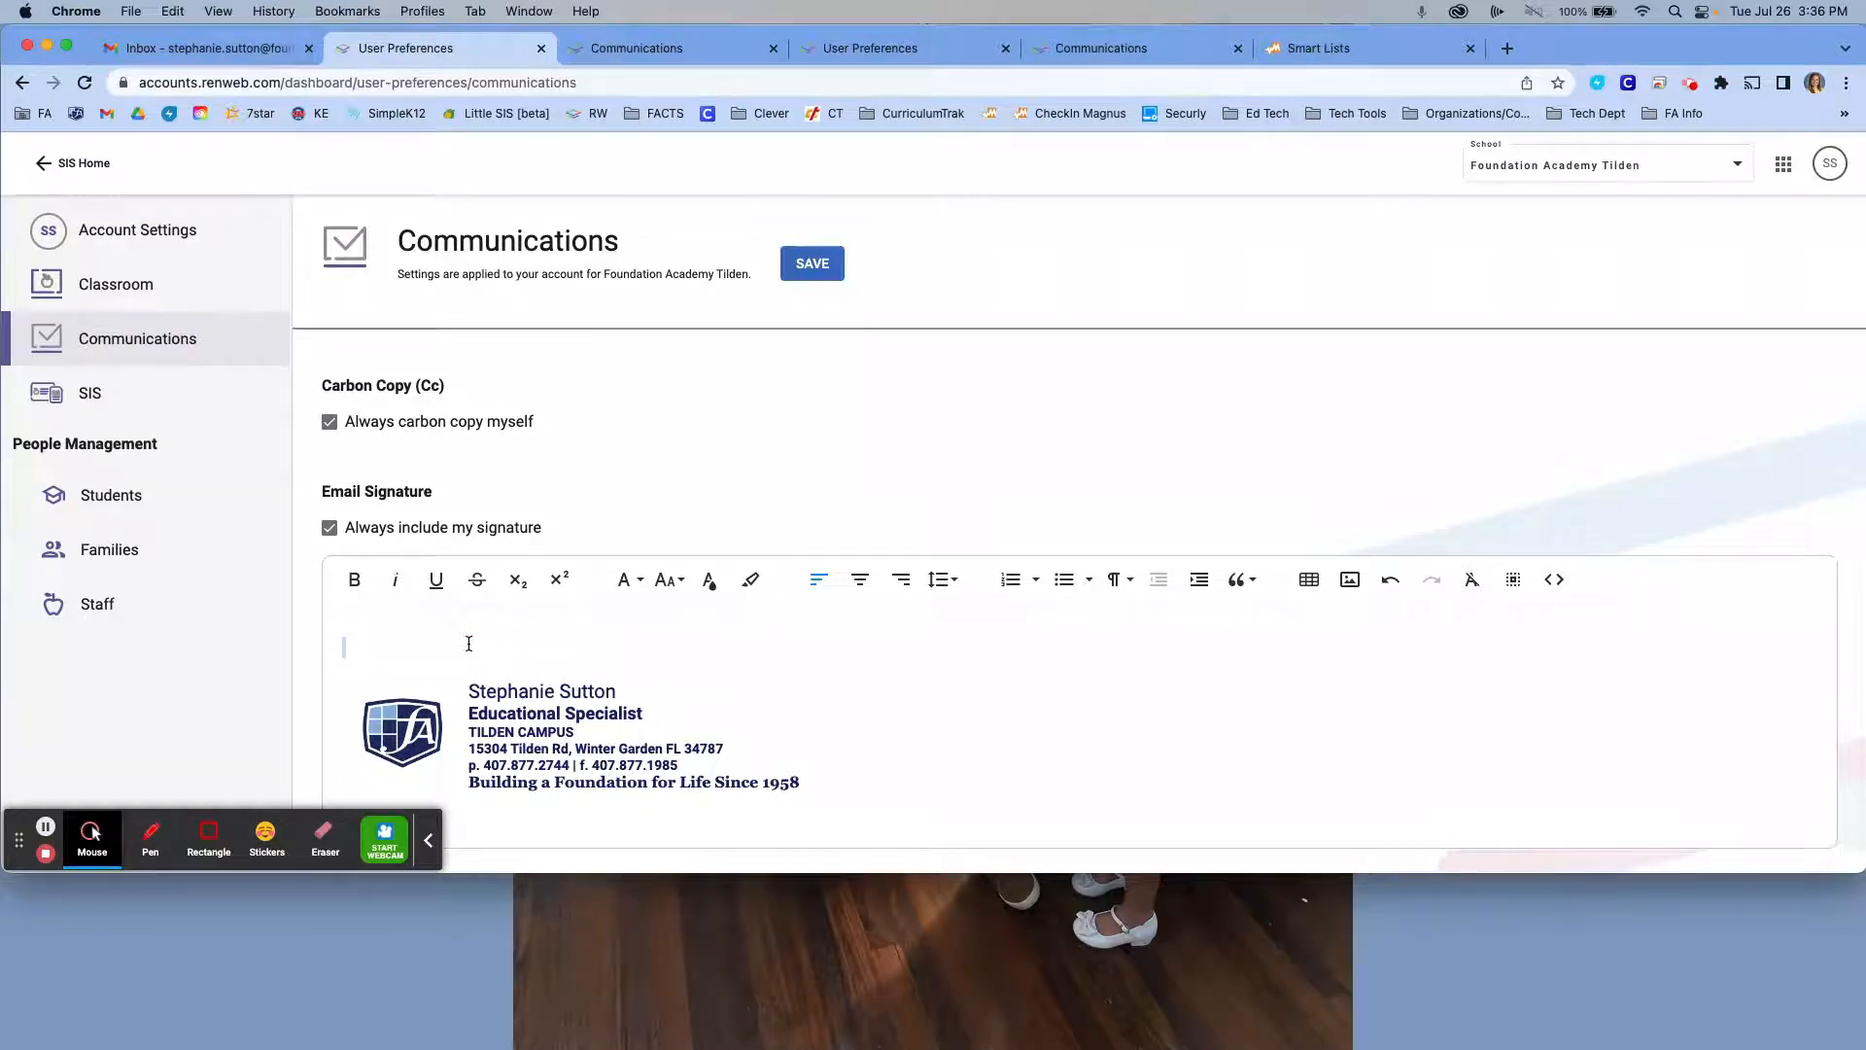
type("jkhgjgjgh")
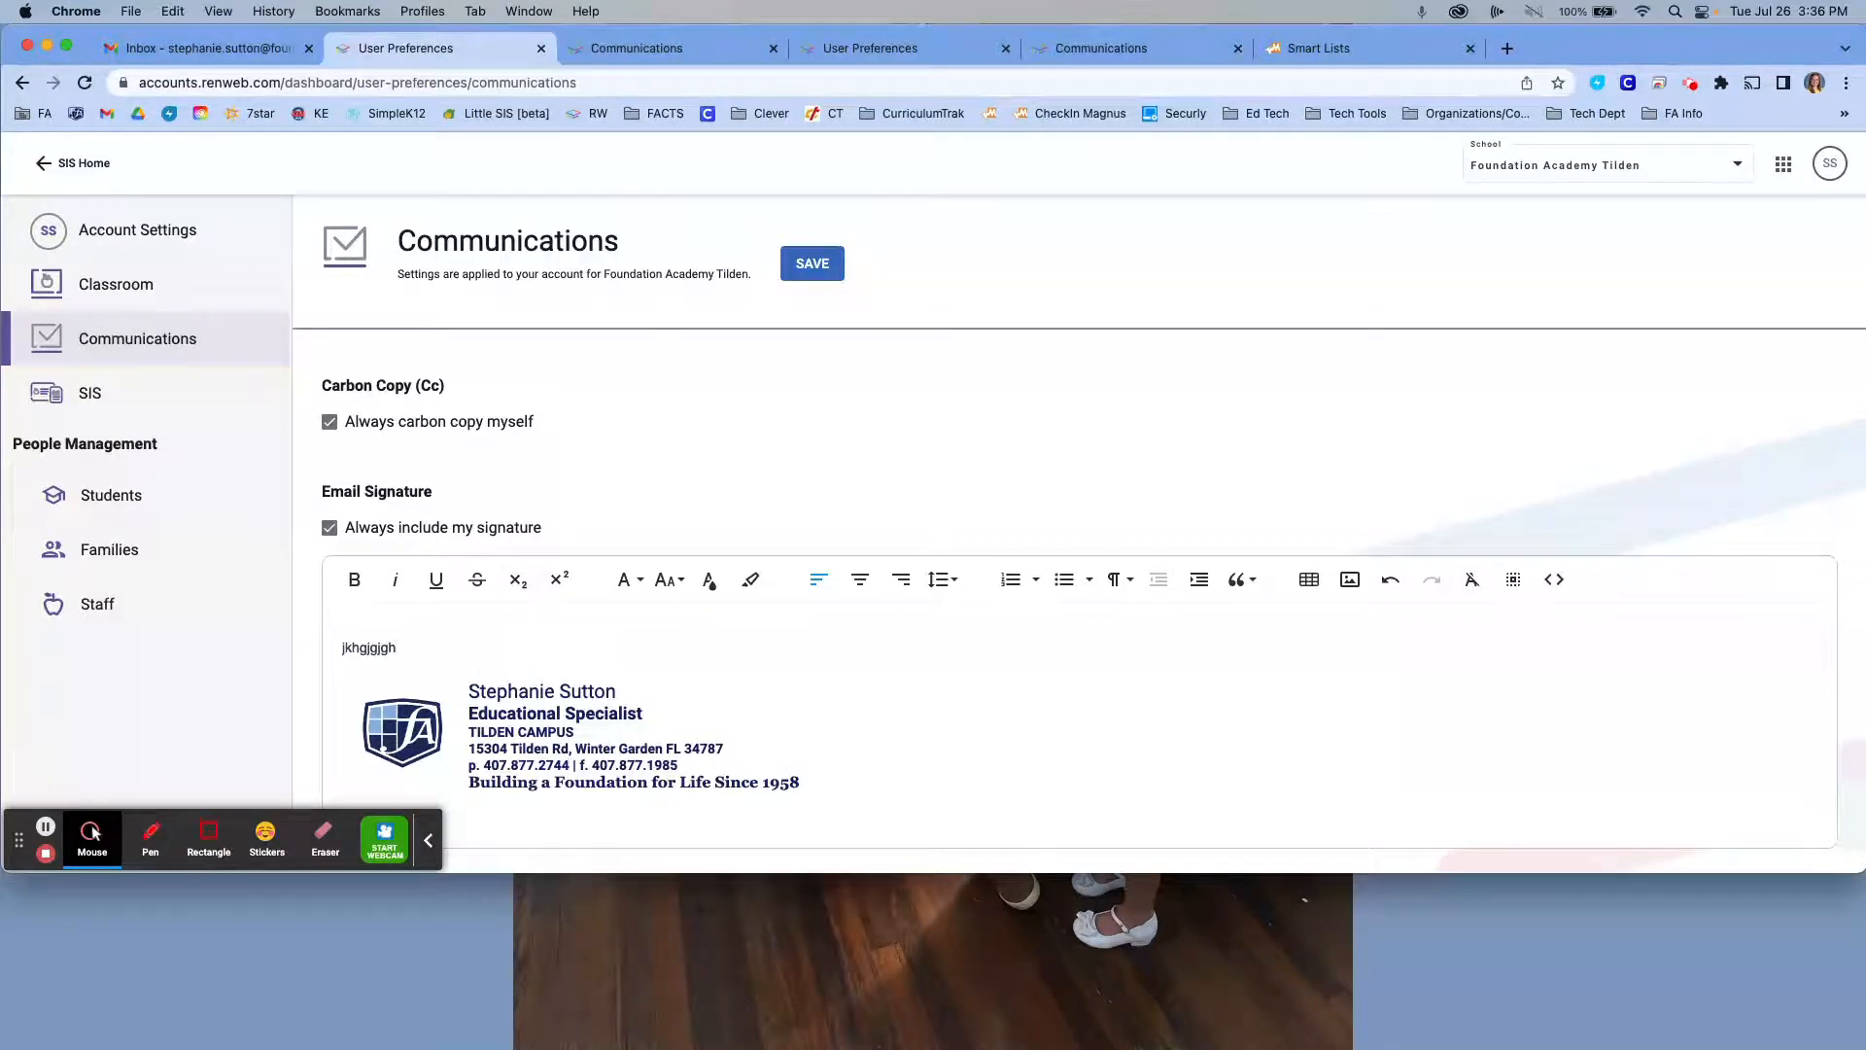
key("Backspace")
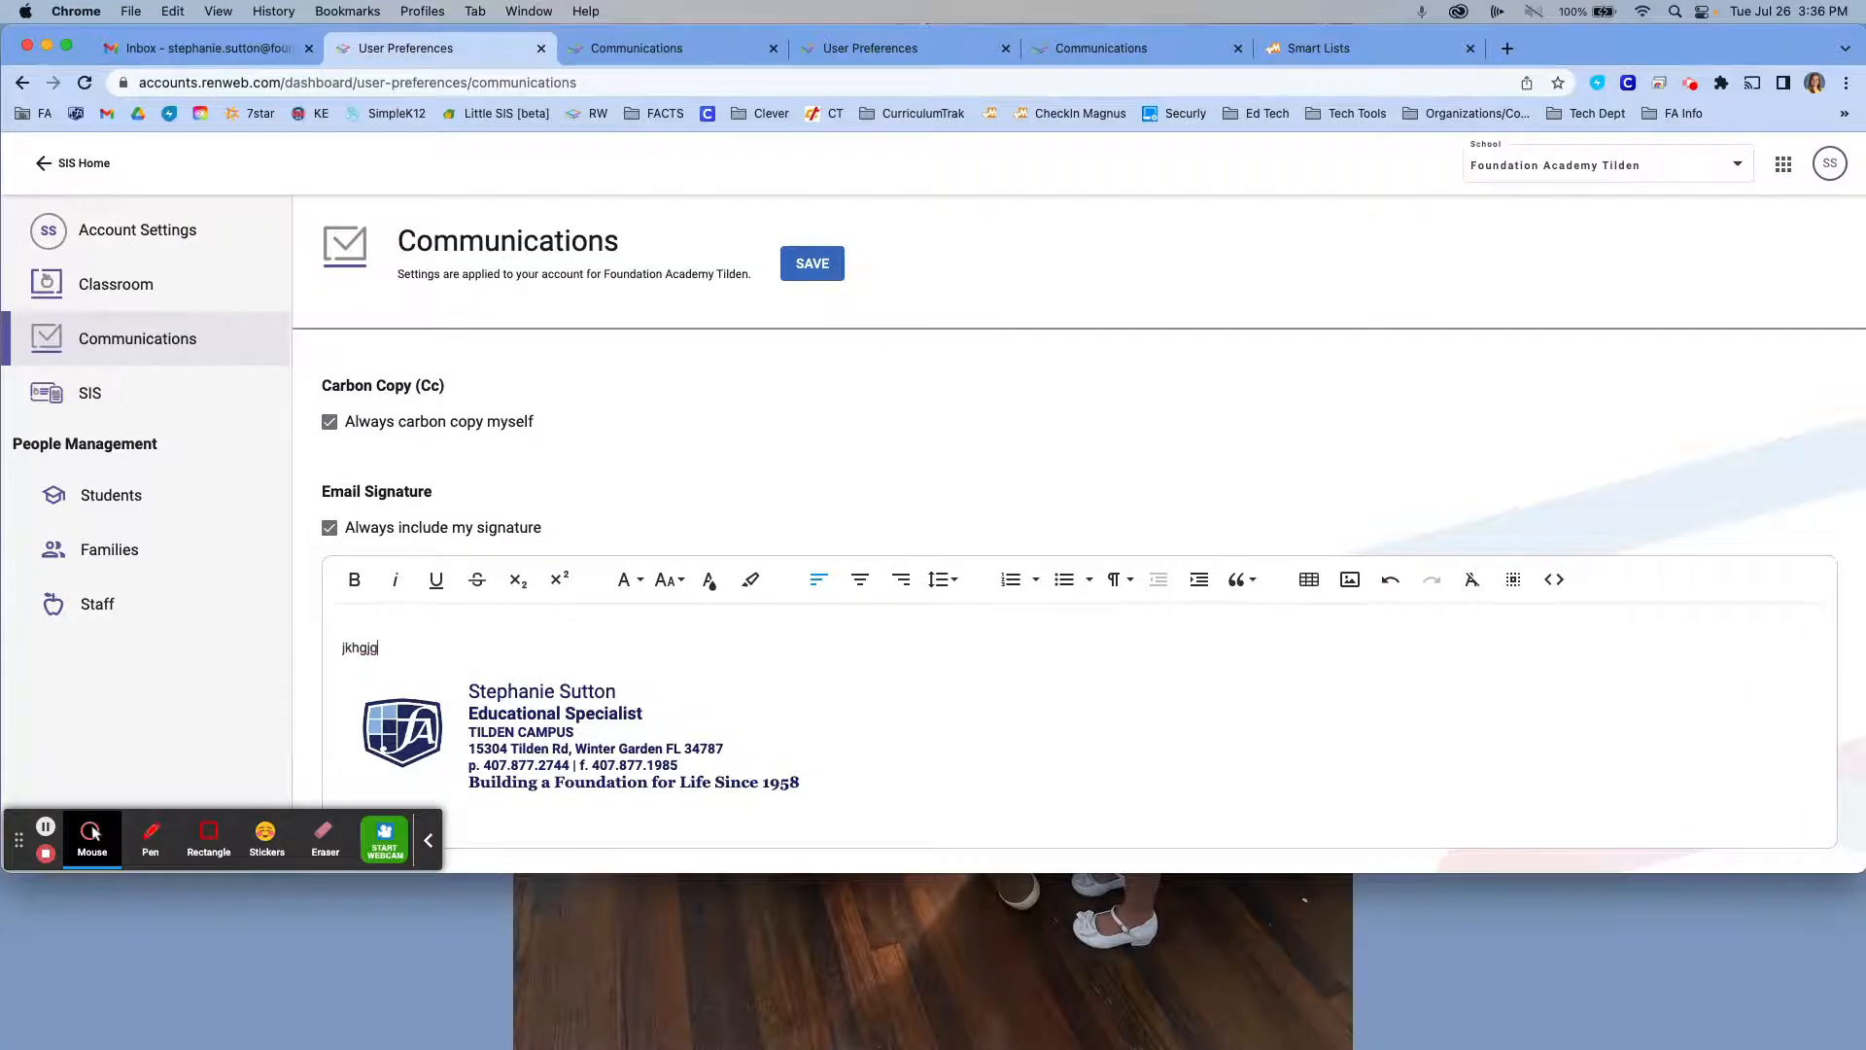
key("backspace")
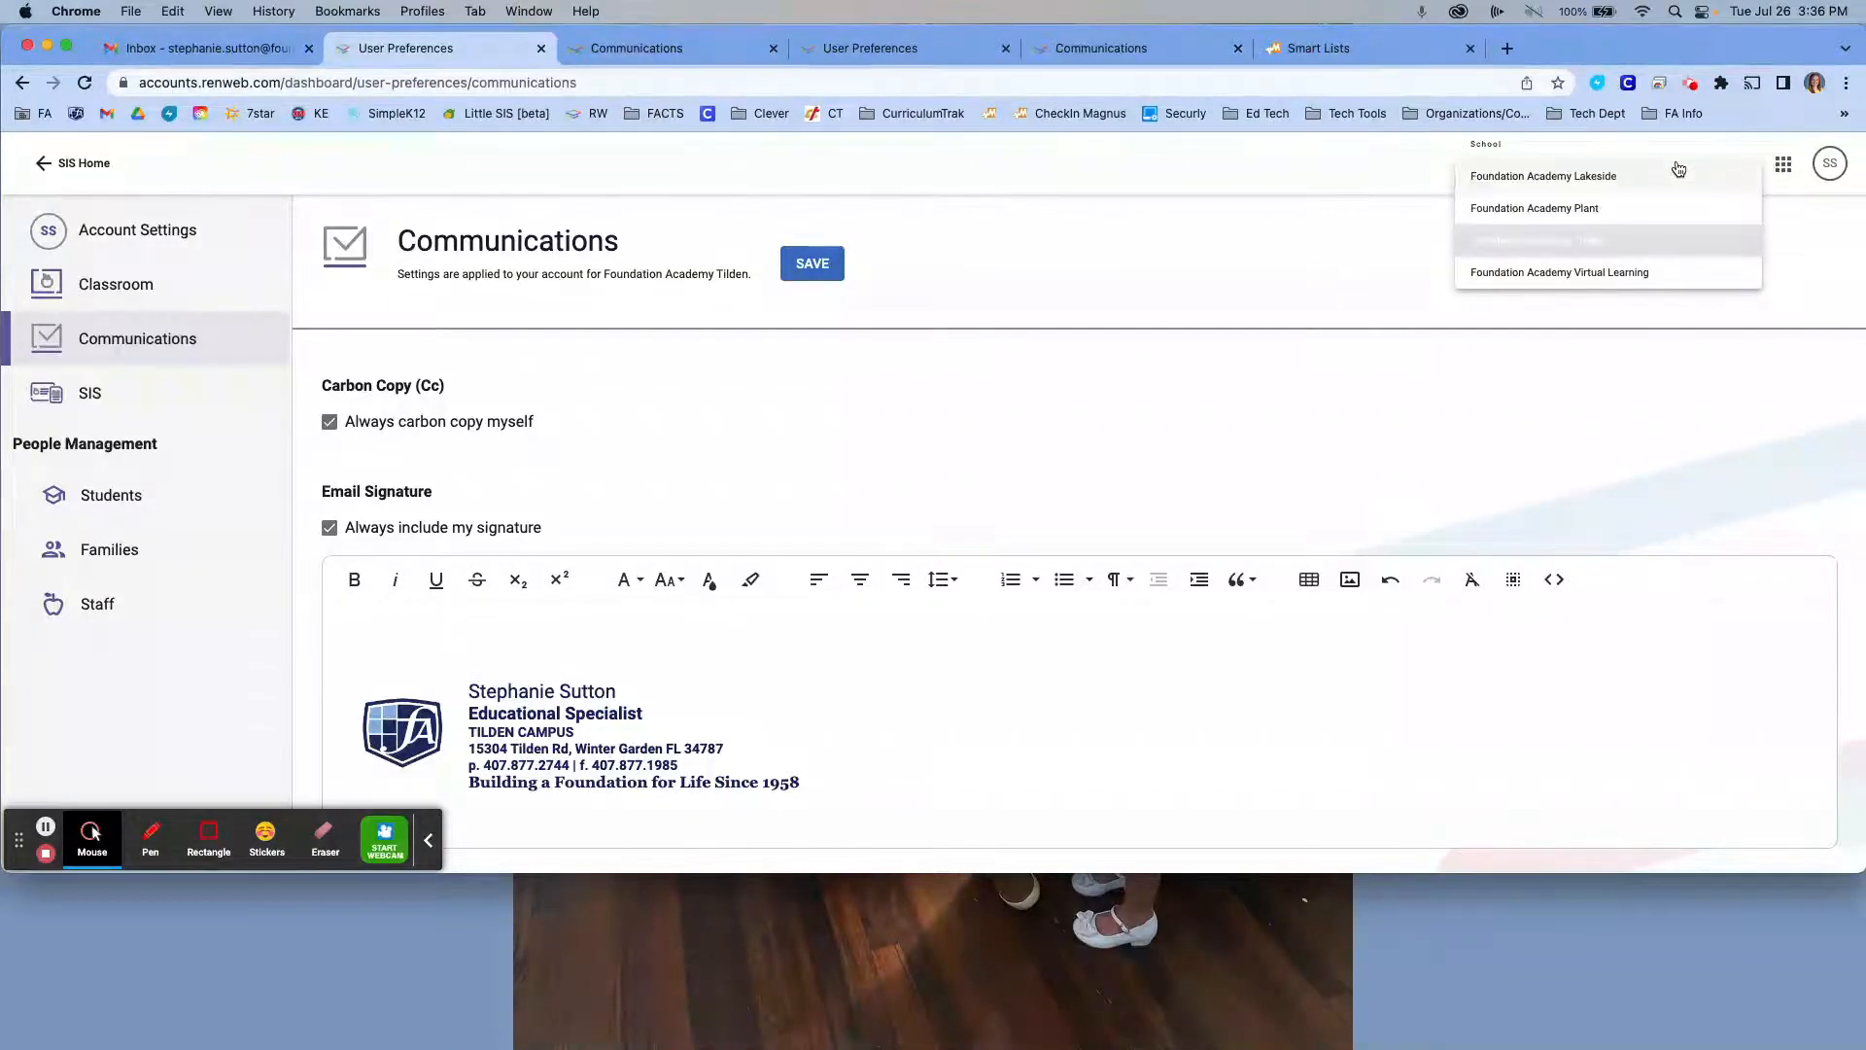
mouse_move(1655, 239)
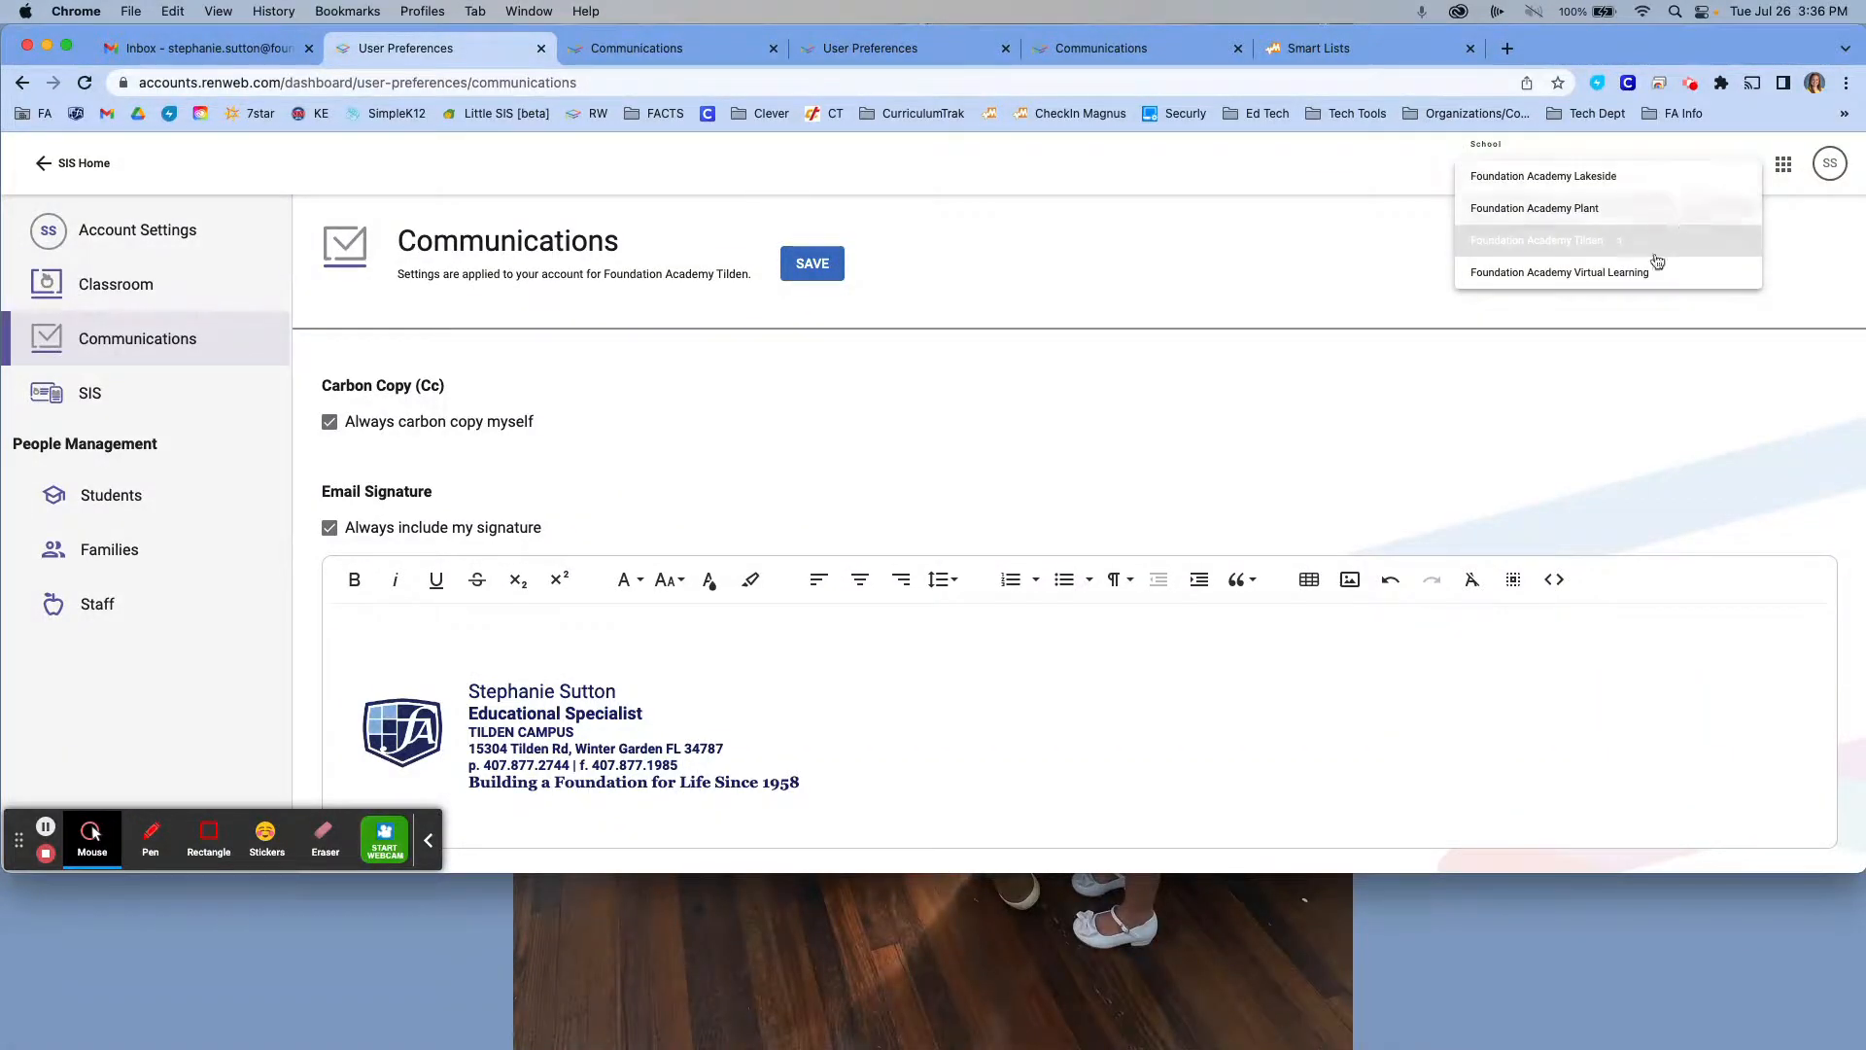
mouse_move(1627, 293)
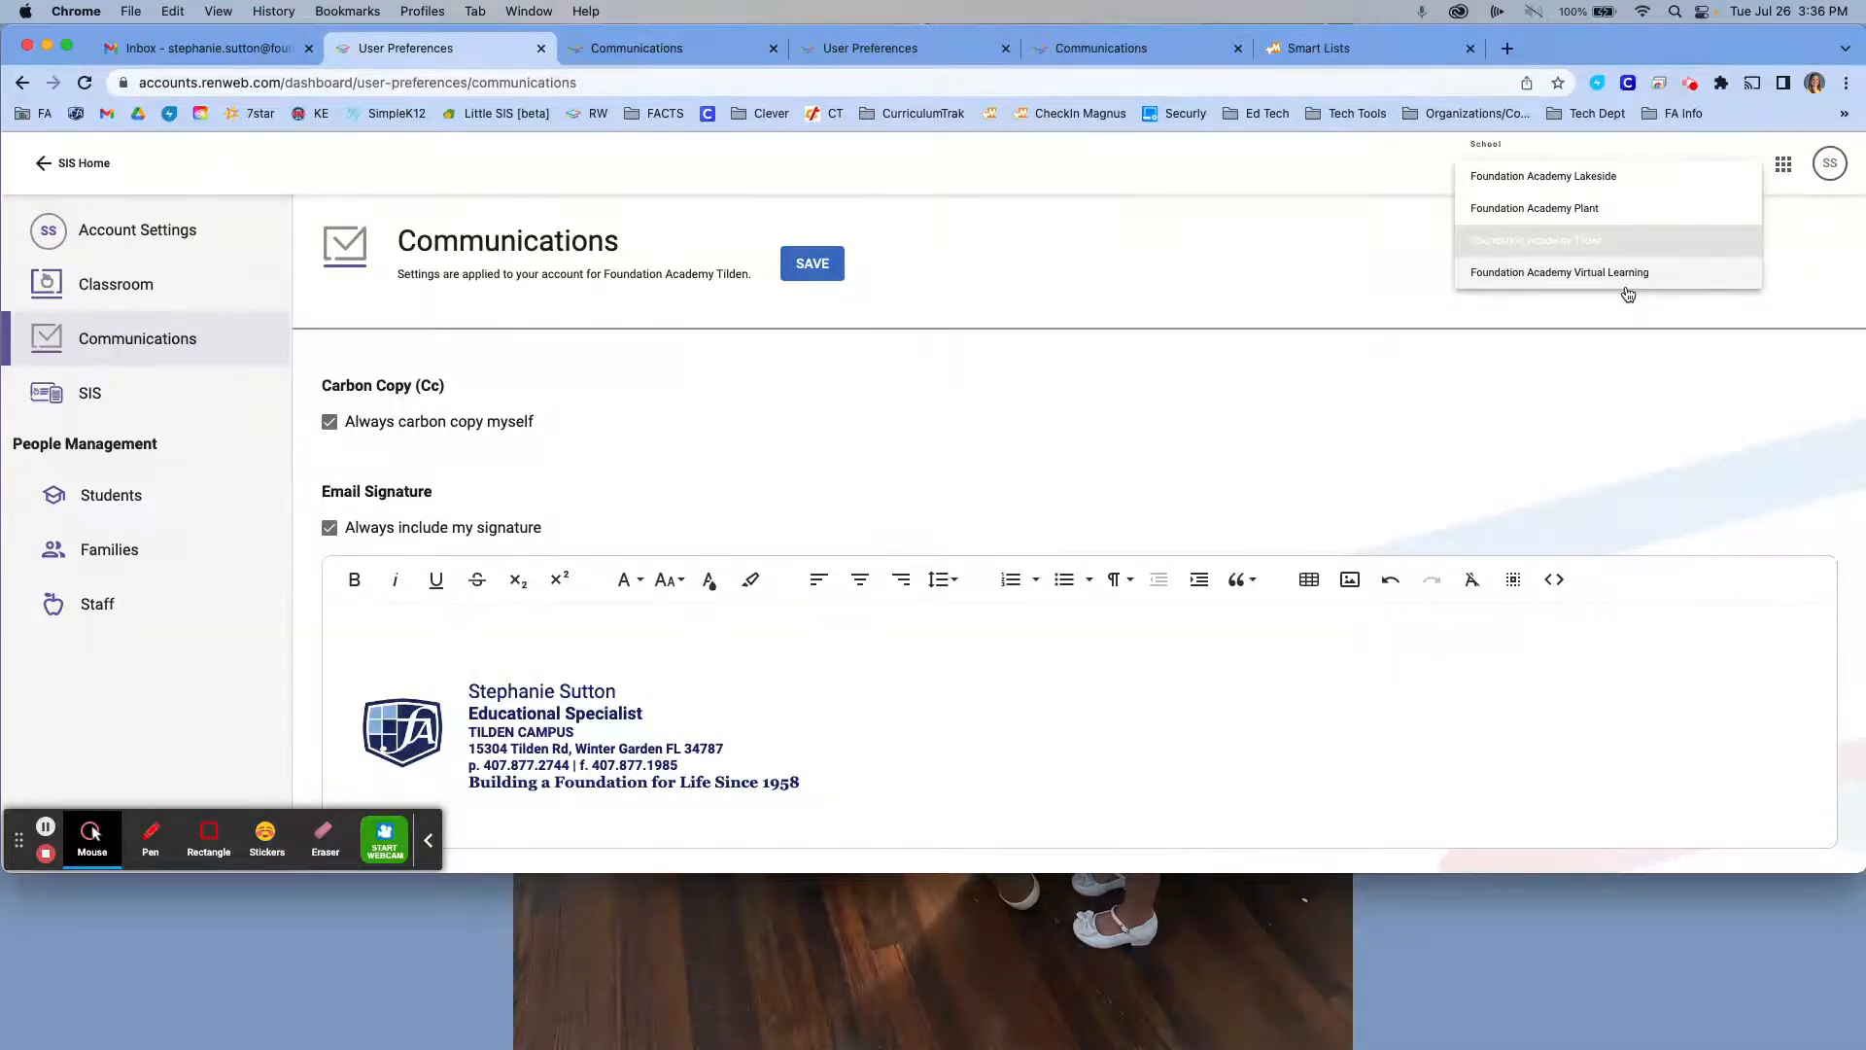
mouse_move(1597, 313)
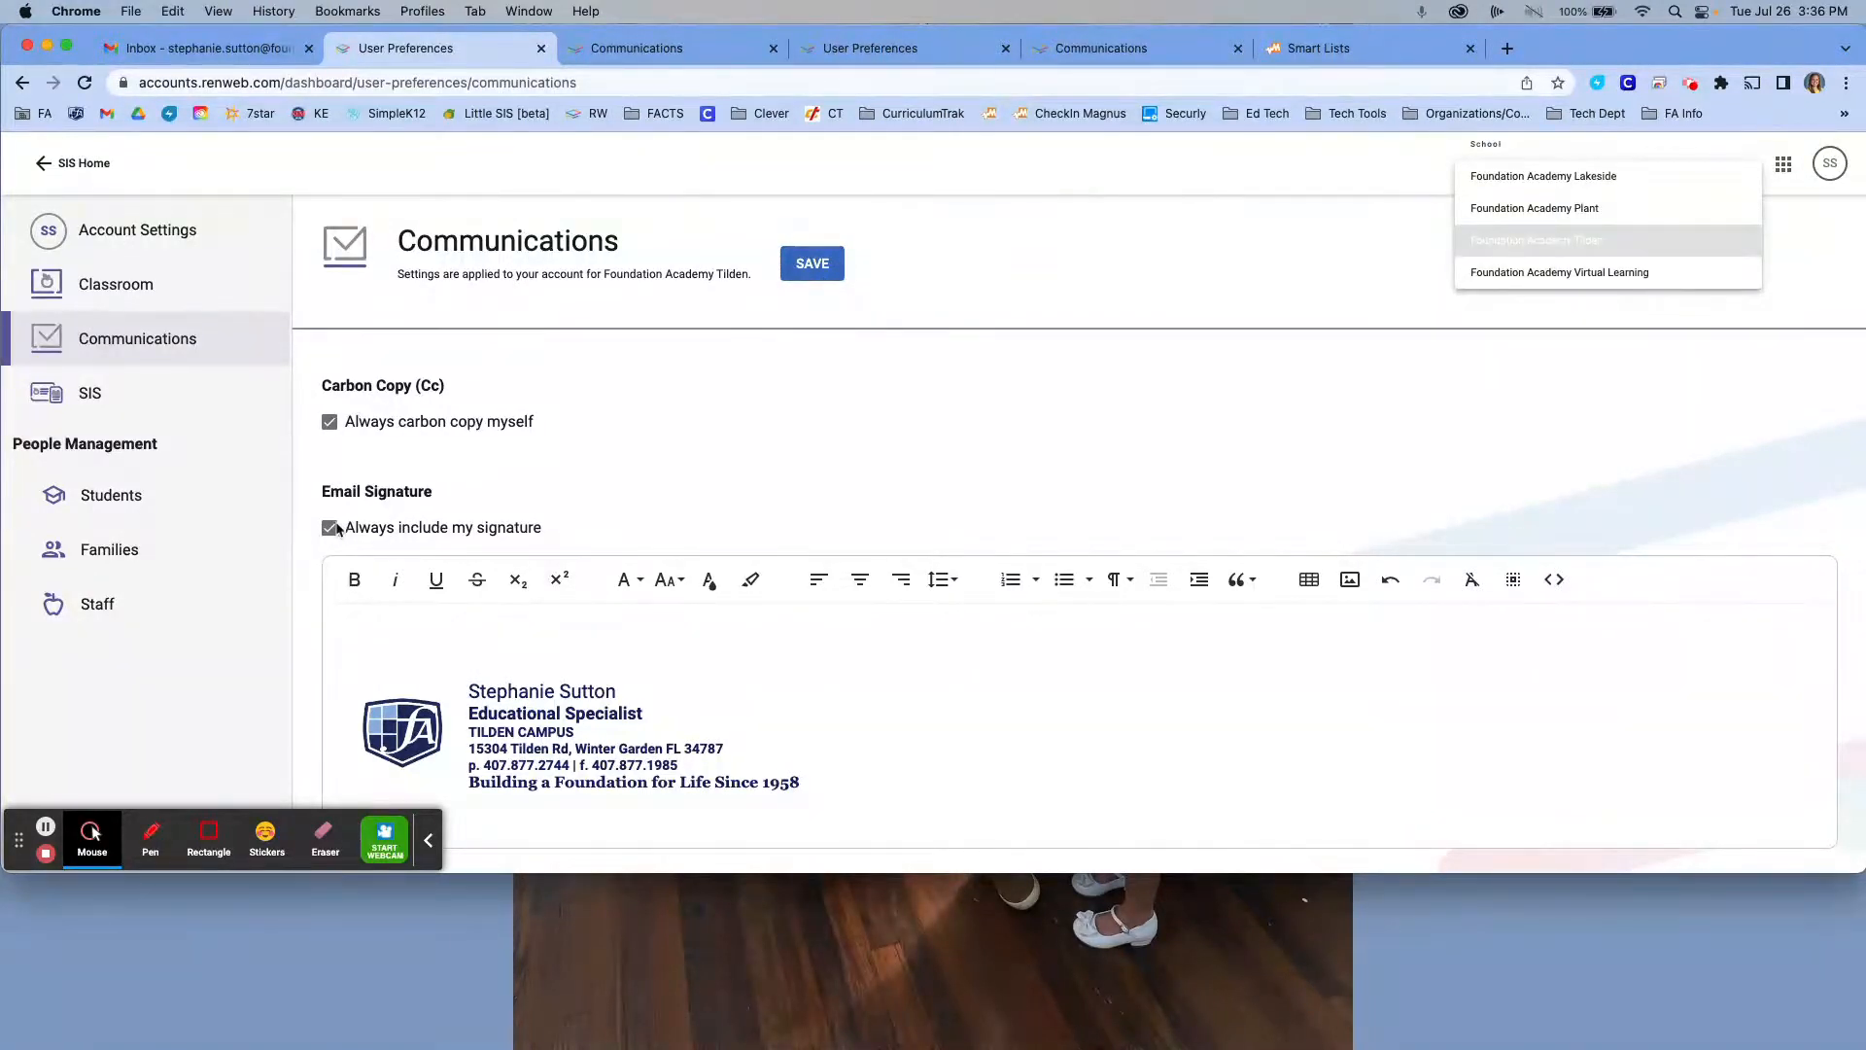
Switch the School selector to Foundation Academy Plant and view its Communications settings.
left_click(1537, 239)
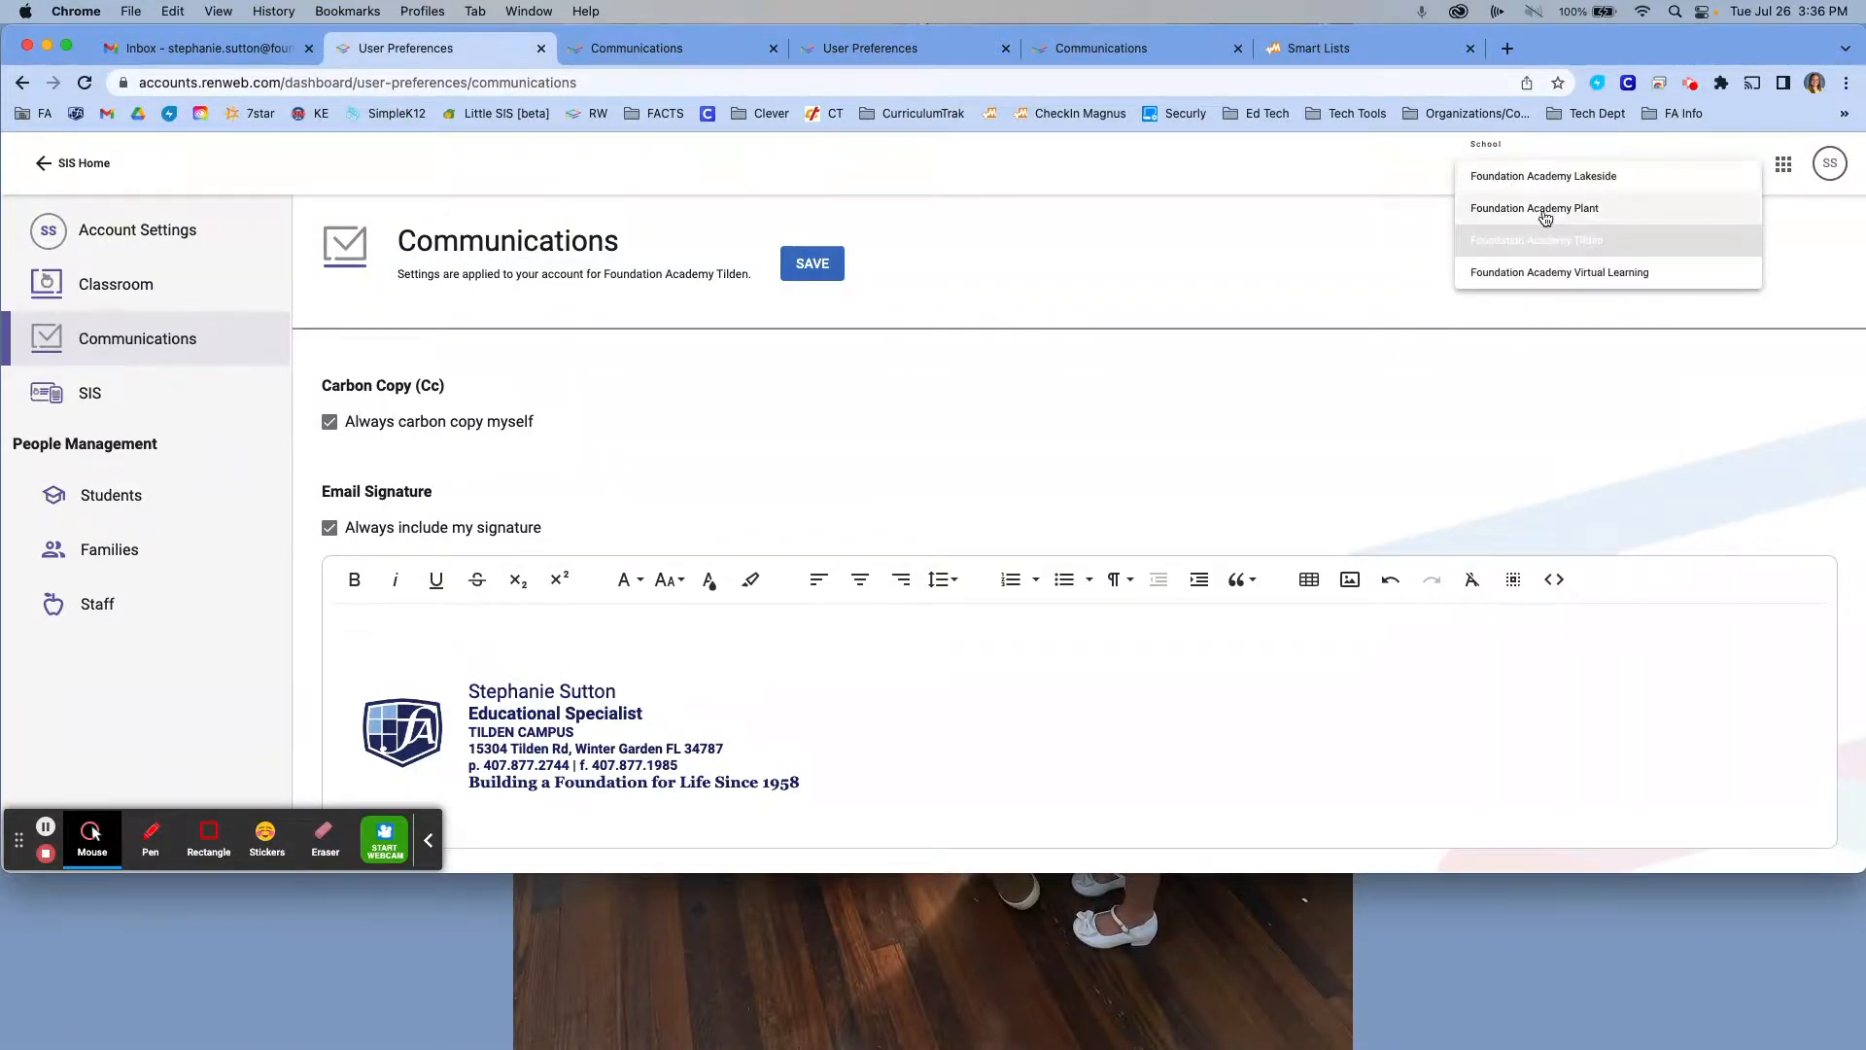
left_click(1534, 207)
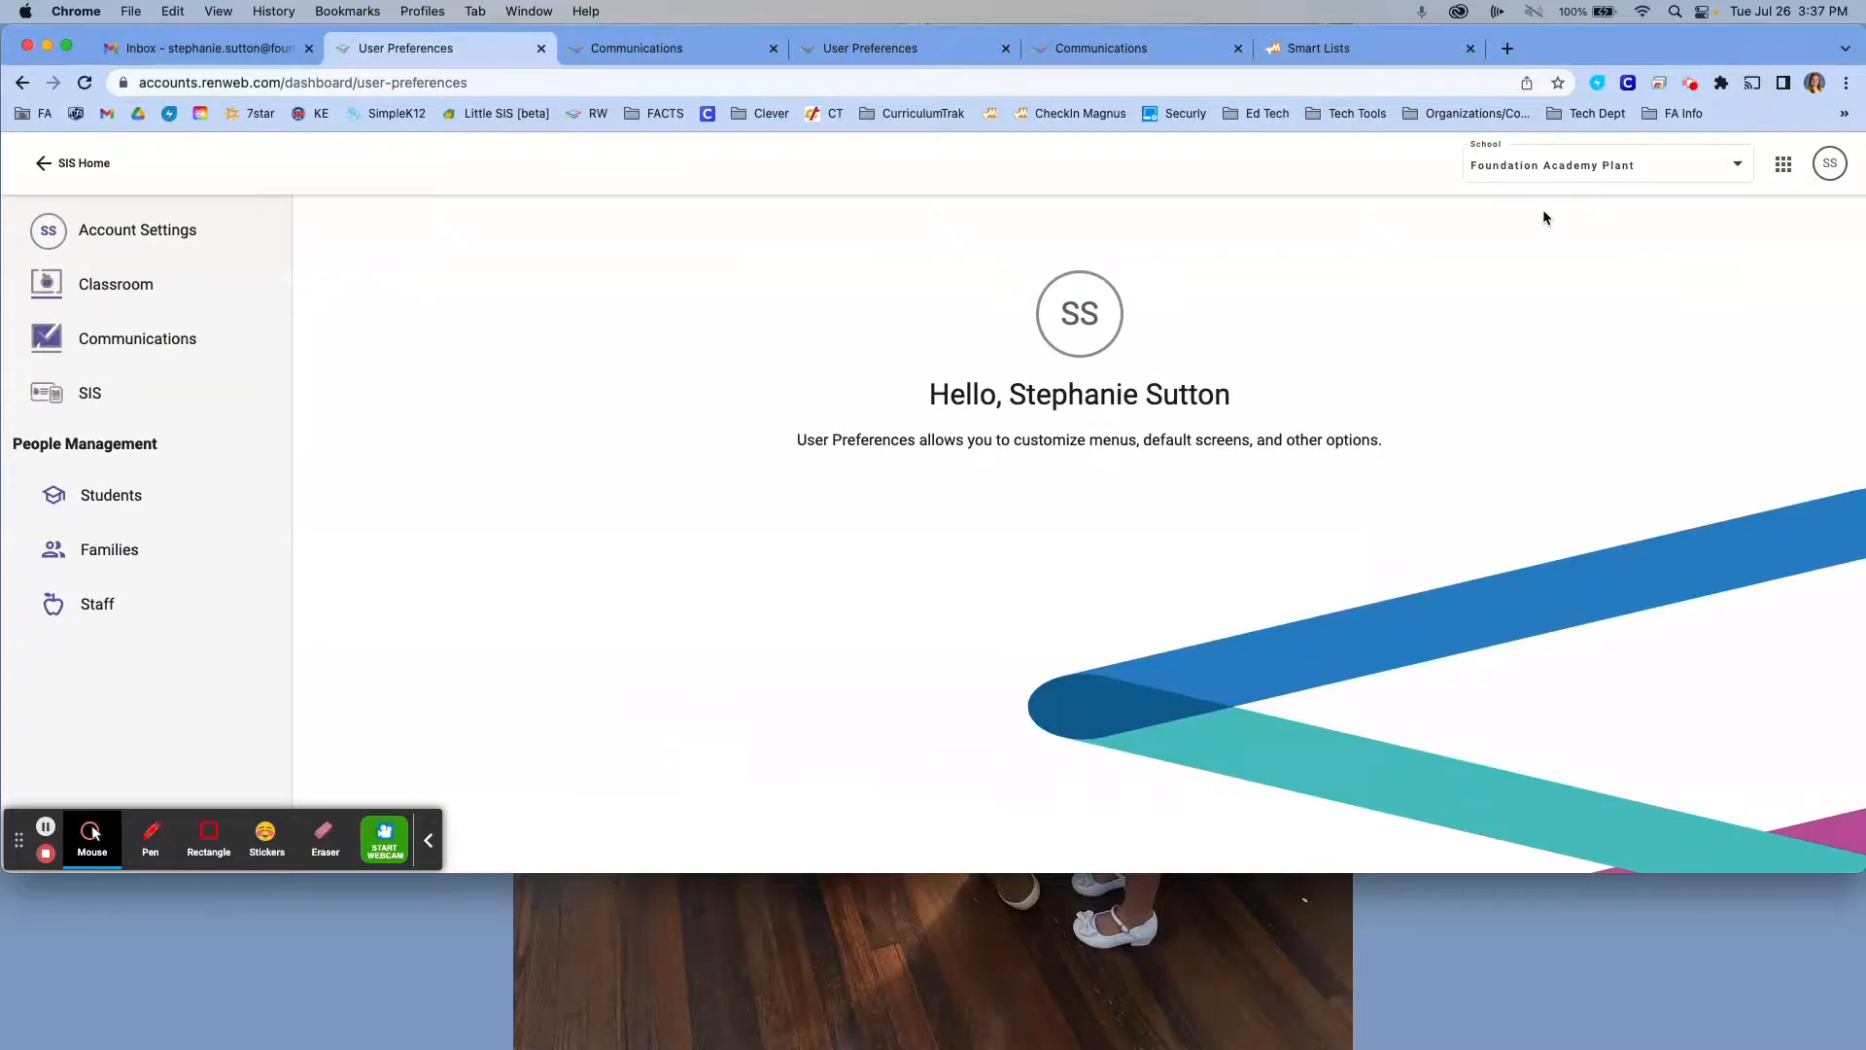
mouse_move(312, 300)
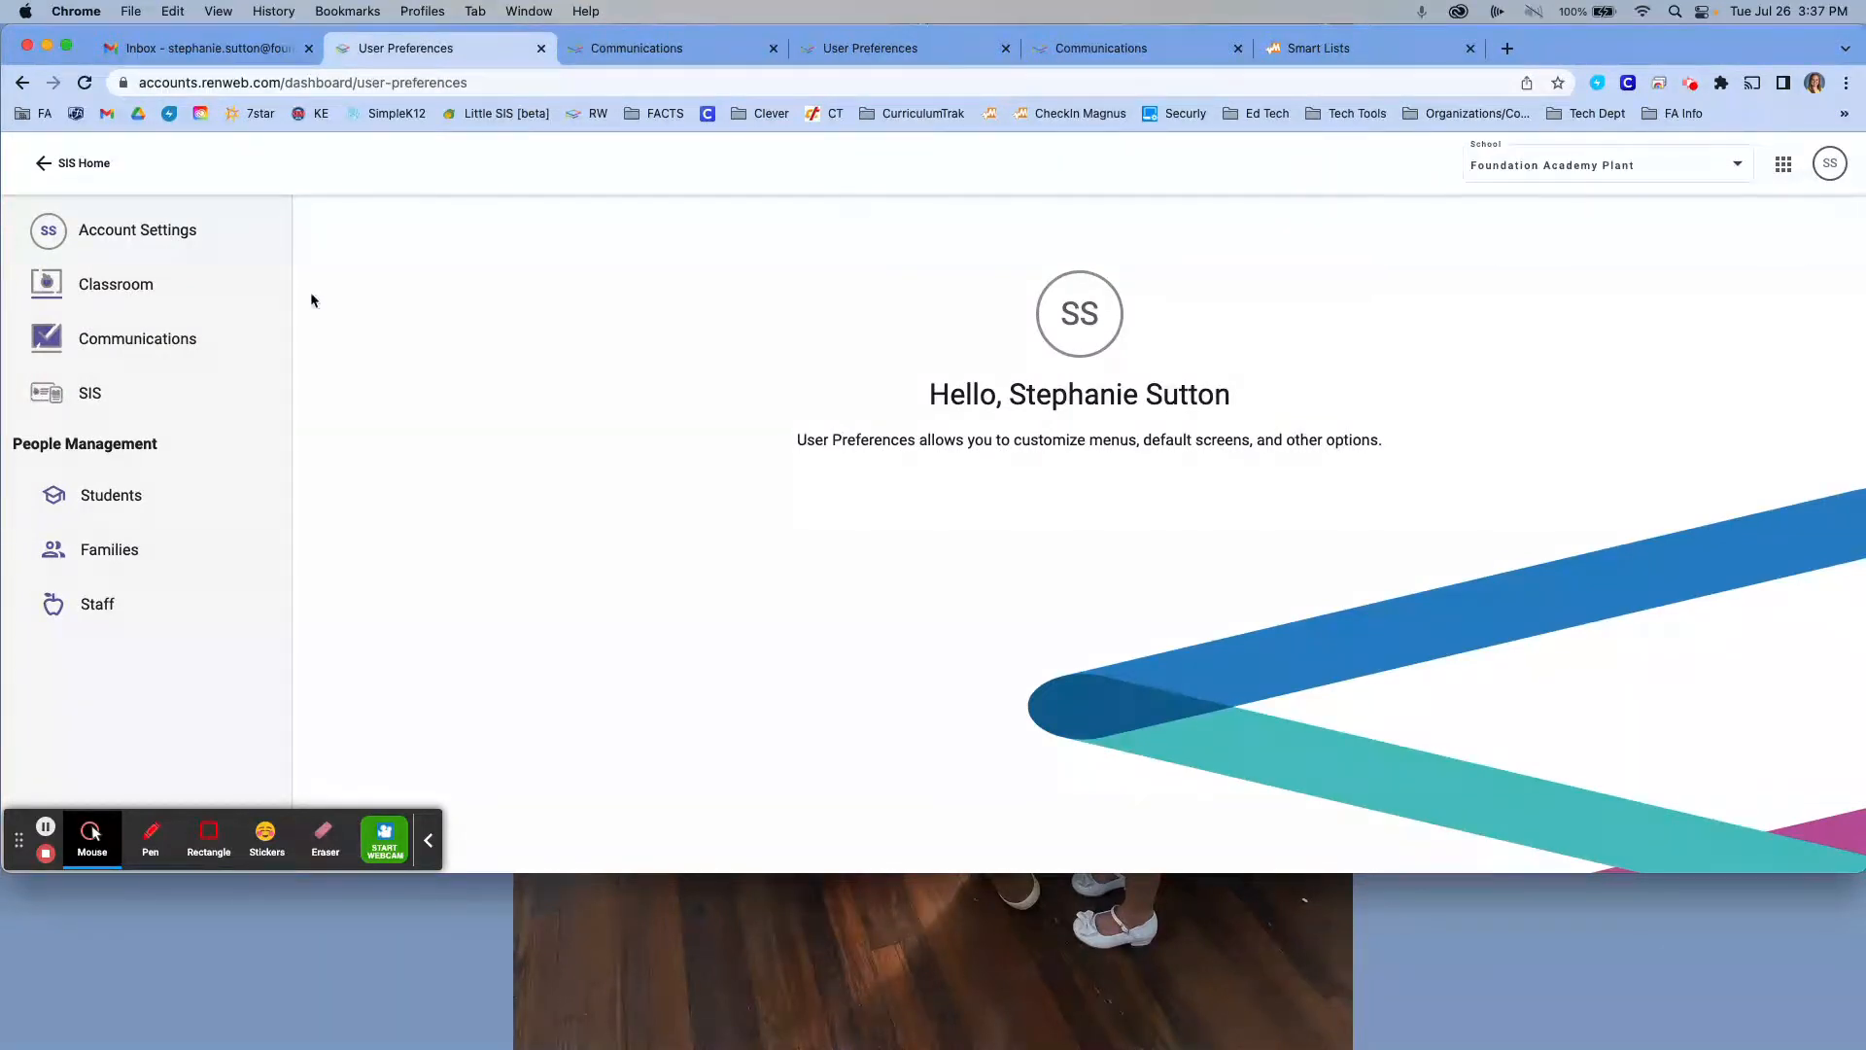
left_click(137, 338)
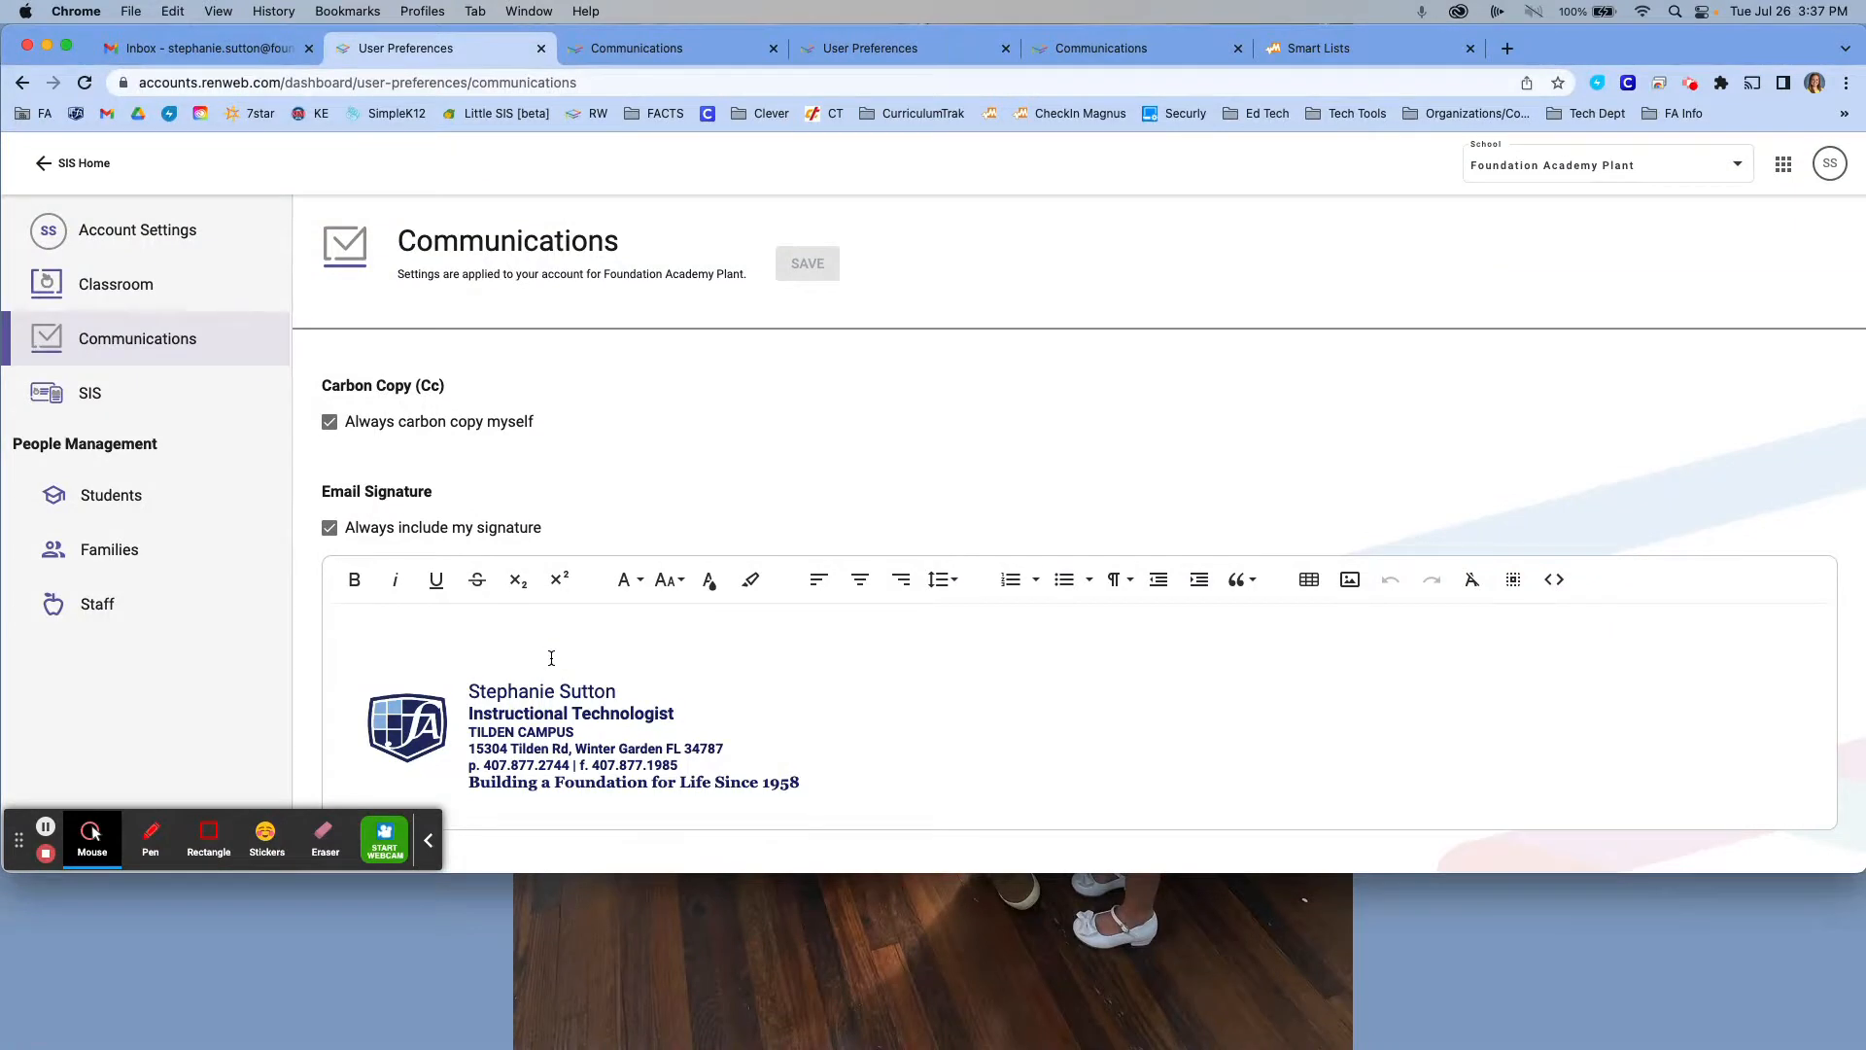
mouse_move(629, 460)
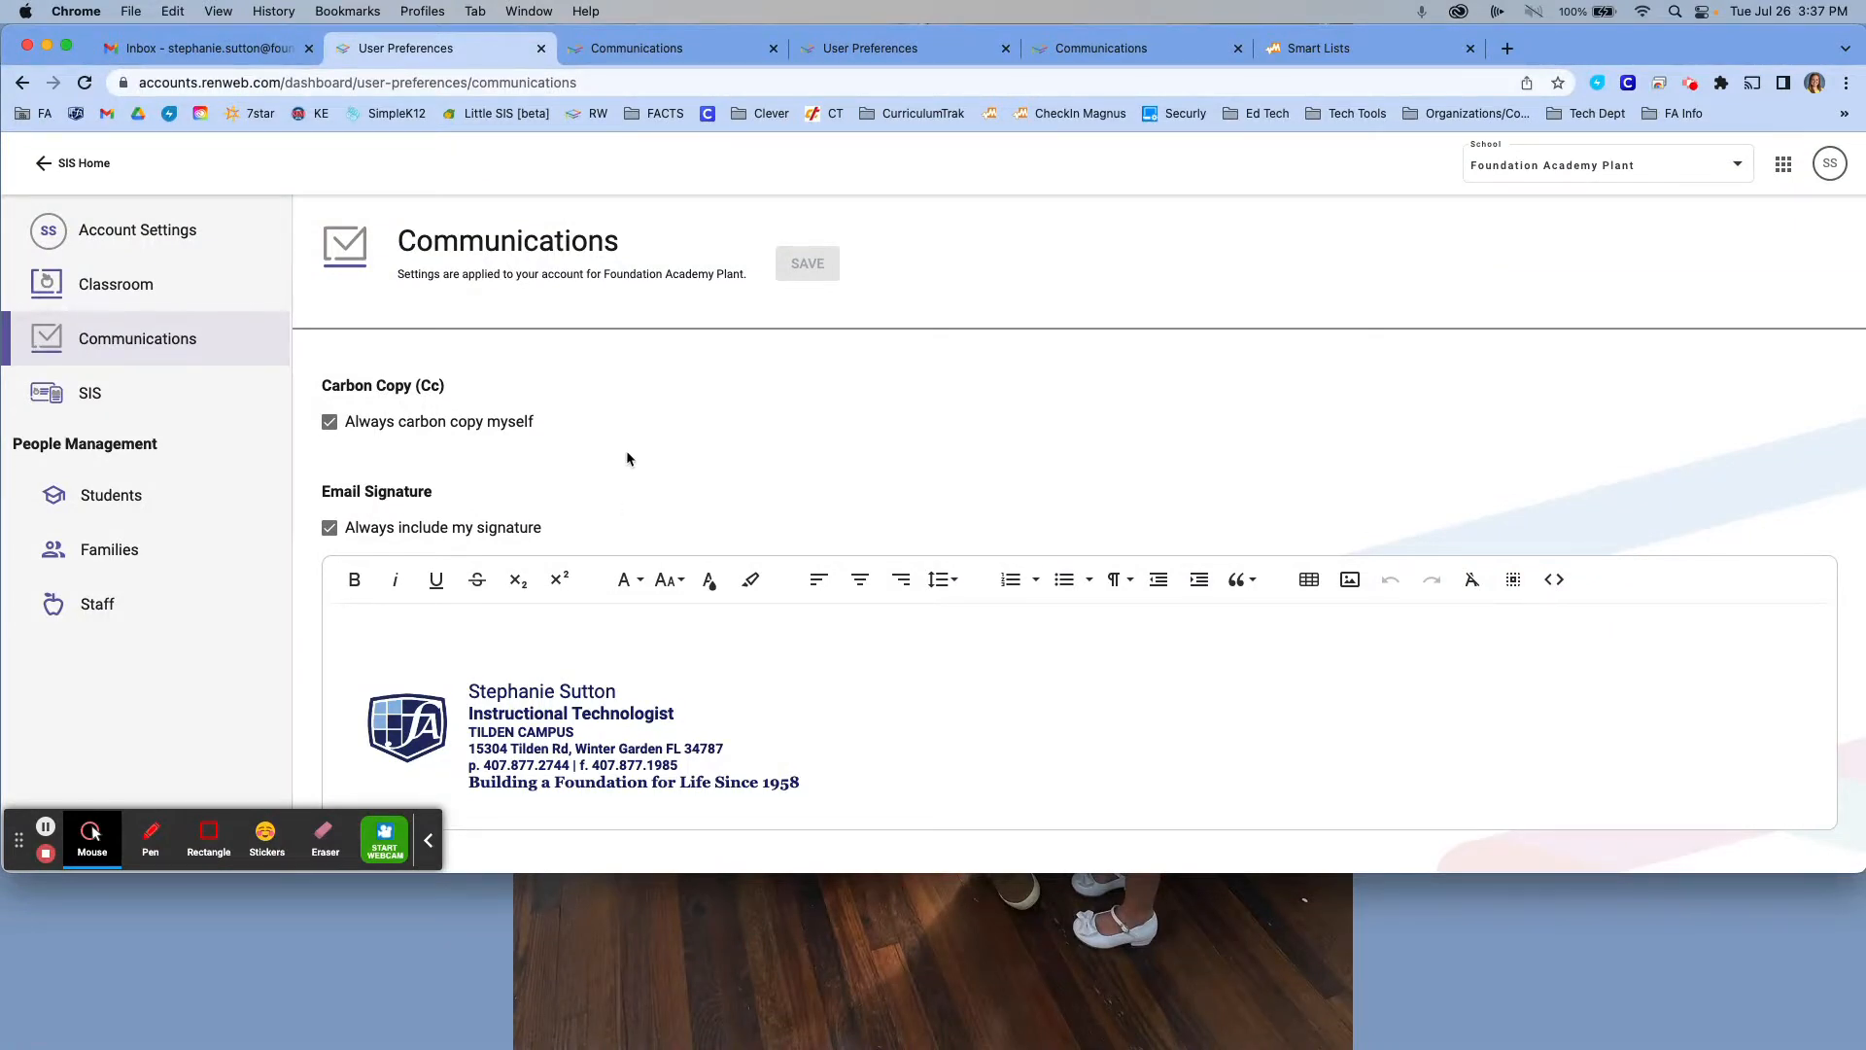
mouse_move(46, 854)
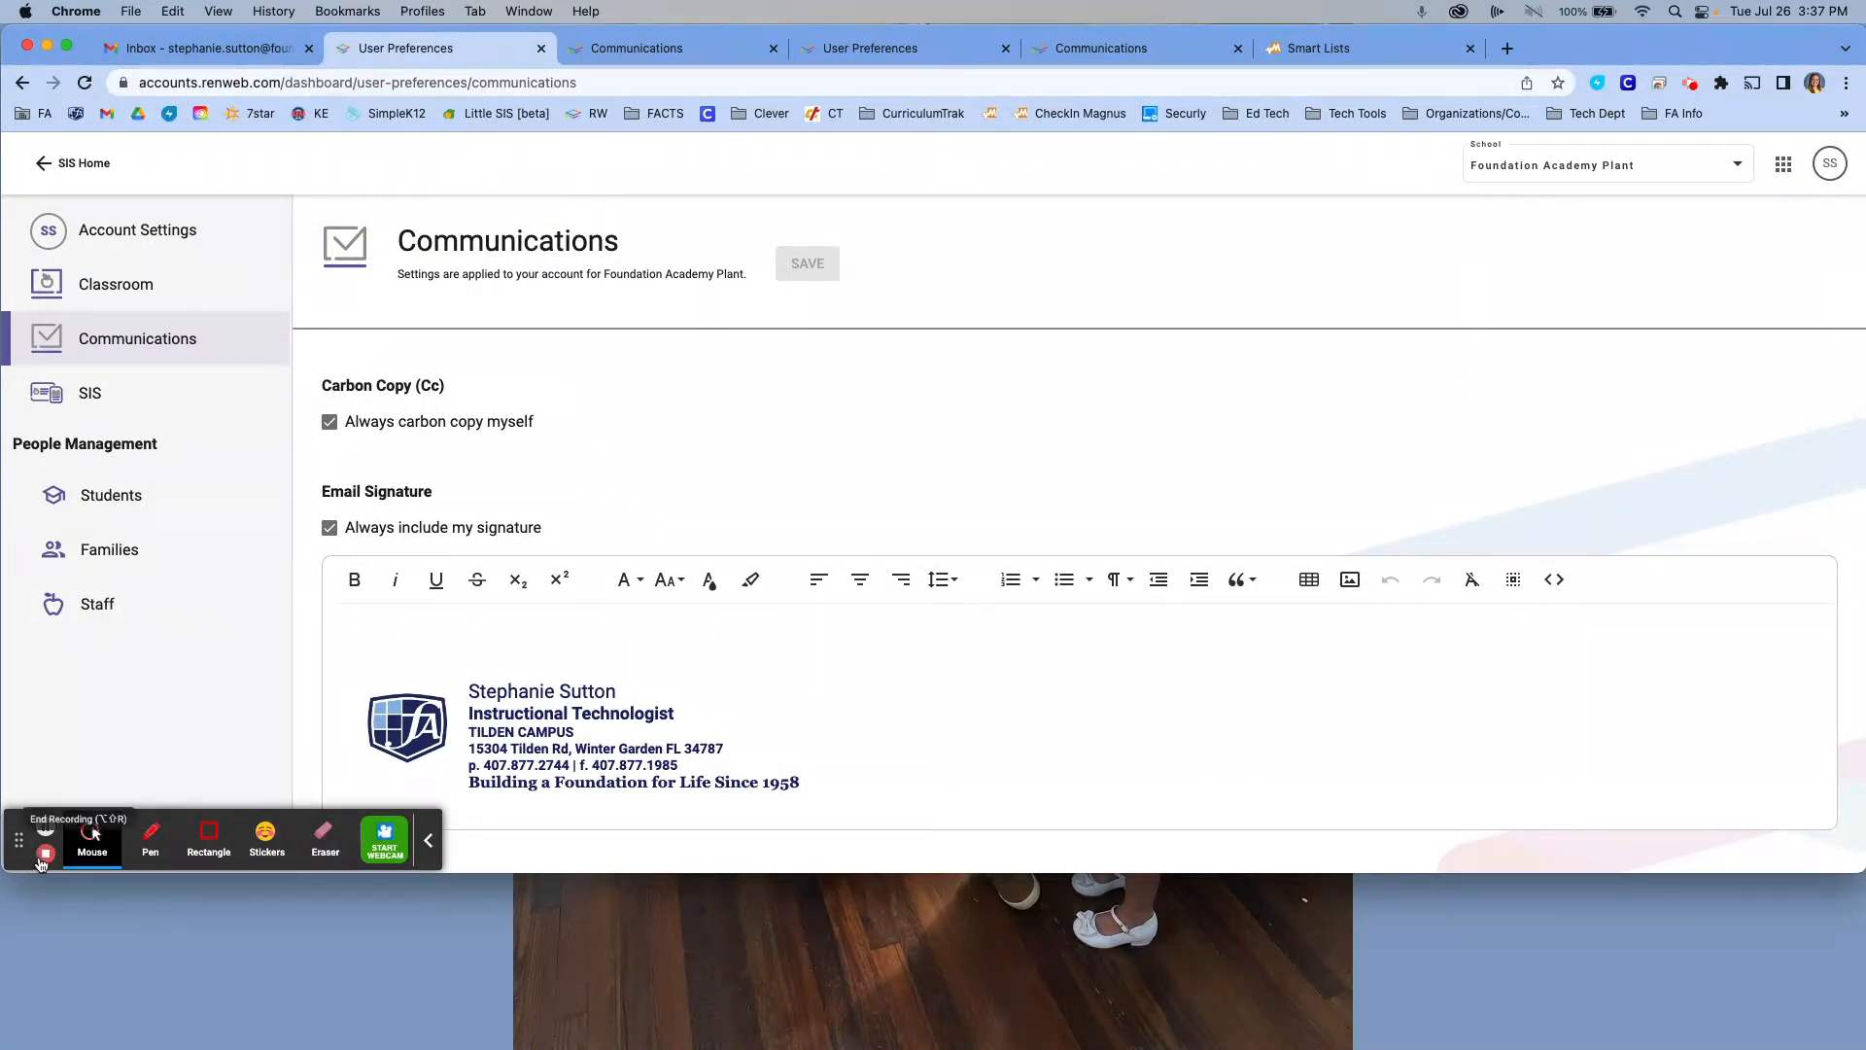